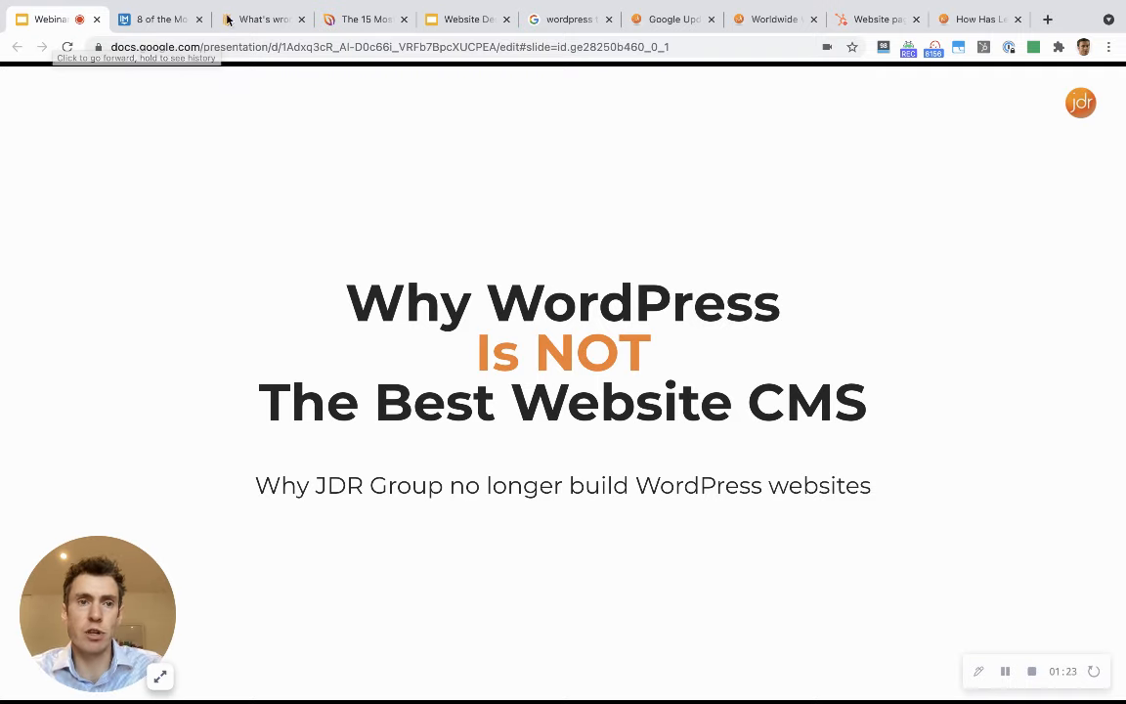
Switch to the IMPACT WordPress-problems article and scroll through its page-speed sections.
left_click(159, 19)
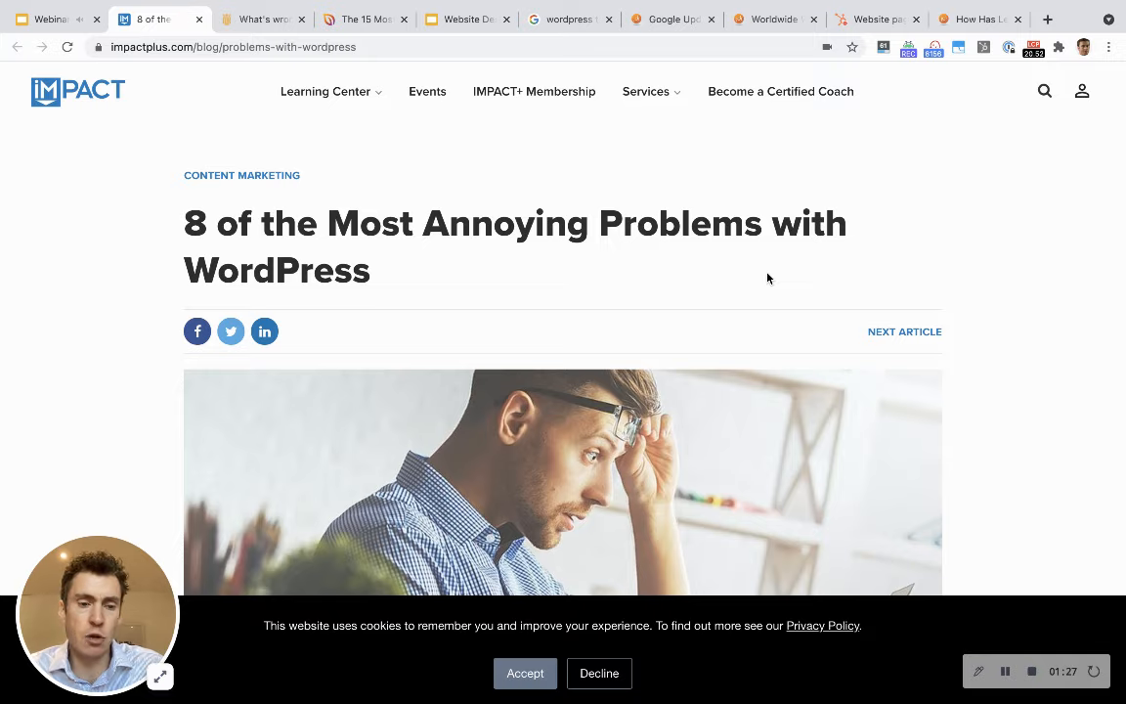
scroll("down", 3)
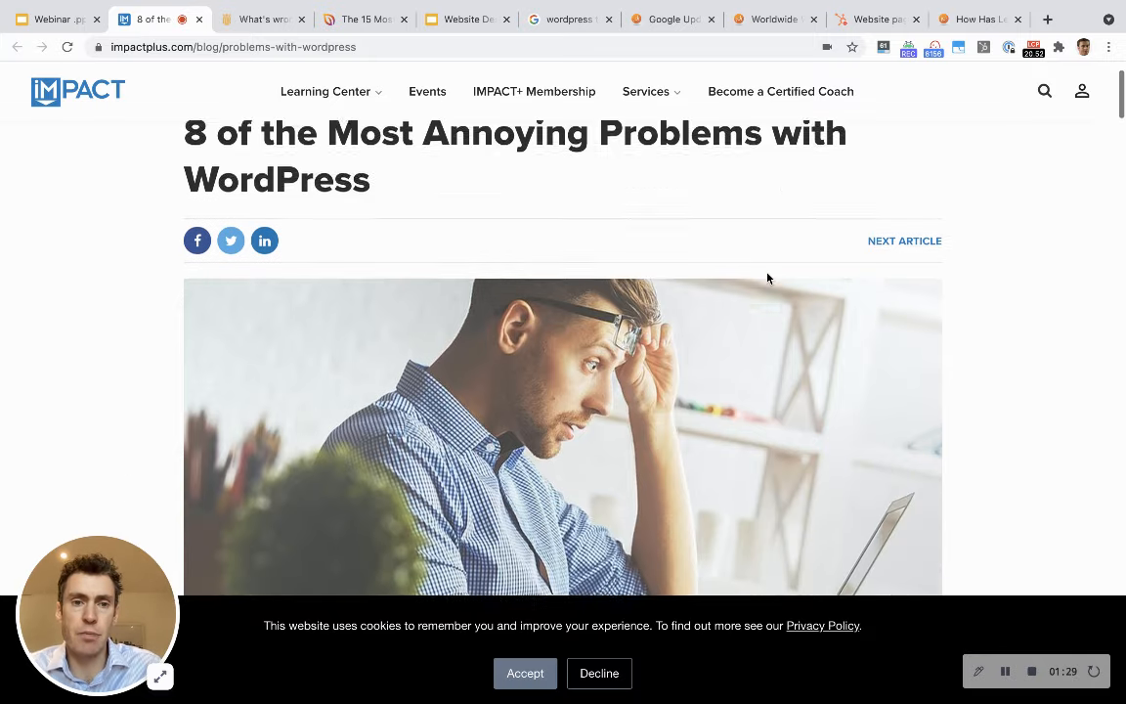
scroll("down", 3)
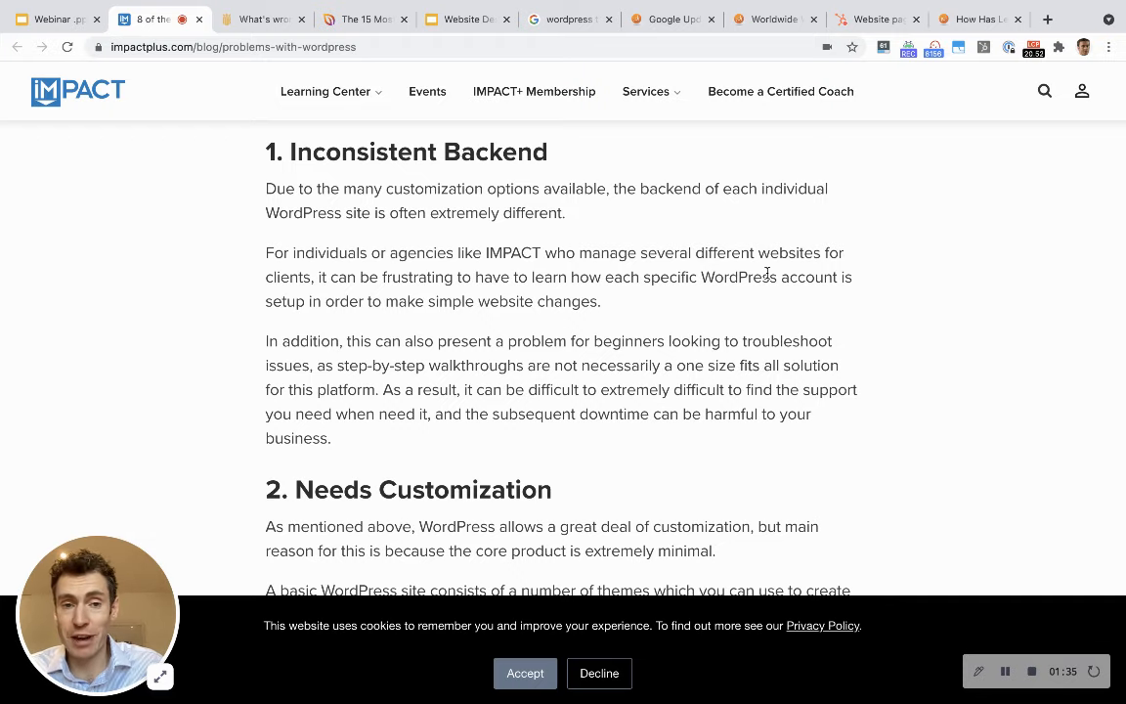
scroll("down", 3)
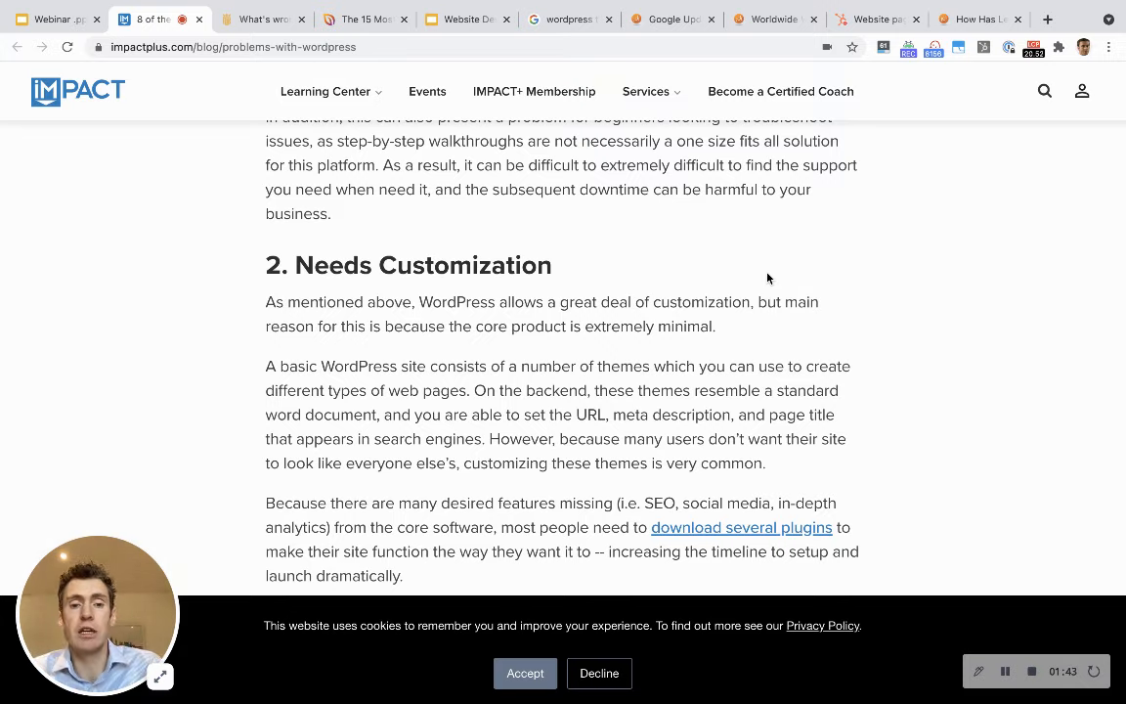
scroll("down", 3)
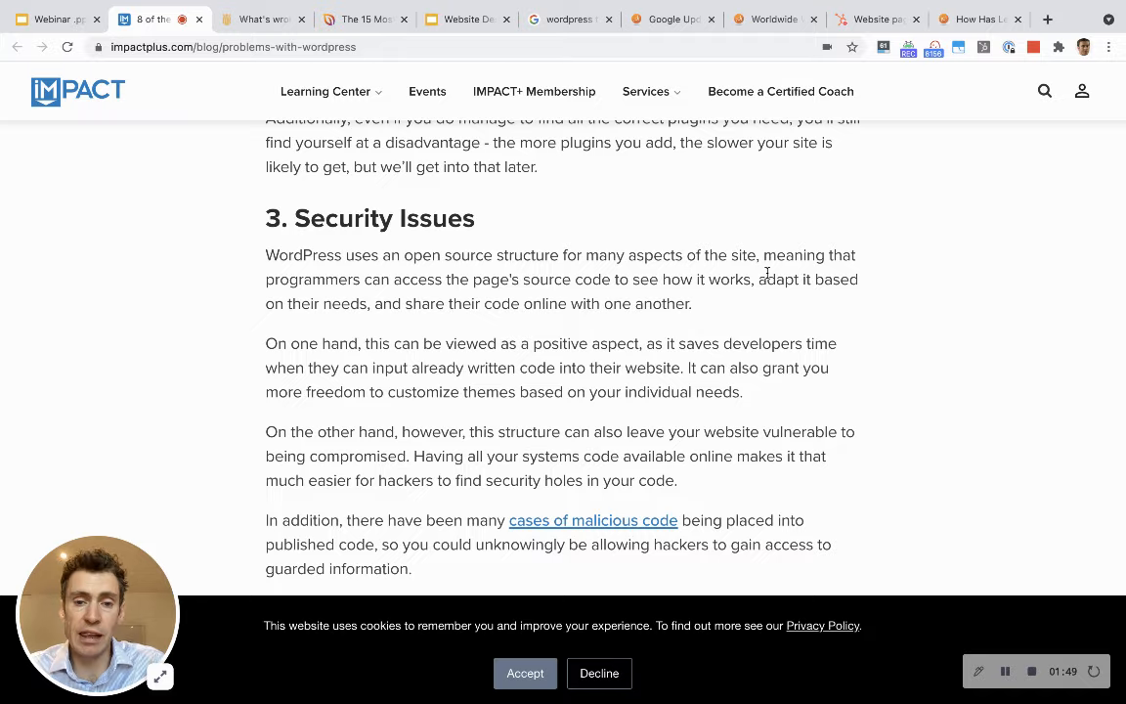
scroll("down", 3)
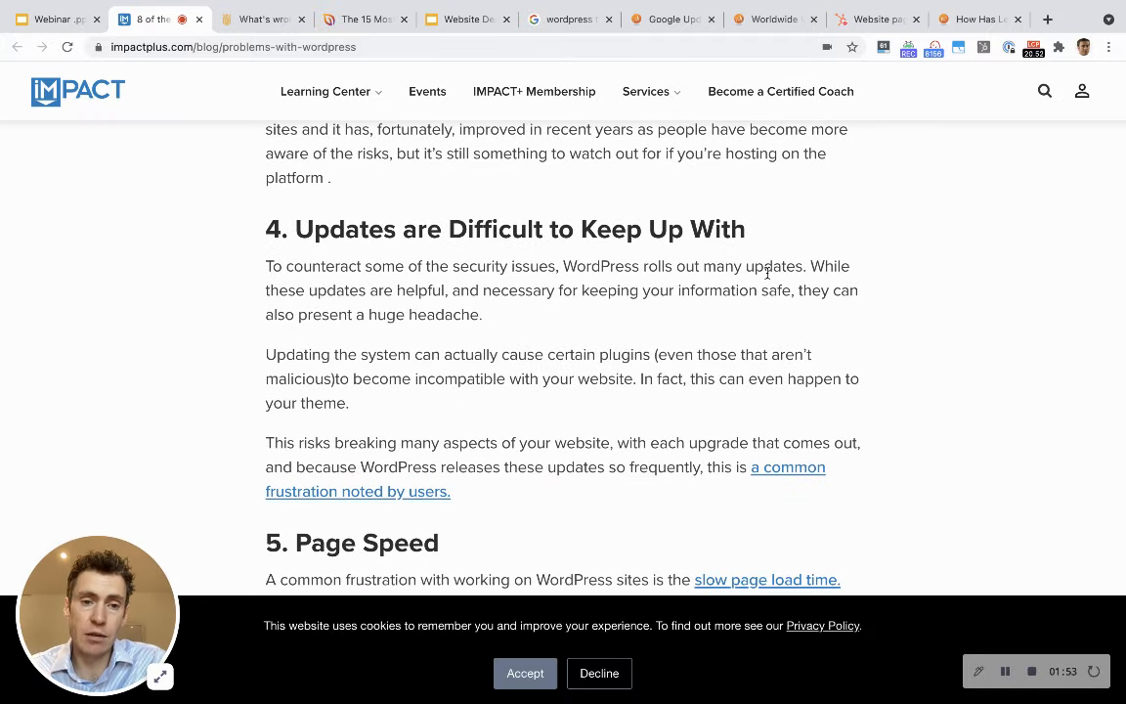
scroll("down", 3)
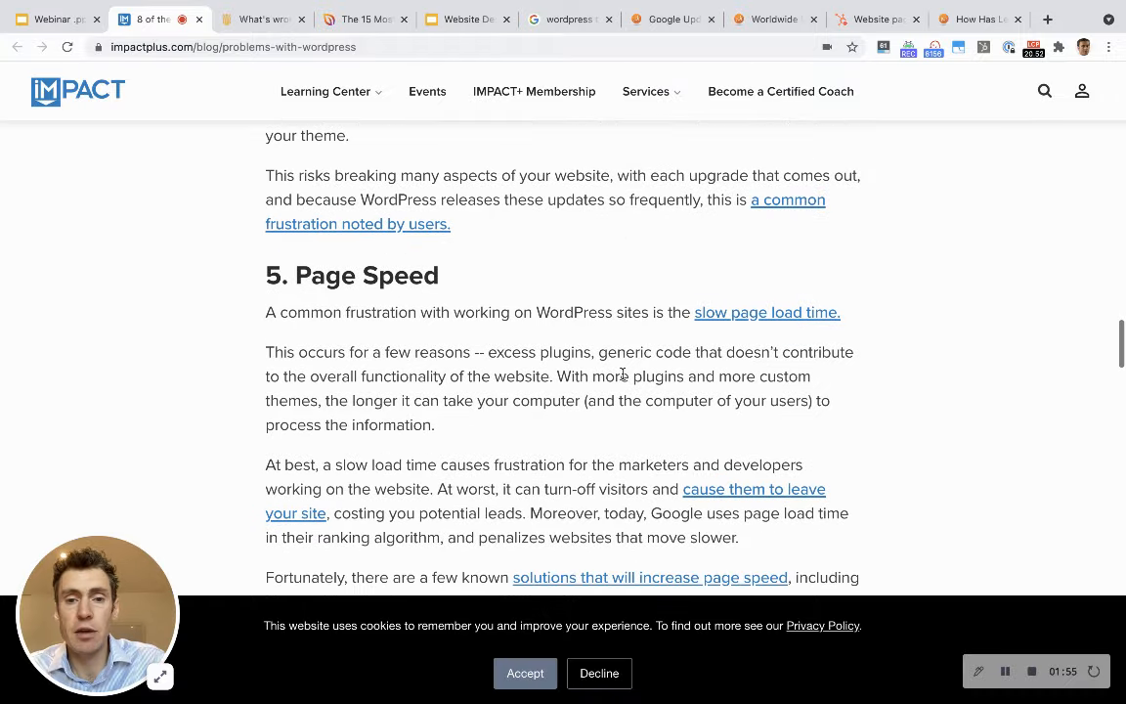
scroll("down", 3)
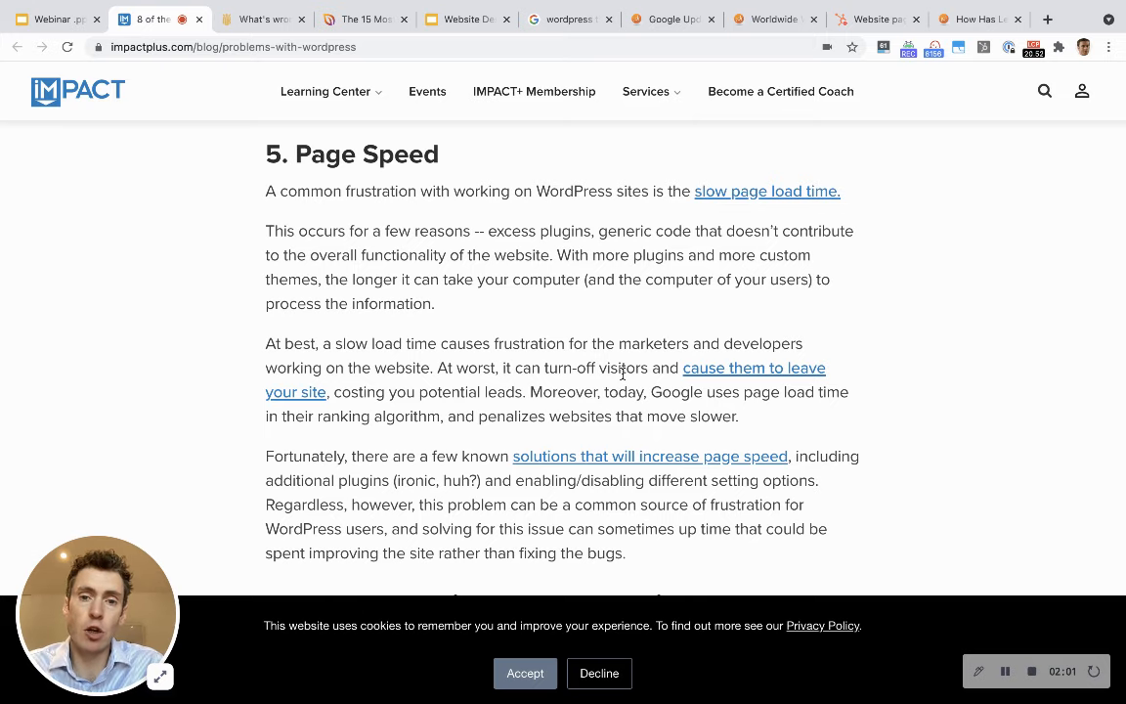
scroll("down", 3)
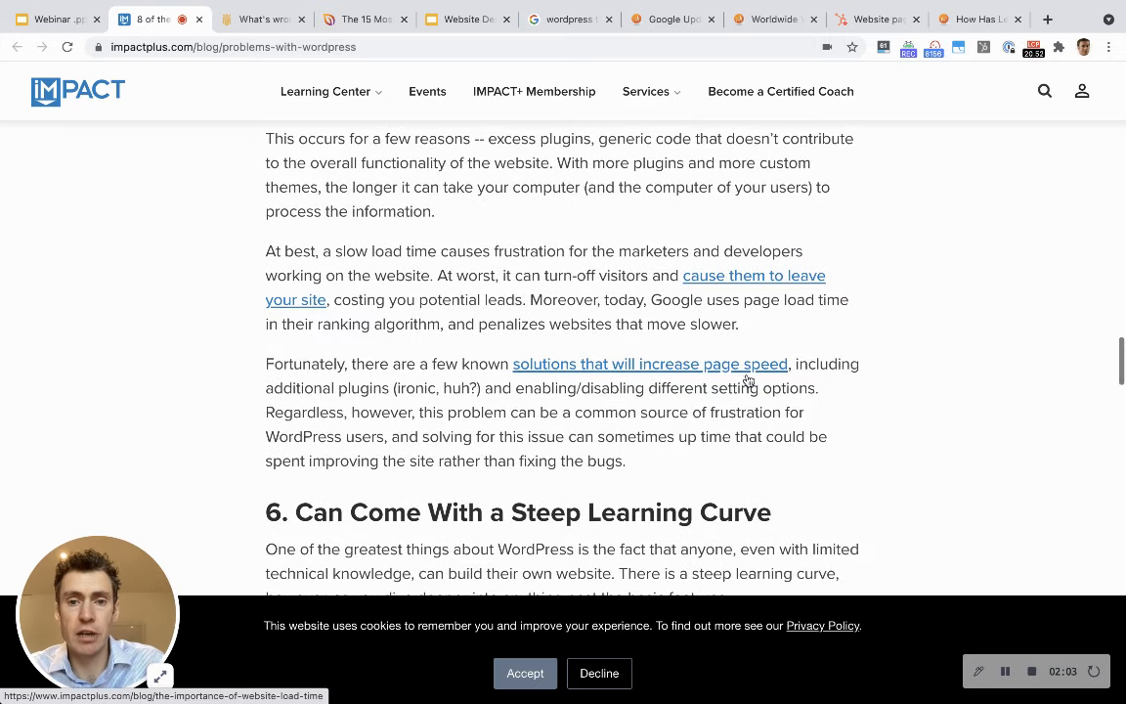
Highlight the sentence on Google penalising slow websites, then scroll on to section 8.
left_click_drag(530, 300, 819, 300)
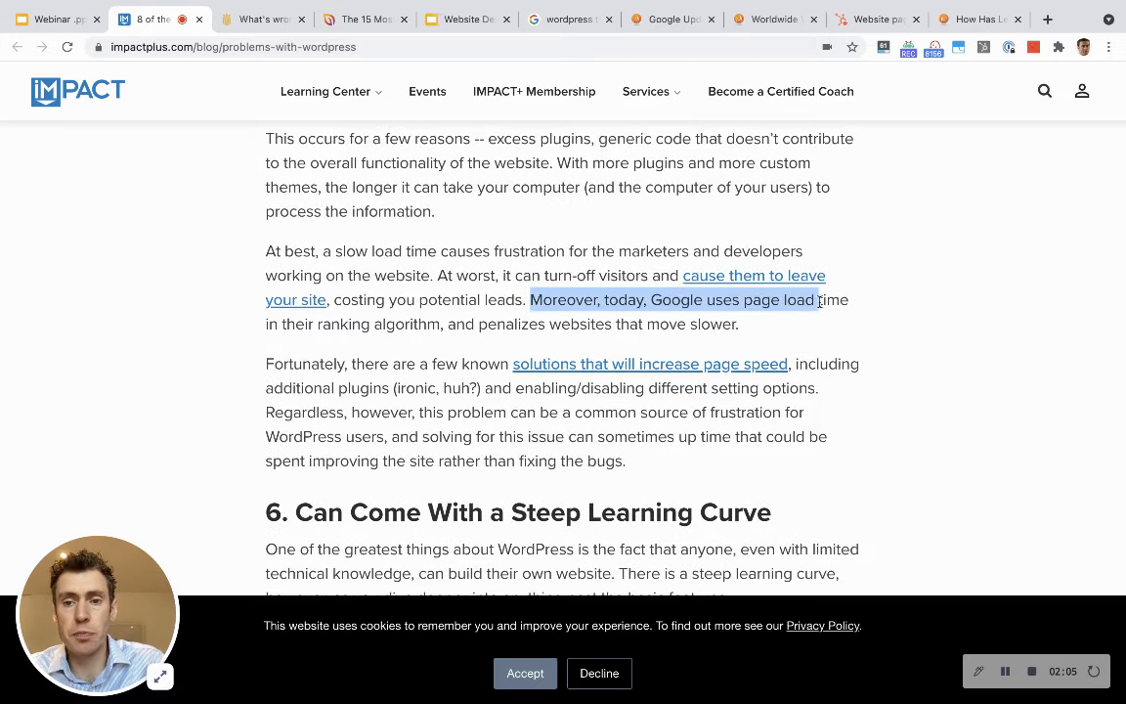
left_click_drag(817, 299, 476, 323)
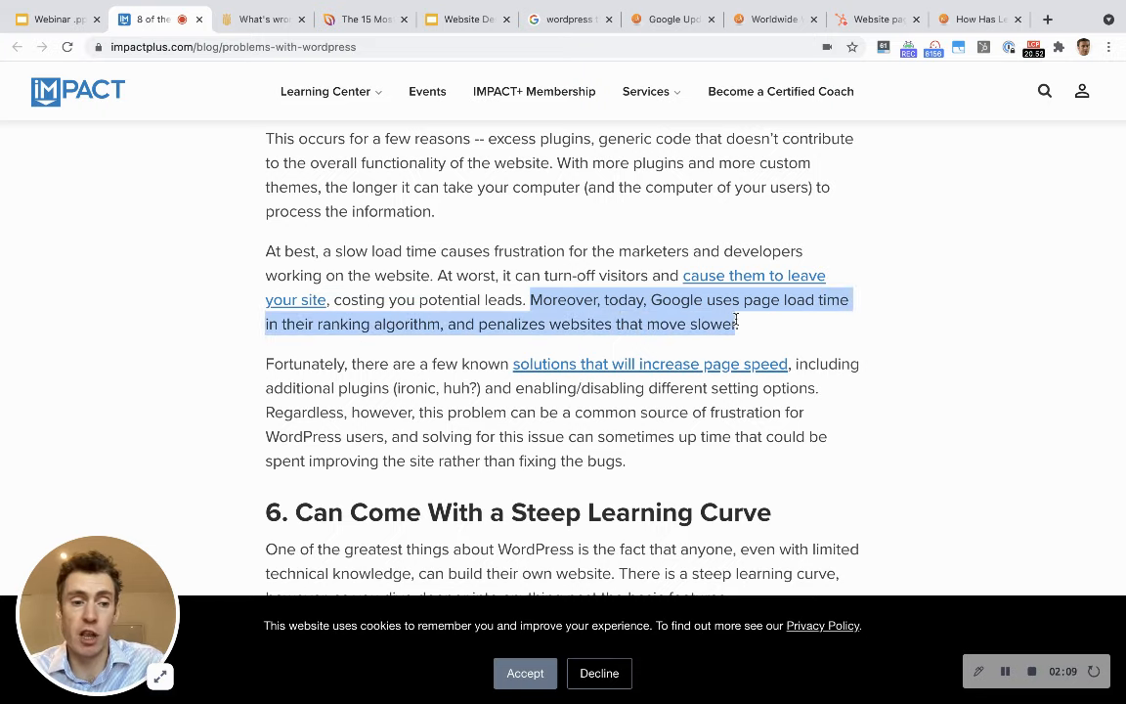
scroll("down", 3)
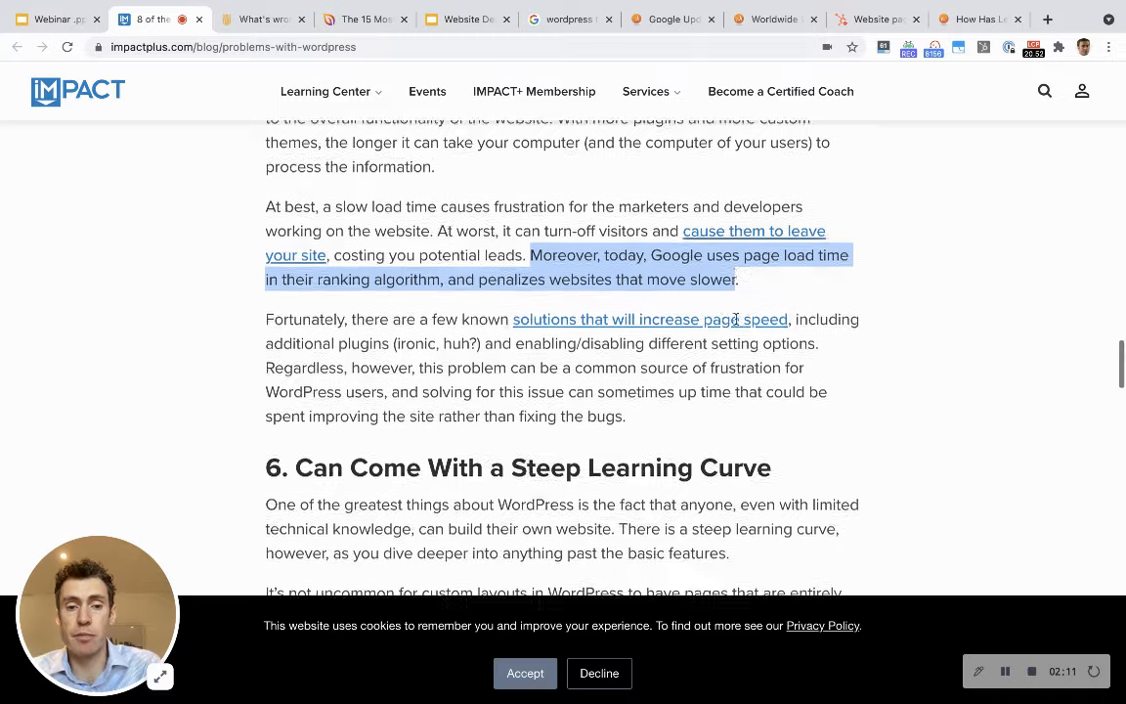
scroll("down", 3)
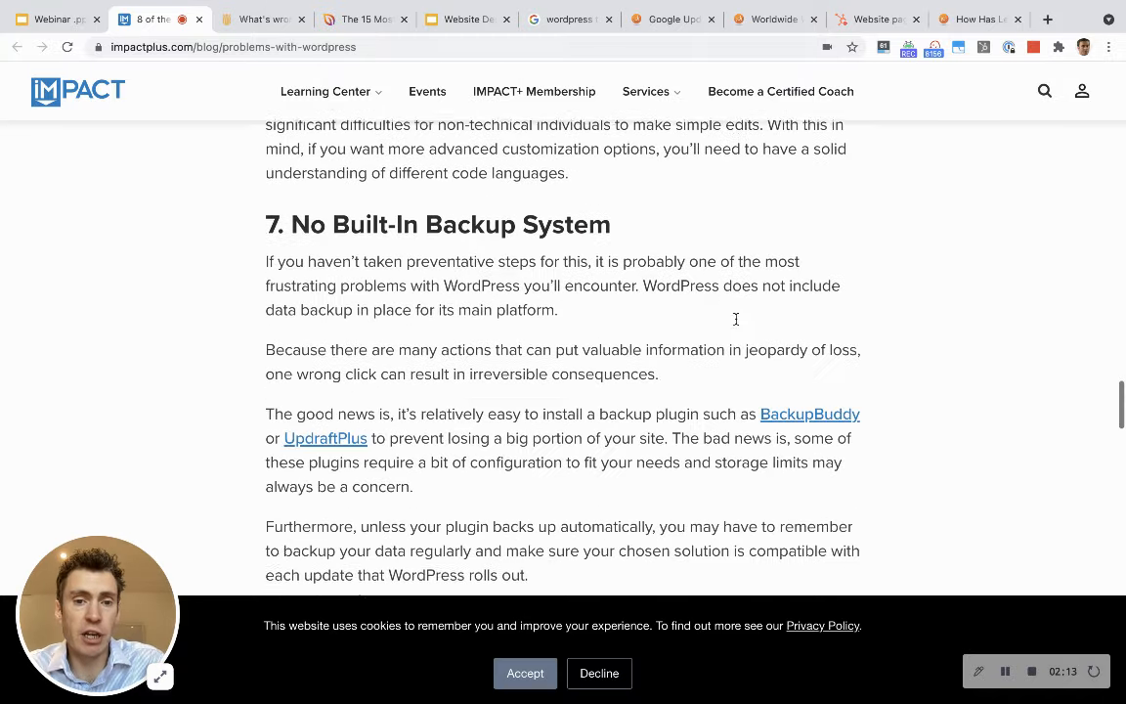
scroll("down", 3)
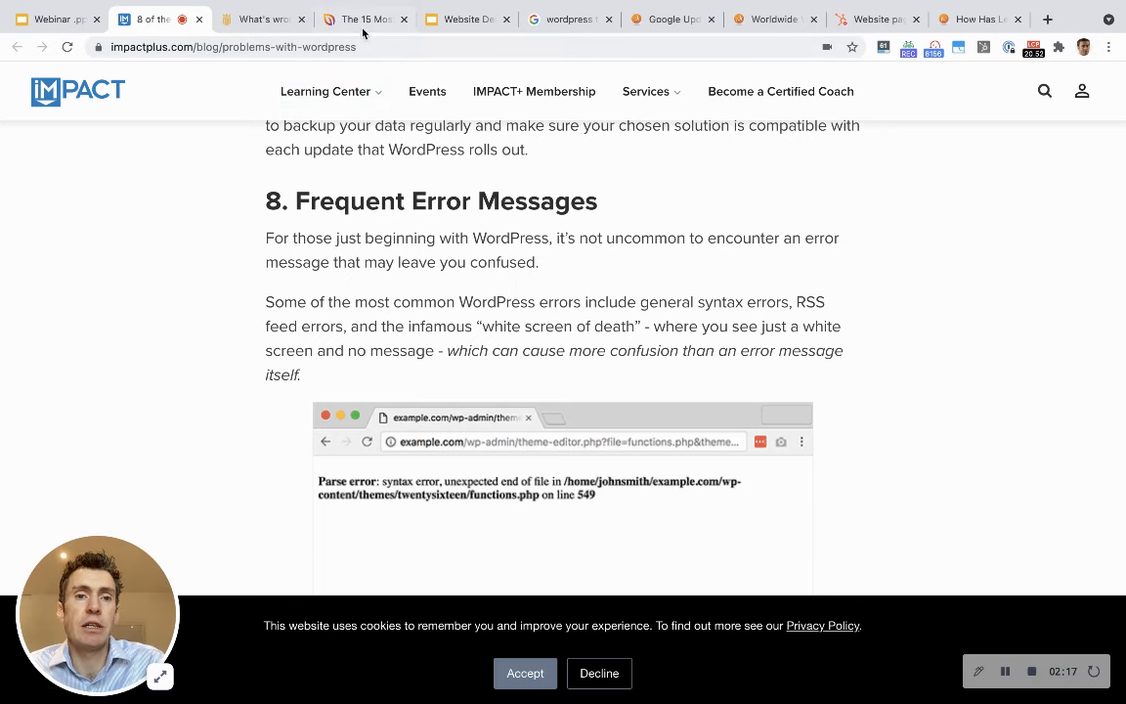
Skim the Ritter Knight article's sections on hackers and the developer pool.
left_click(362, 18)
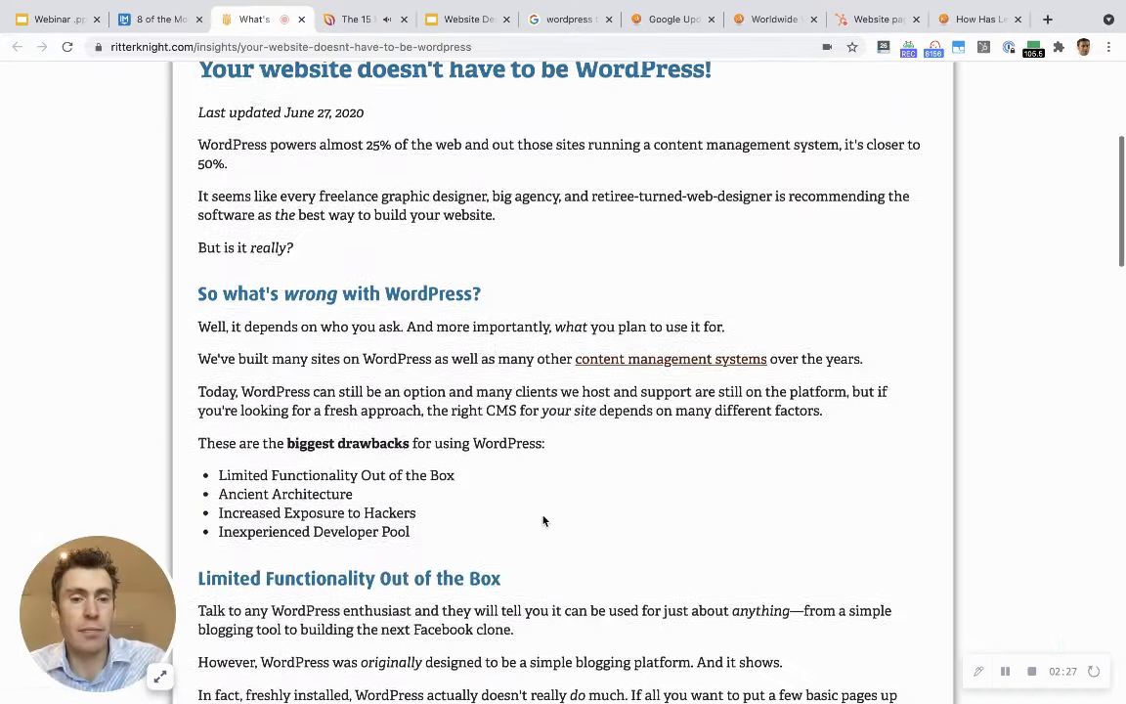
scroll("down", 3)
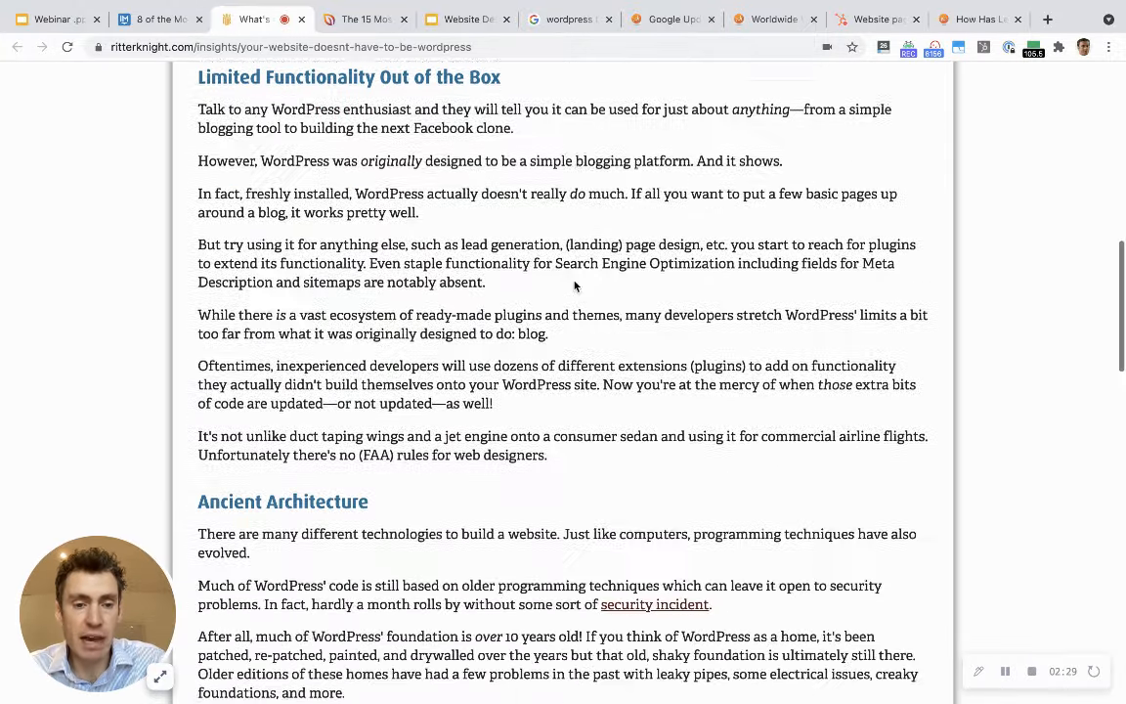
scroll("down", 3)
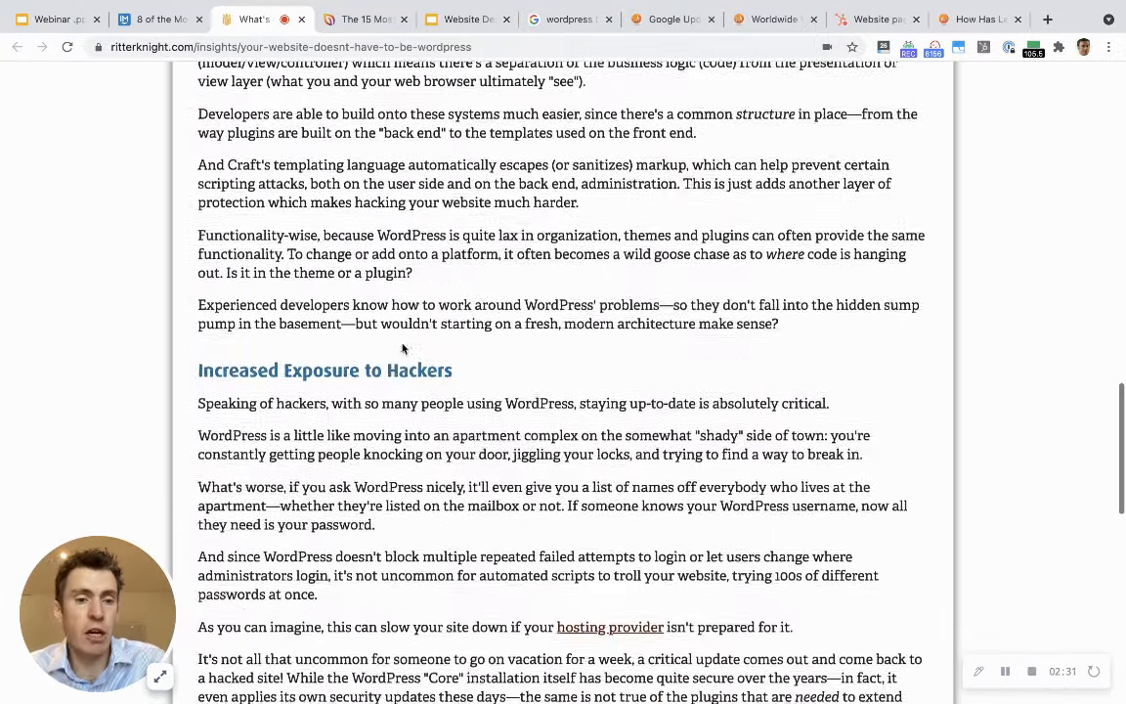
scroll("down", 3)
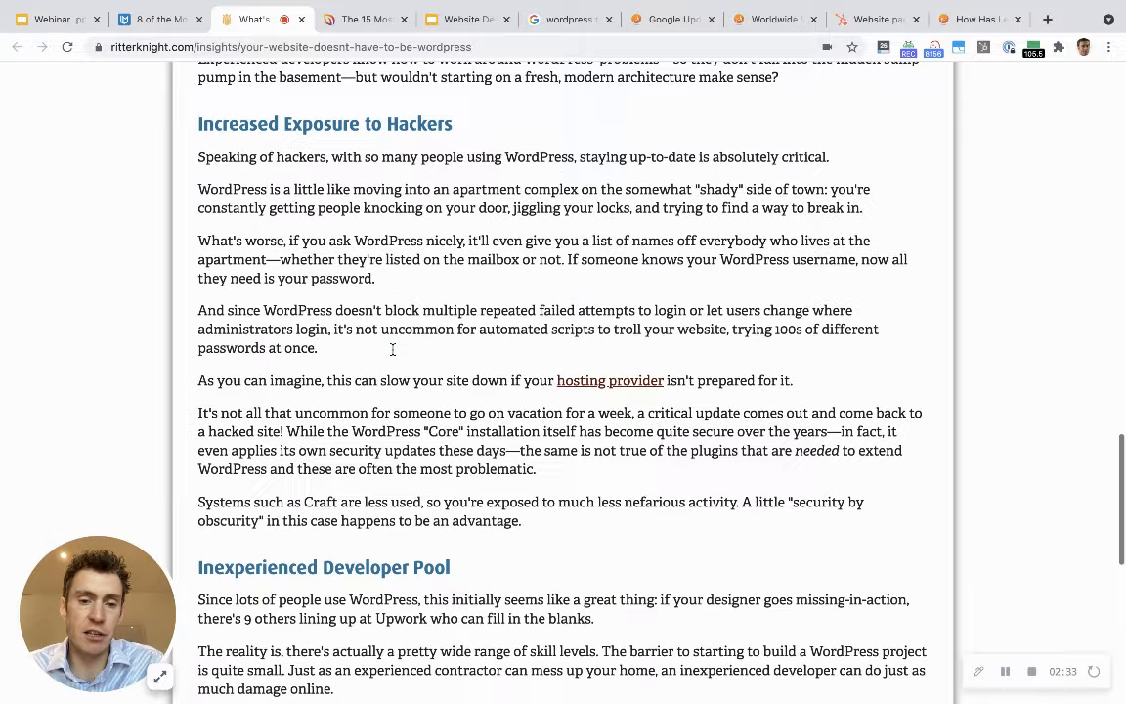
scroll("down", 3)
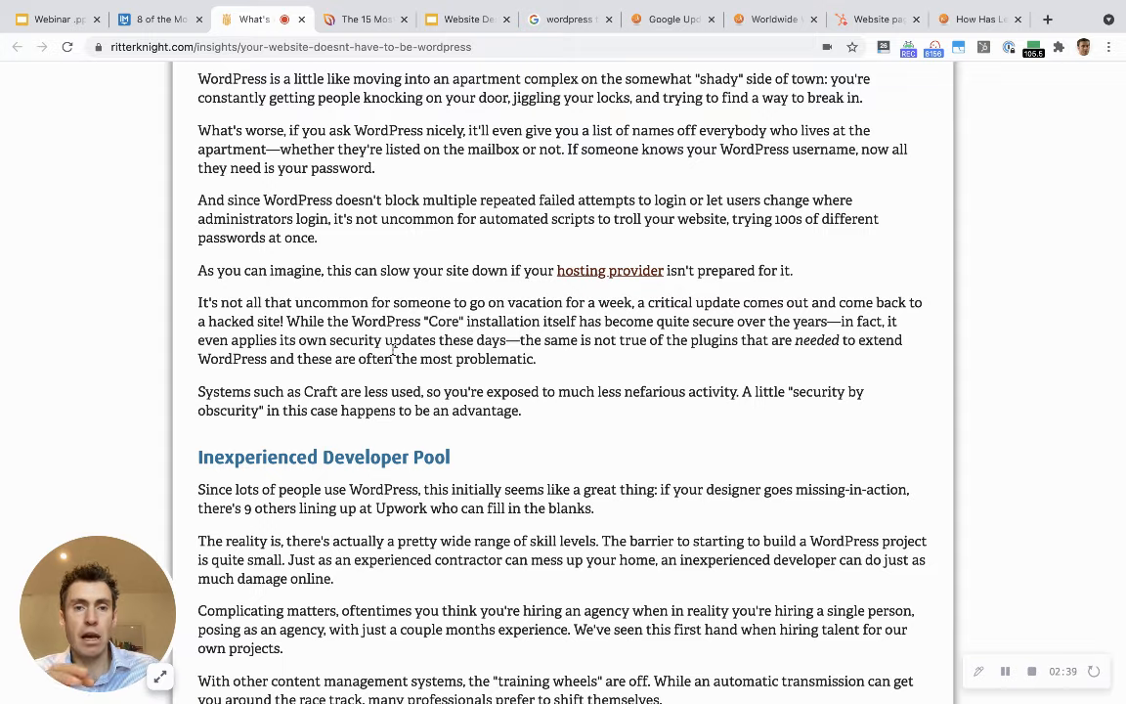
Glance at the websites-built slide, then open ThemeForest from the 'wordpress themes' results.
left_click(466, 19)
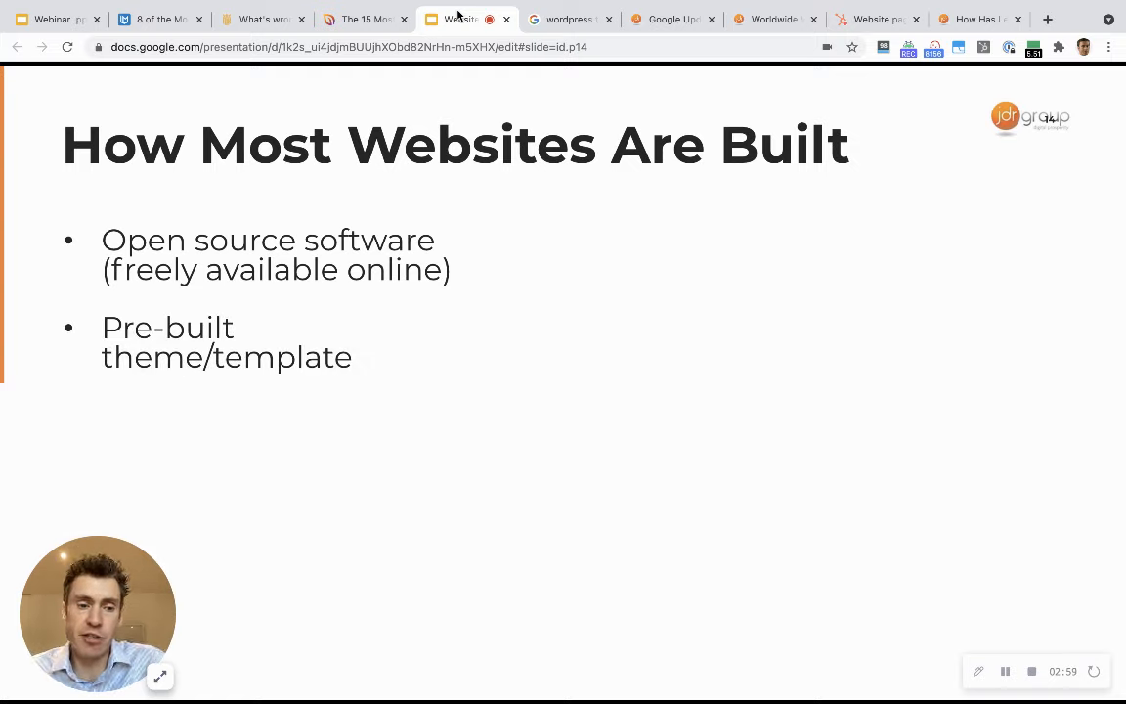
left_click(570, 19)
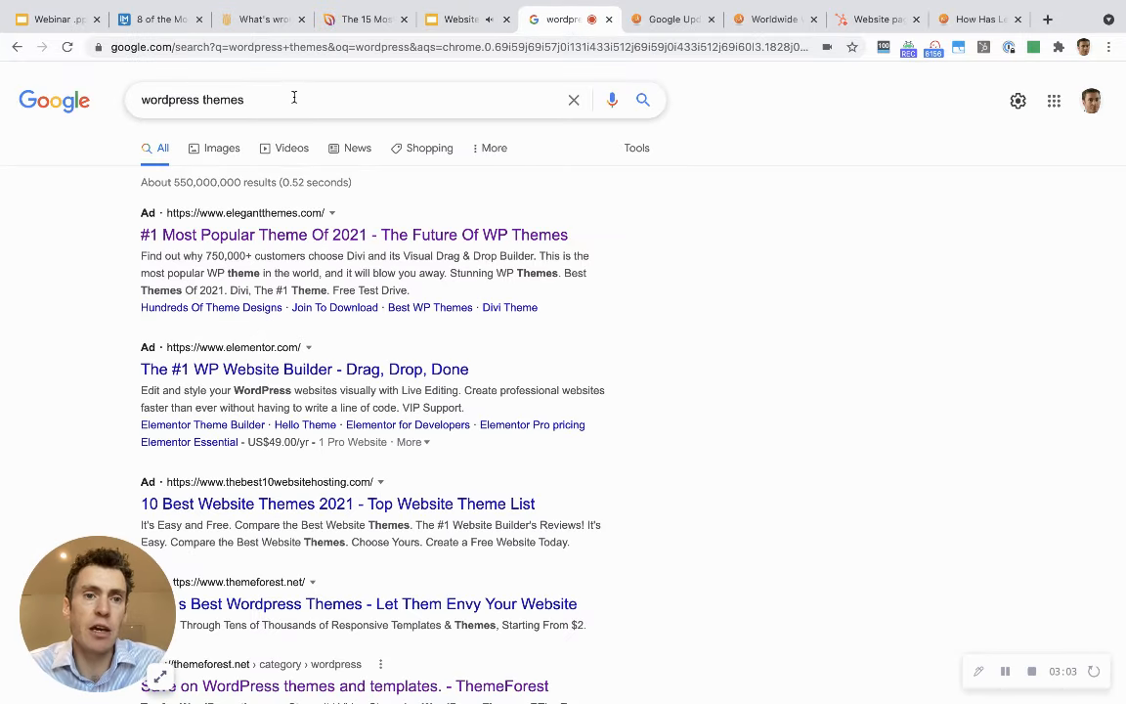
scroll("down", 3)
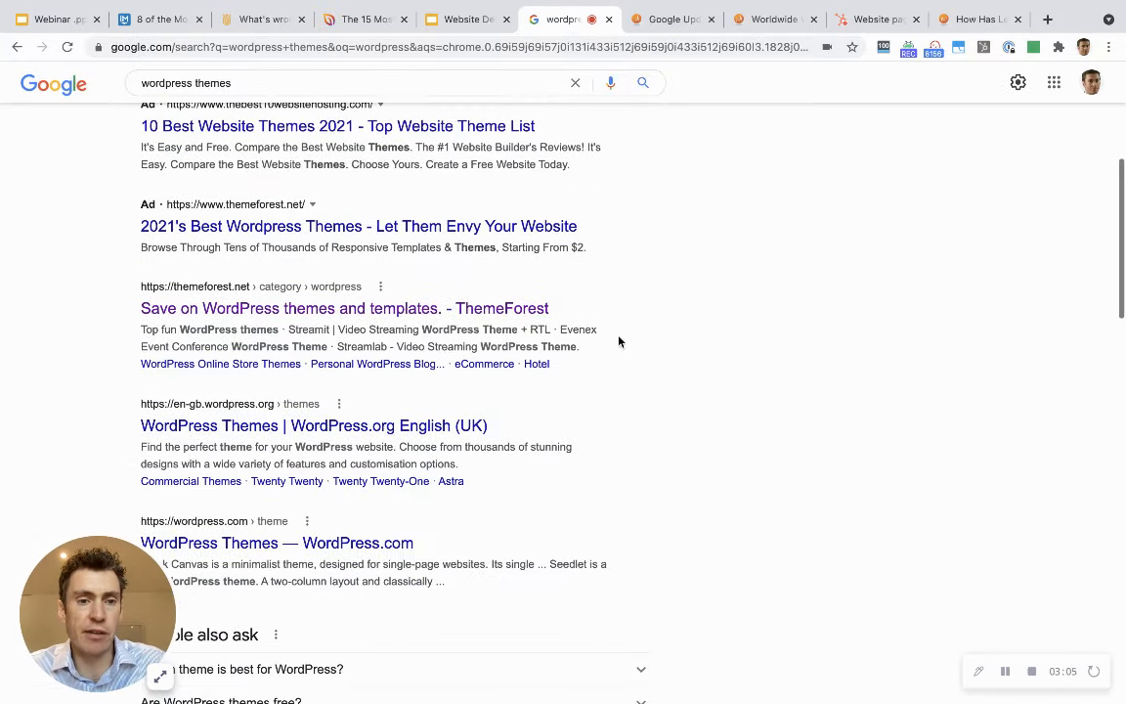
left_click(344, 308)
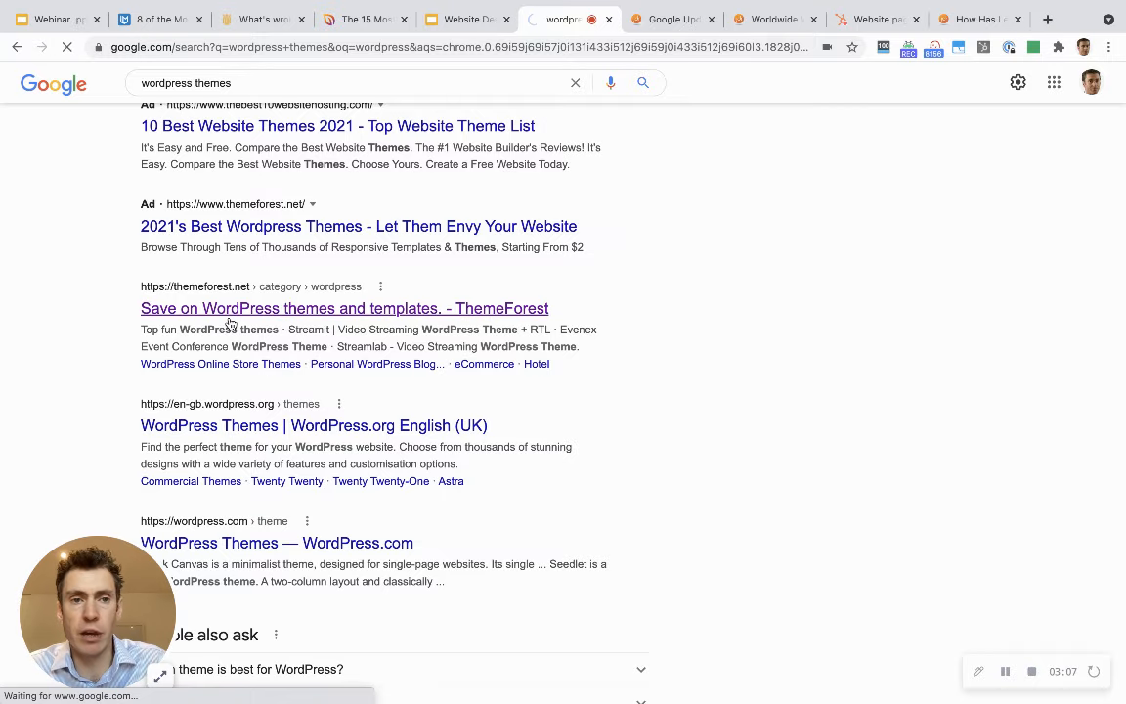
Browse ThemeForest's WordPress theme listings and the Freshio theme, then open JDR's Google Update article.
left_click(344, 308)
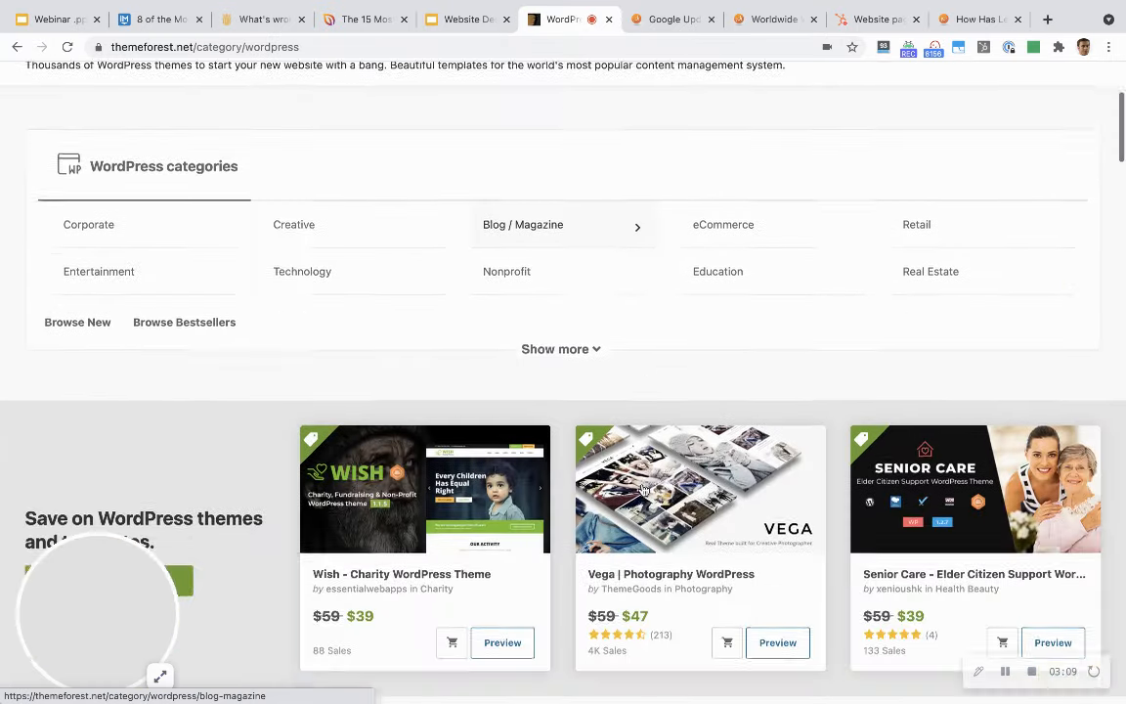
scroll("down", 3)
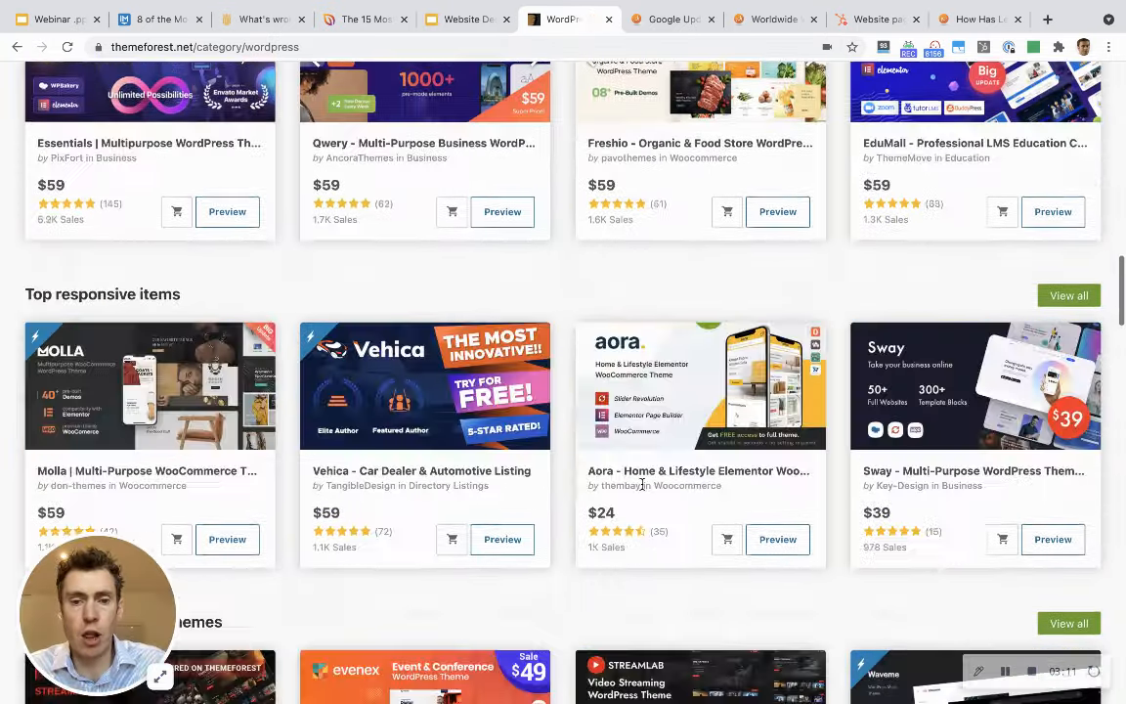
scroll("down", 3)
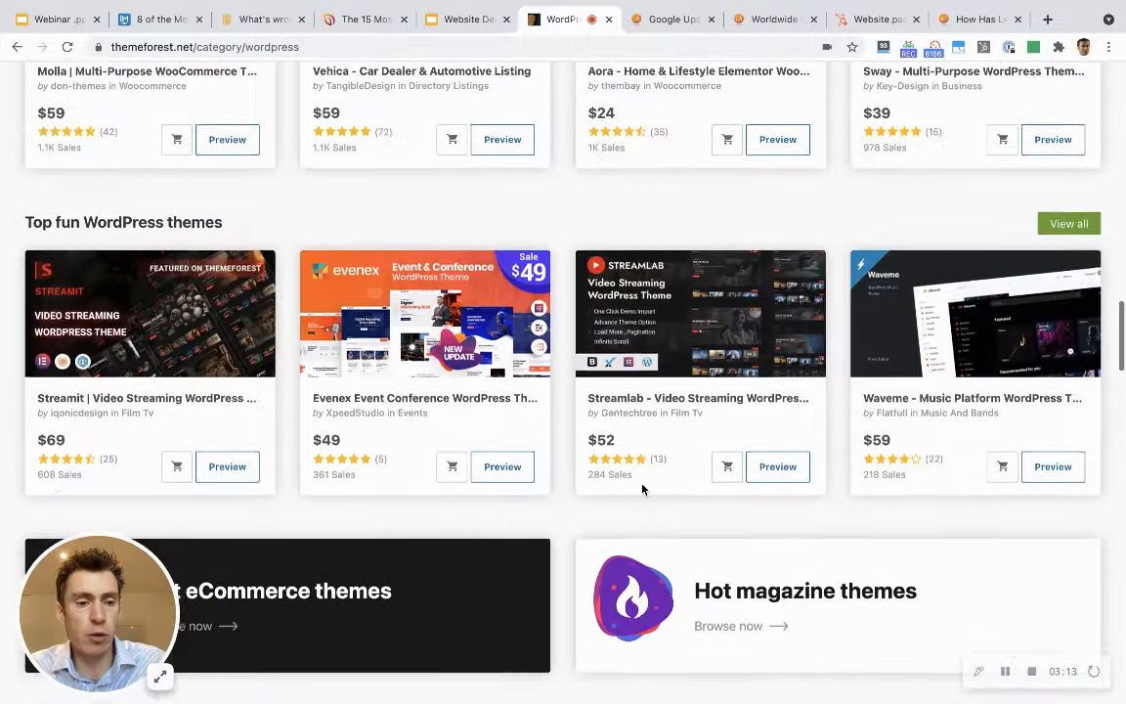
scroll("up", 3)
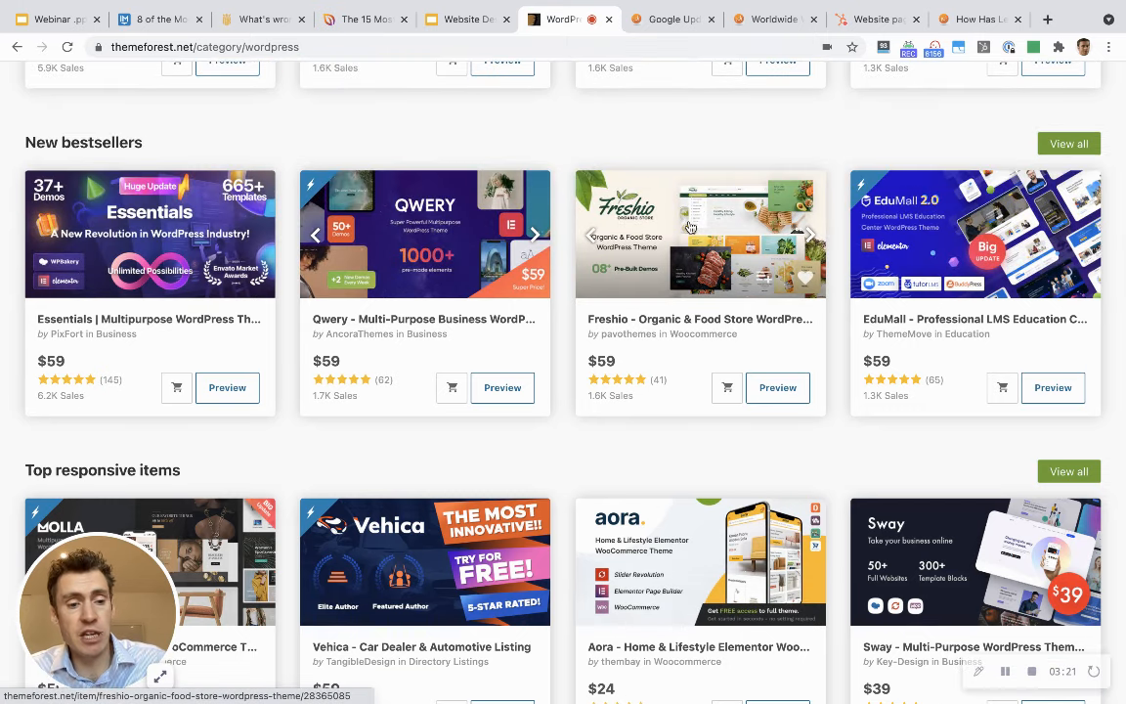
mouse_move(689, 227)
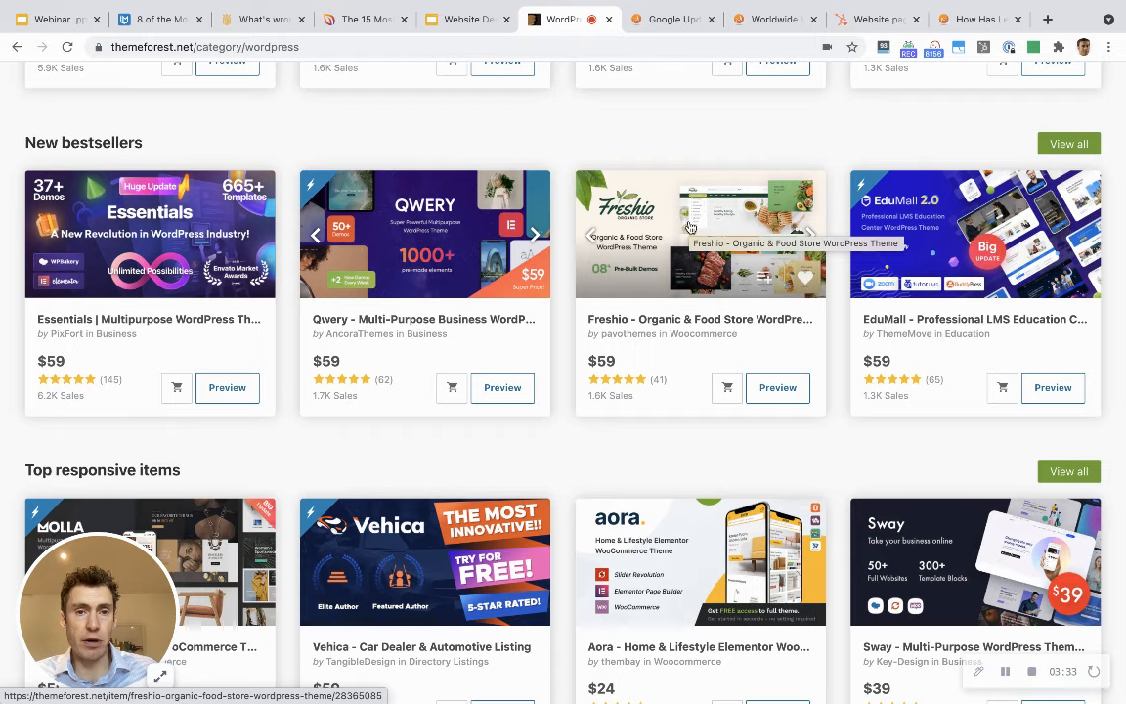
left_click(466, 59)
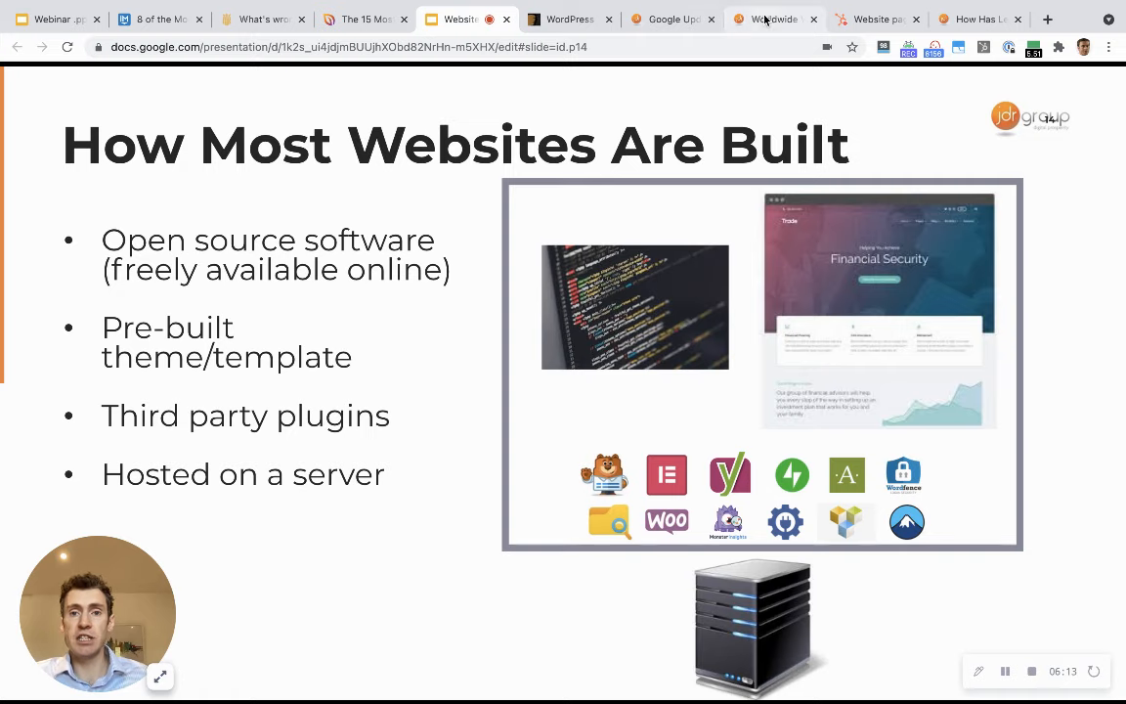
left_click(671, 18)
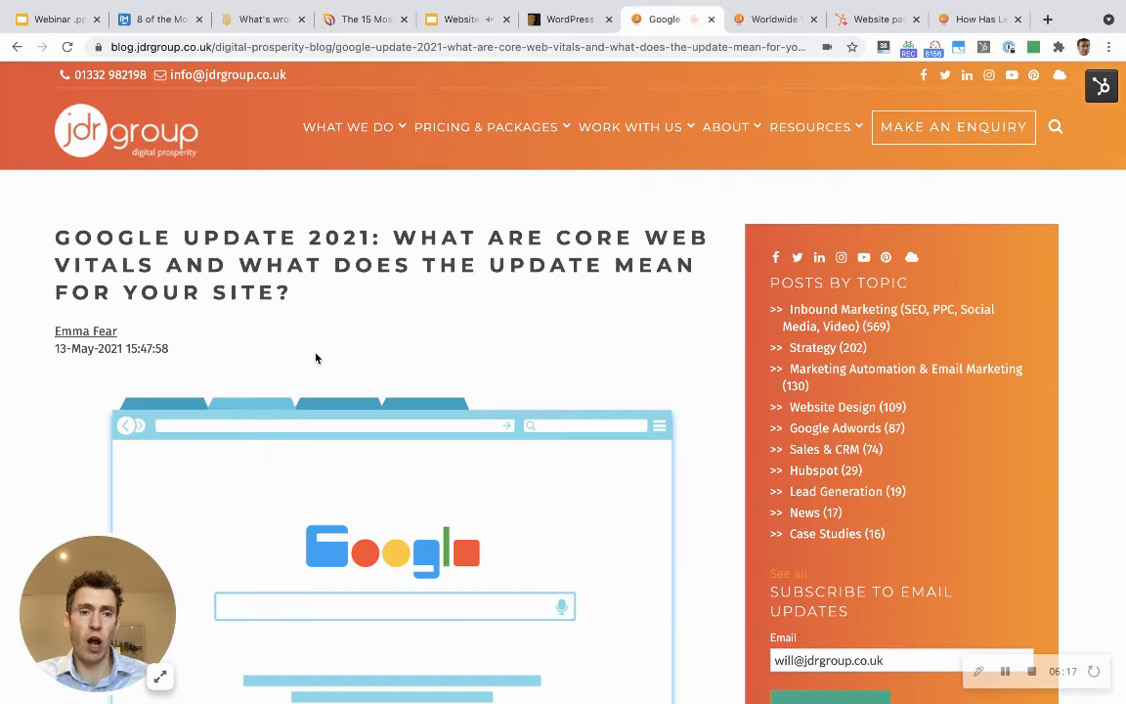
Scroll the JDR Google Update 2021 post down to 'What Are Core Web Vitals'.
scroll("down", 3)
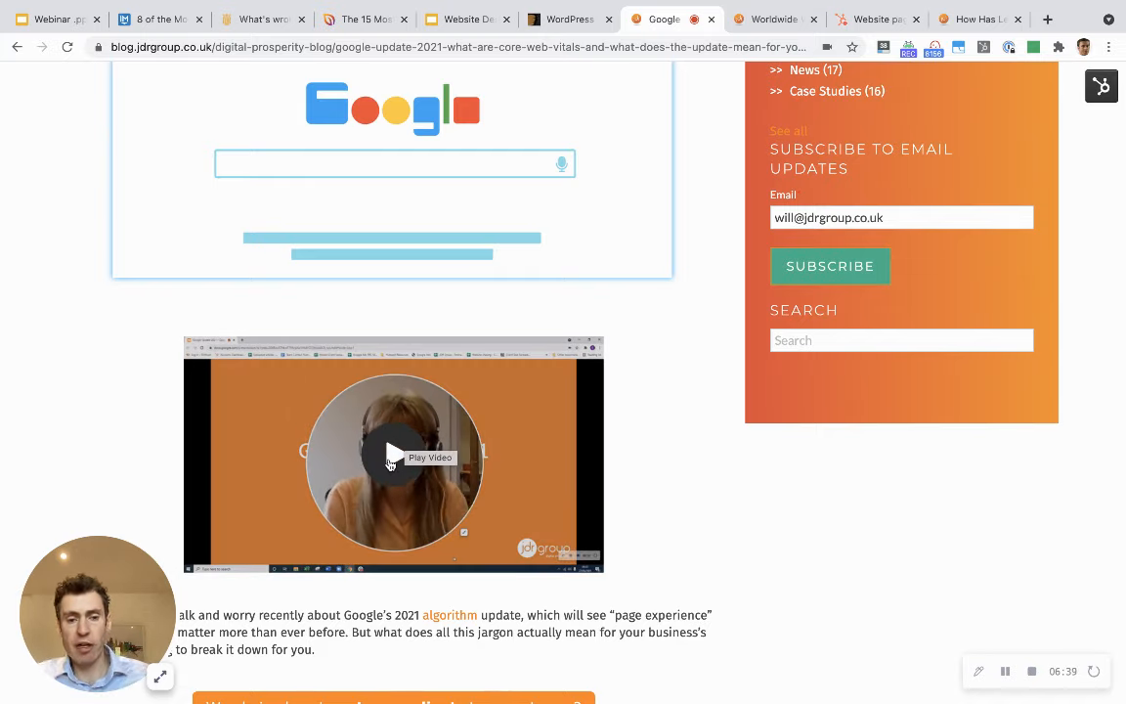
scroll("down", 3)
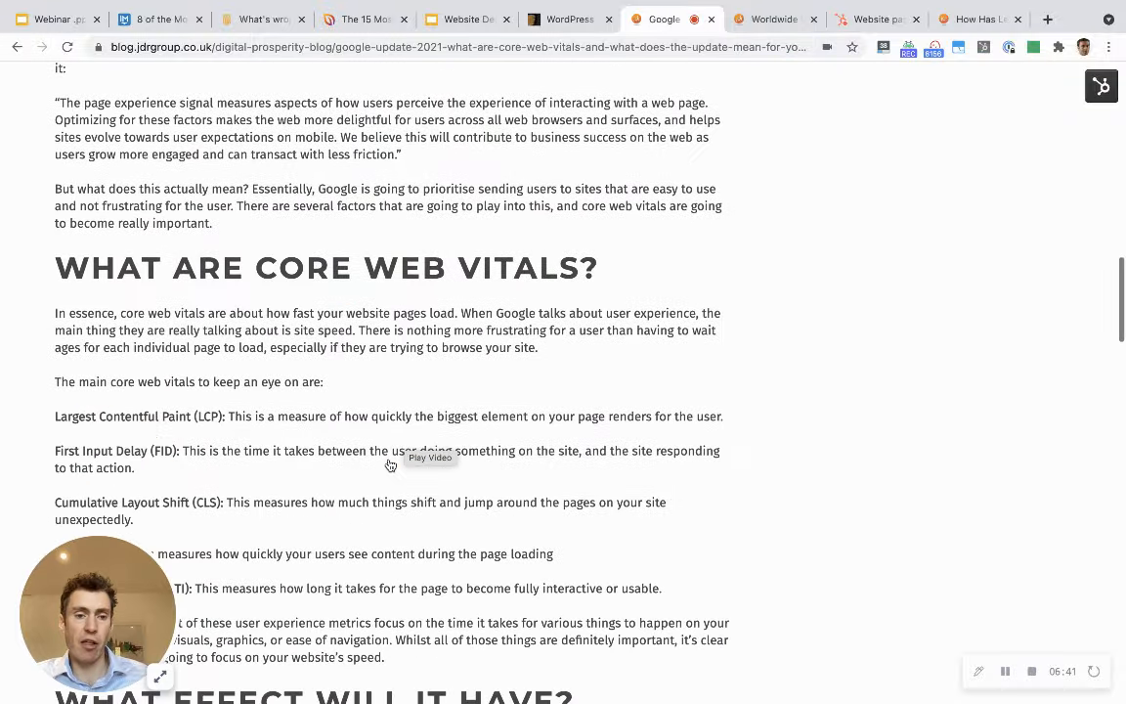
scroll("down", 3)
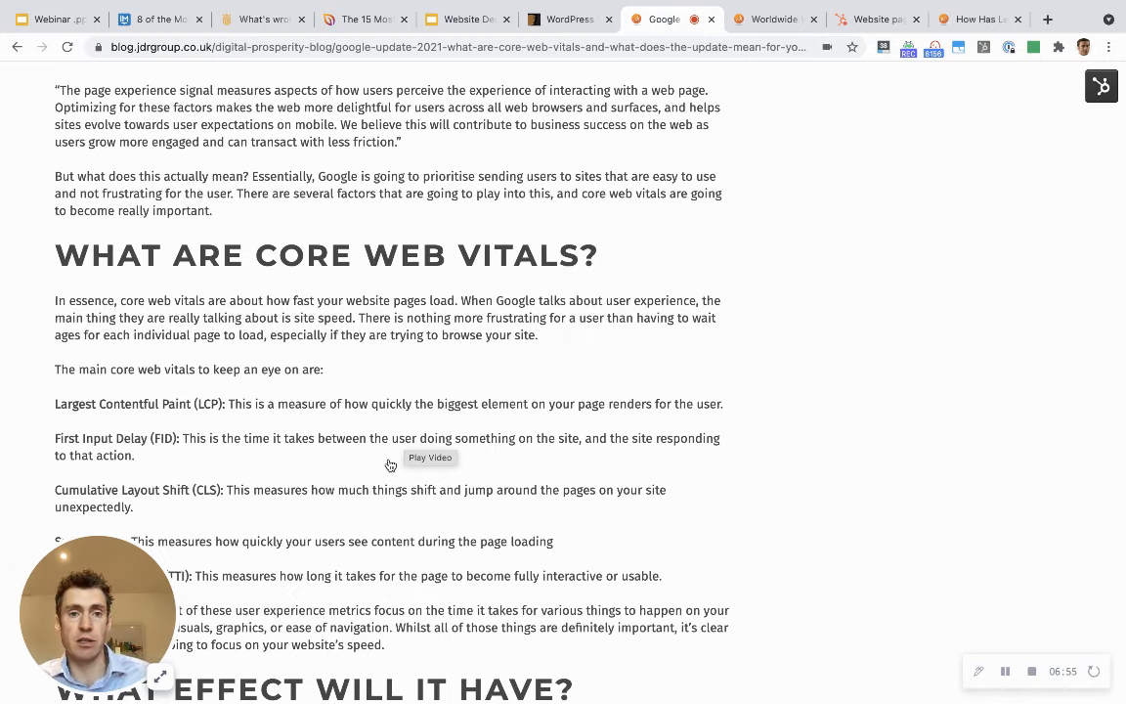
Switch back to the 'How Most Websites Are Built' slide in the webinar deck.
left_click(467, 18)
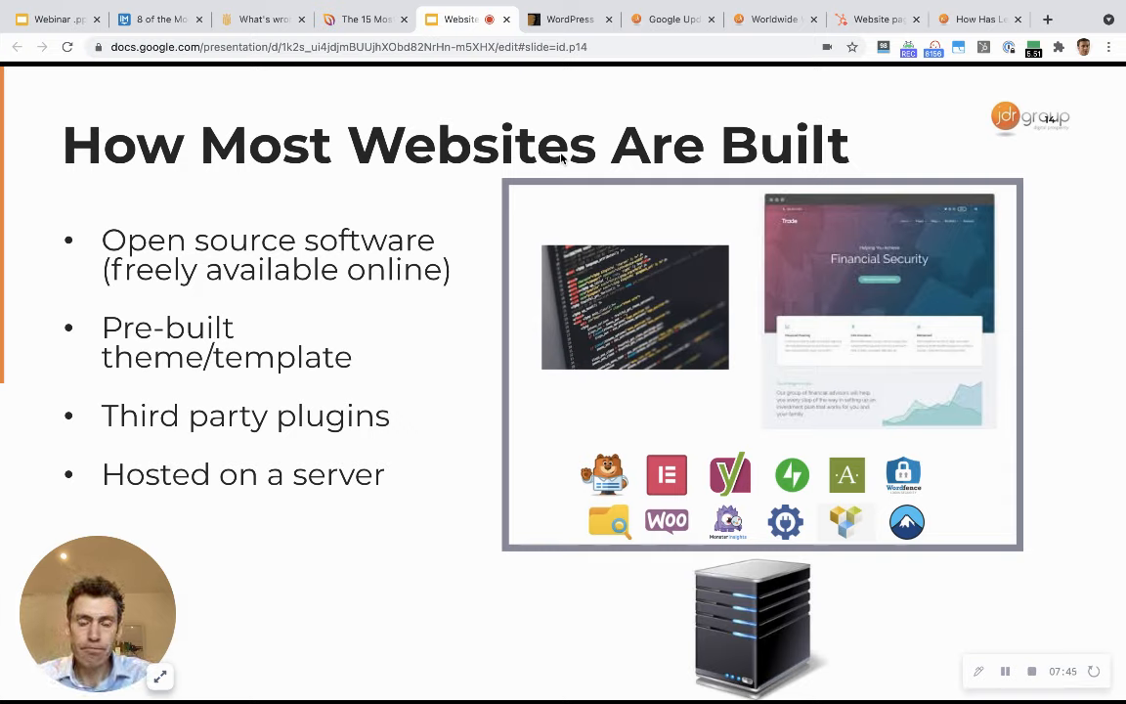
mouse_move(912, 222)
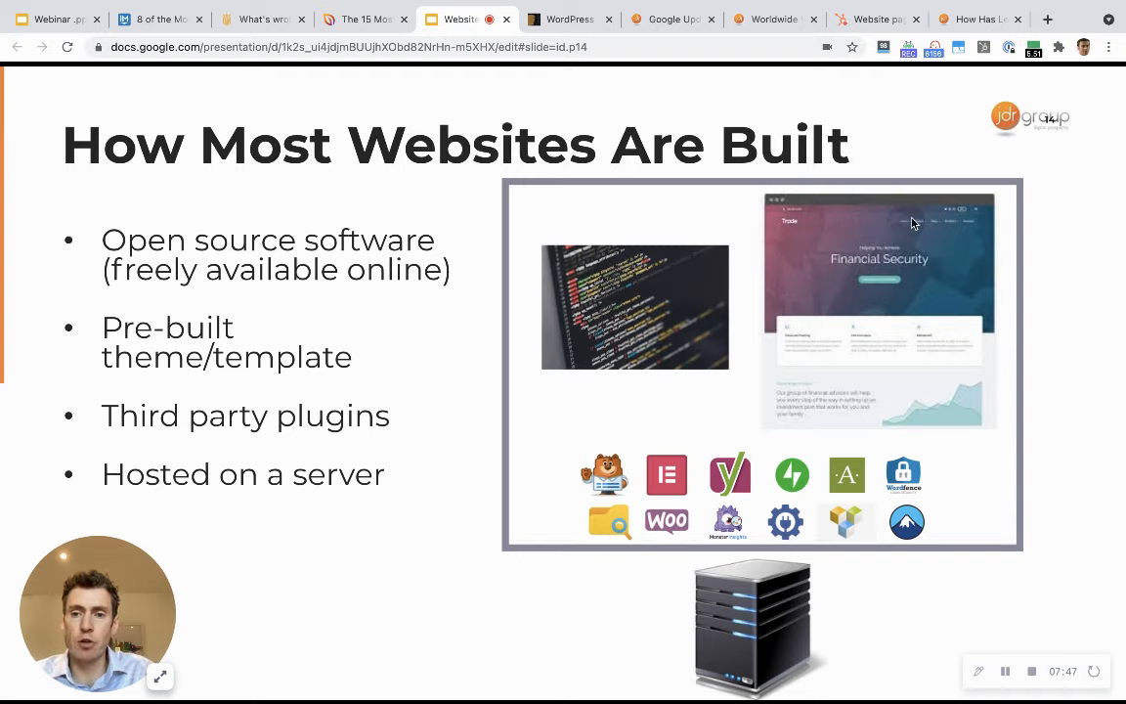
mouse_move(809, 310)
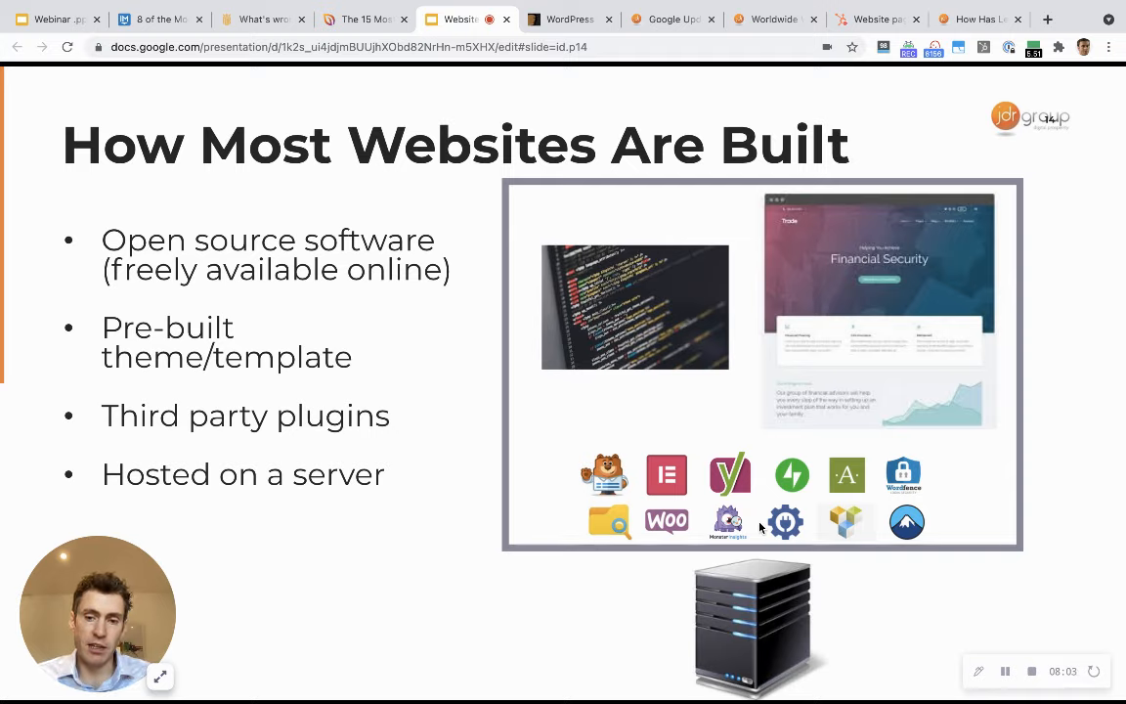
mouse_move(684, 624)
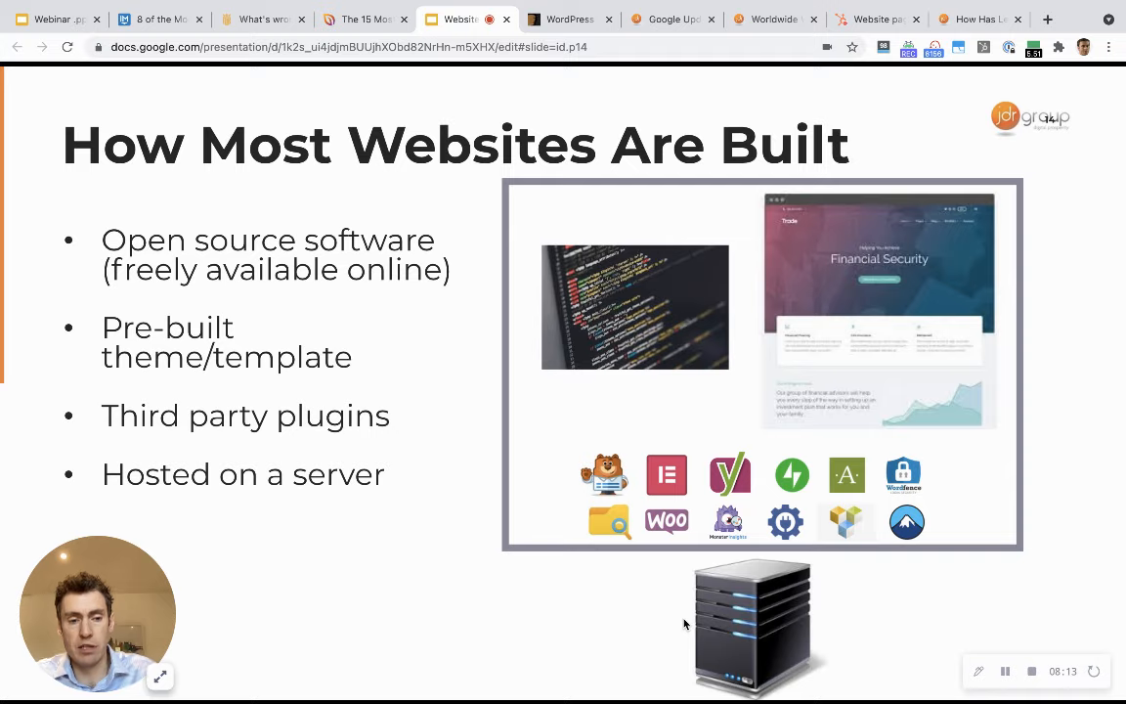
mouse_move(758, 564)
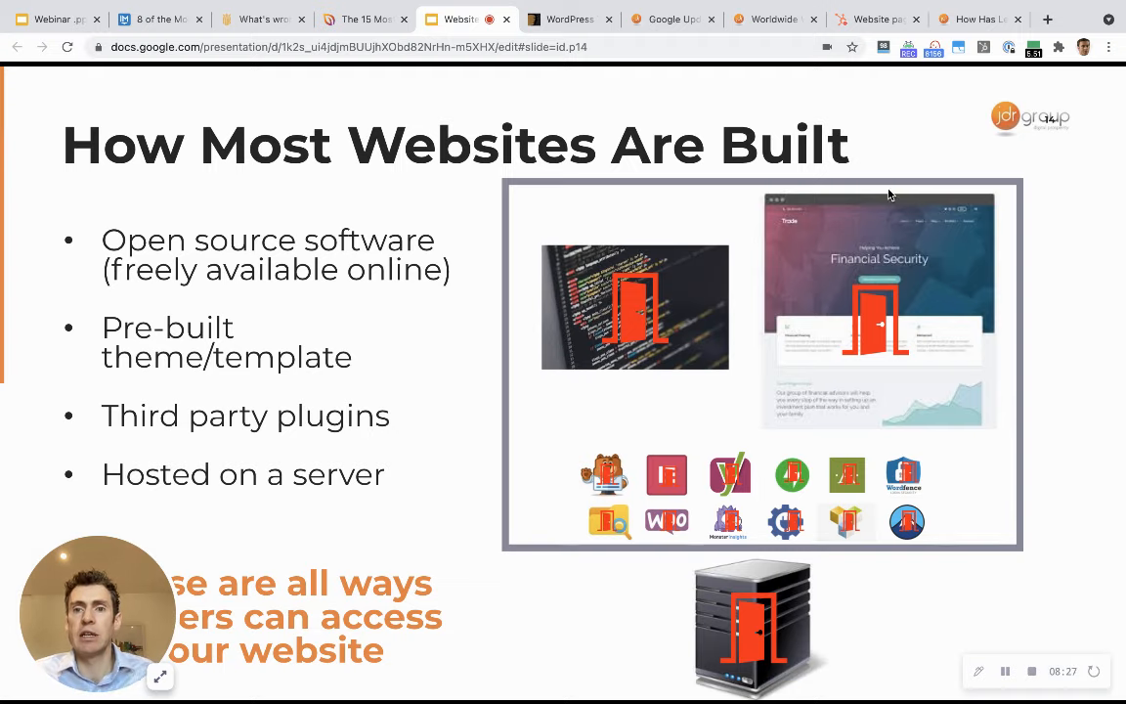
Open the Worldwide WordPress Hack post, dismiss the checklist popup, and scroll to 'What is the hack?'.
left_click(772, 19)
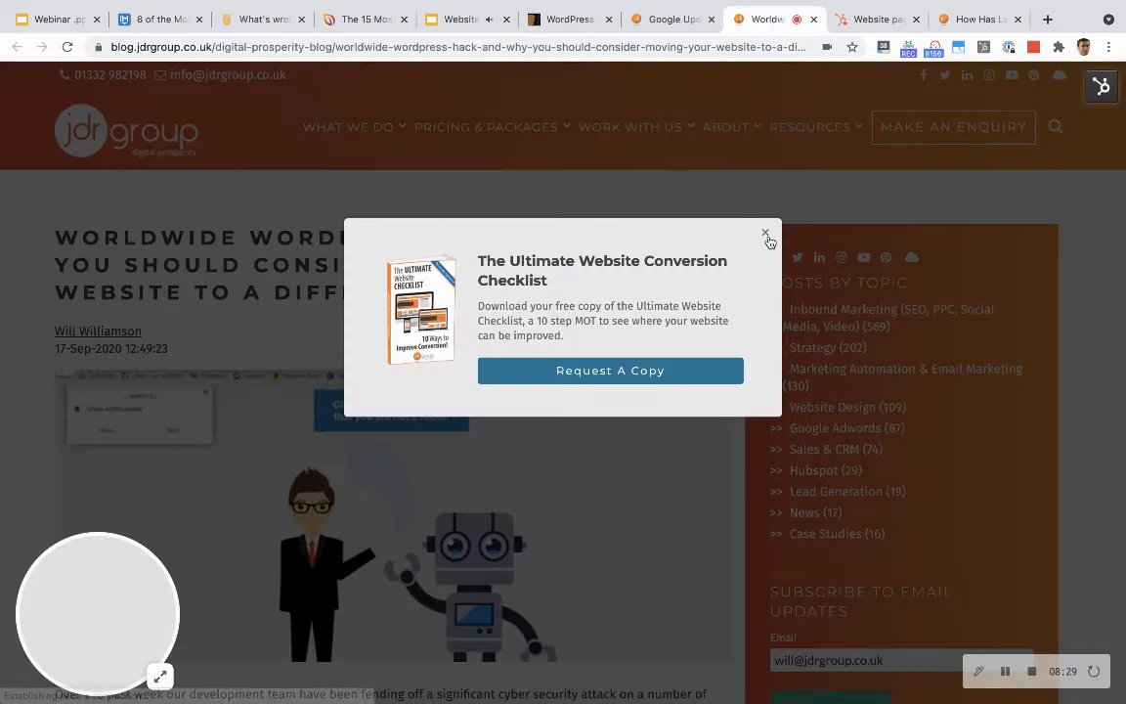
left_click(767, 235)
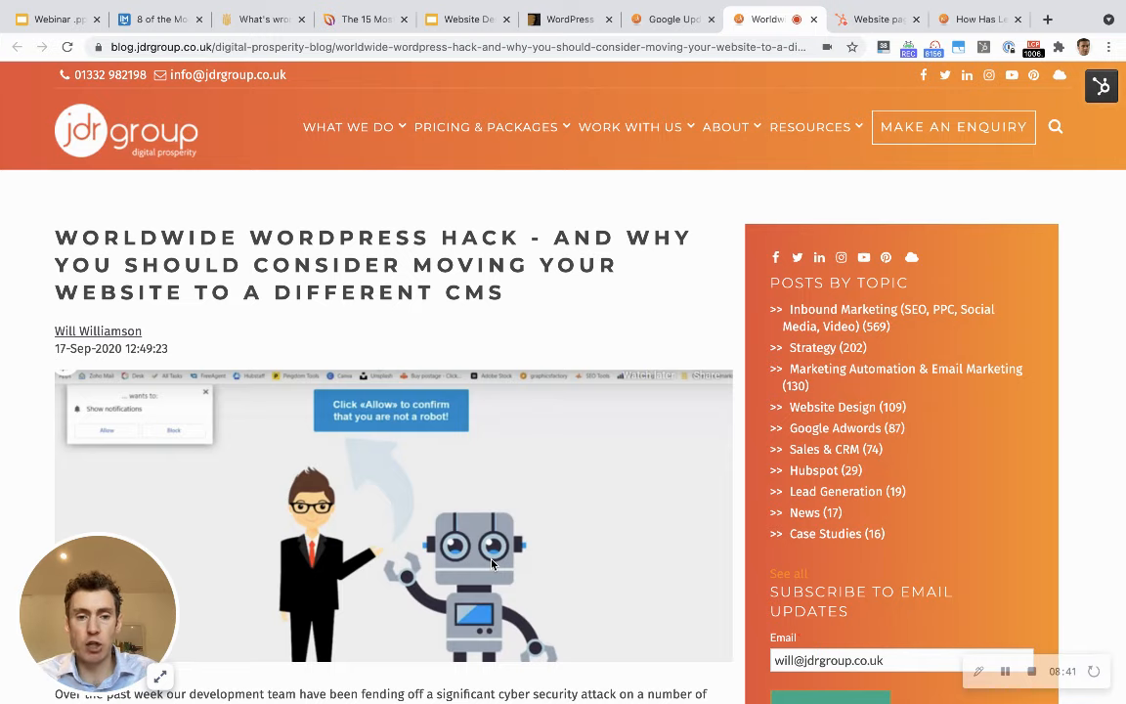
scroll("down", 3)
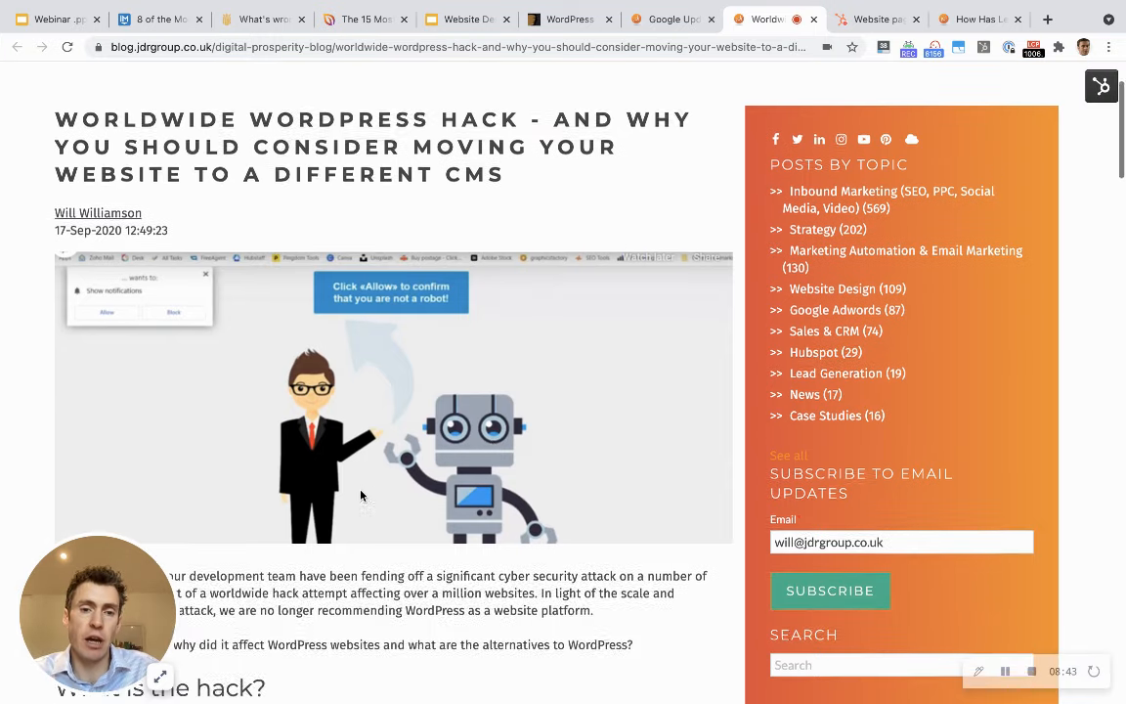
scroll("down", 3)
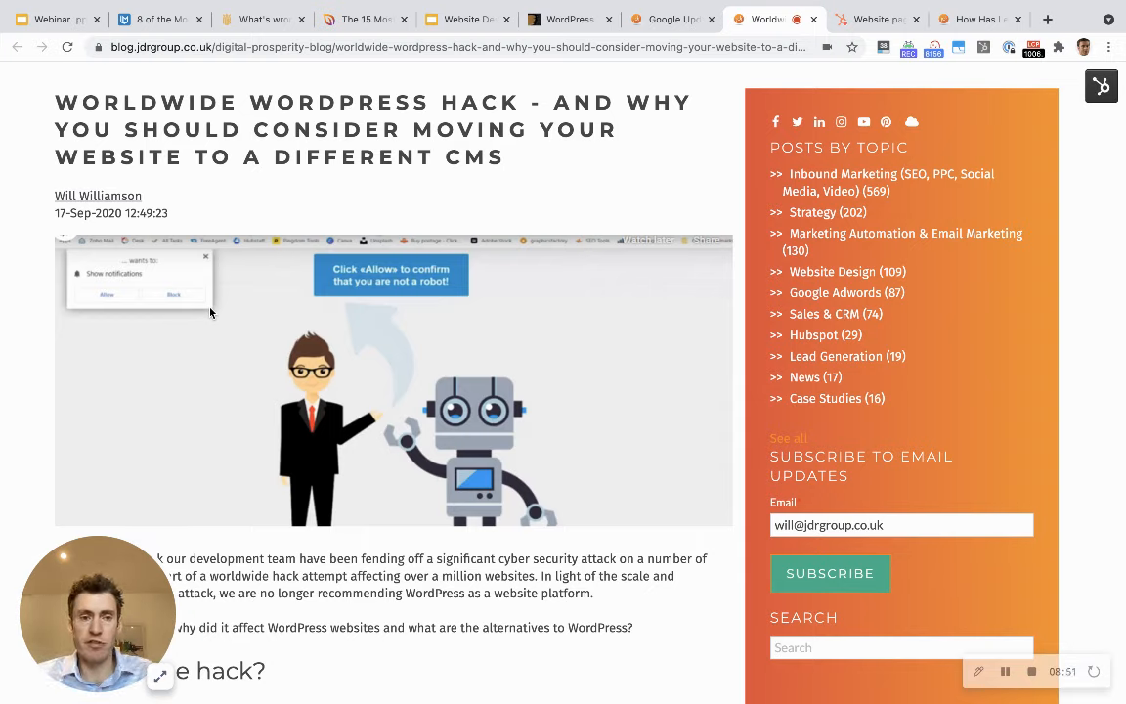
mouse_move(550, 389)
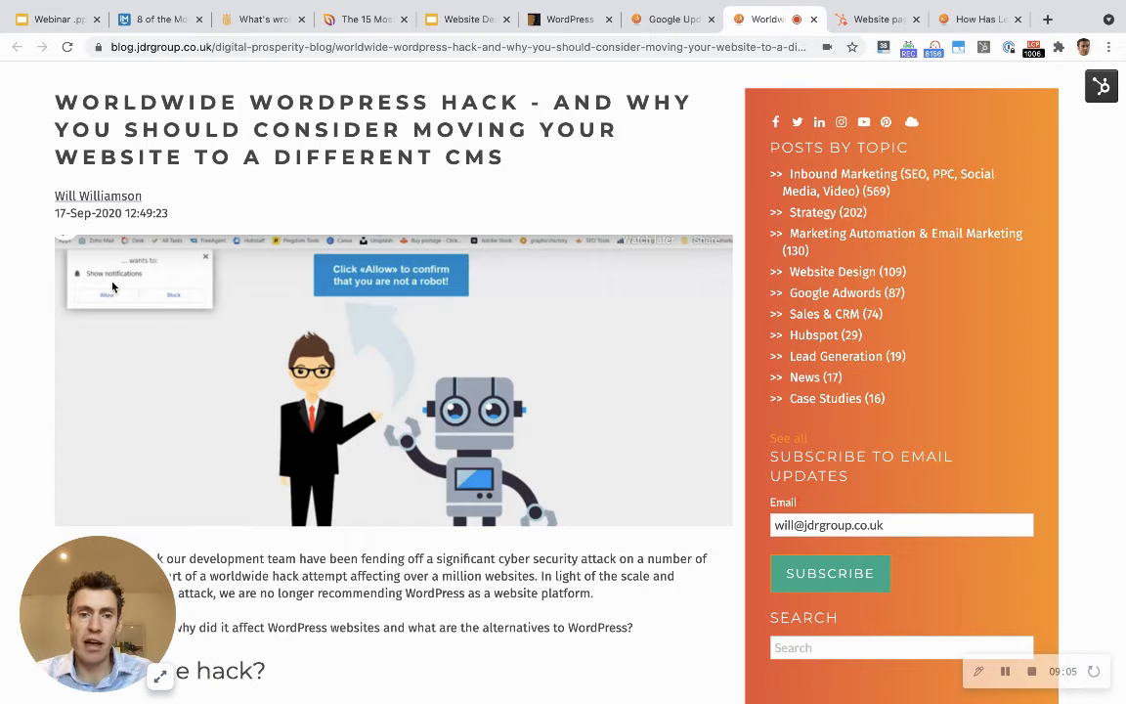
mouse_move(157, 418)
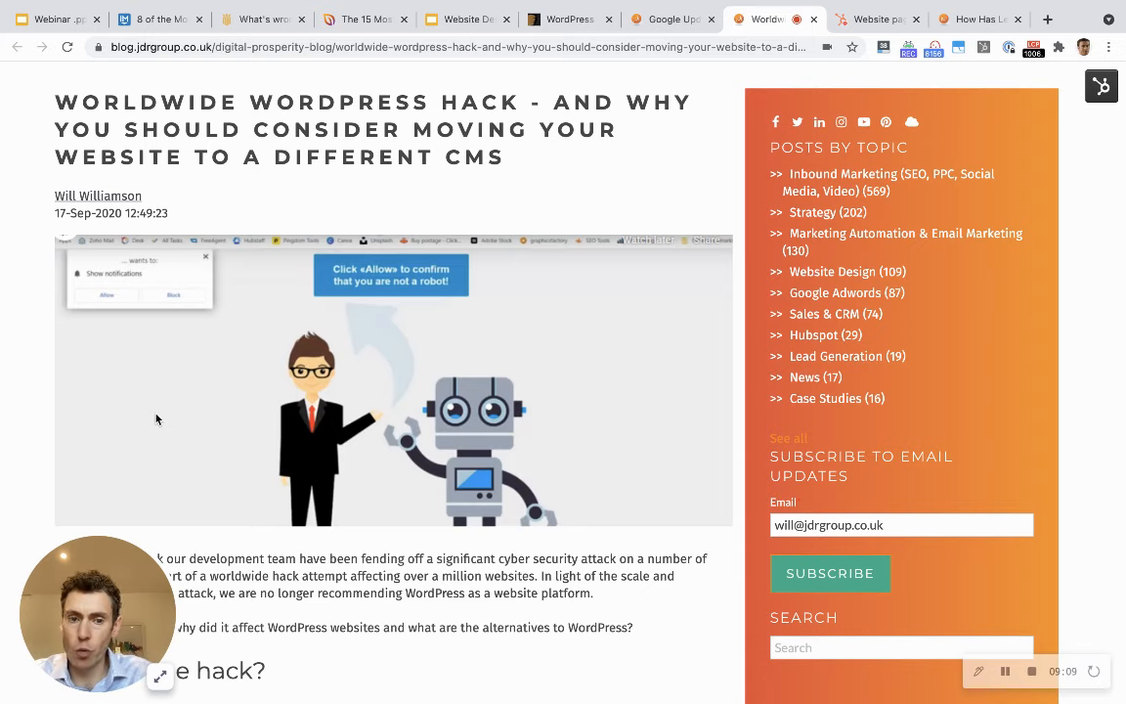
scroll("down", 3)
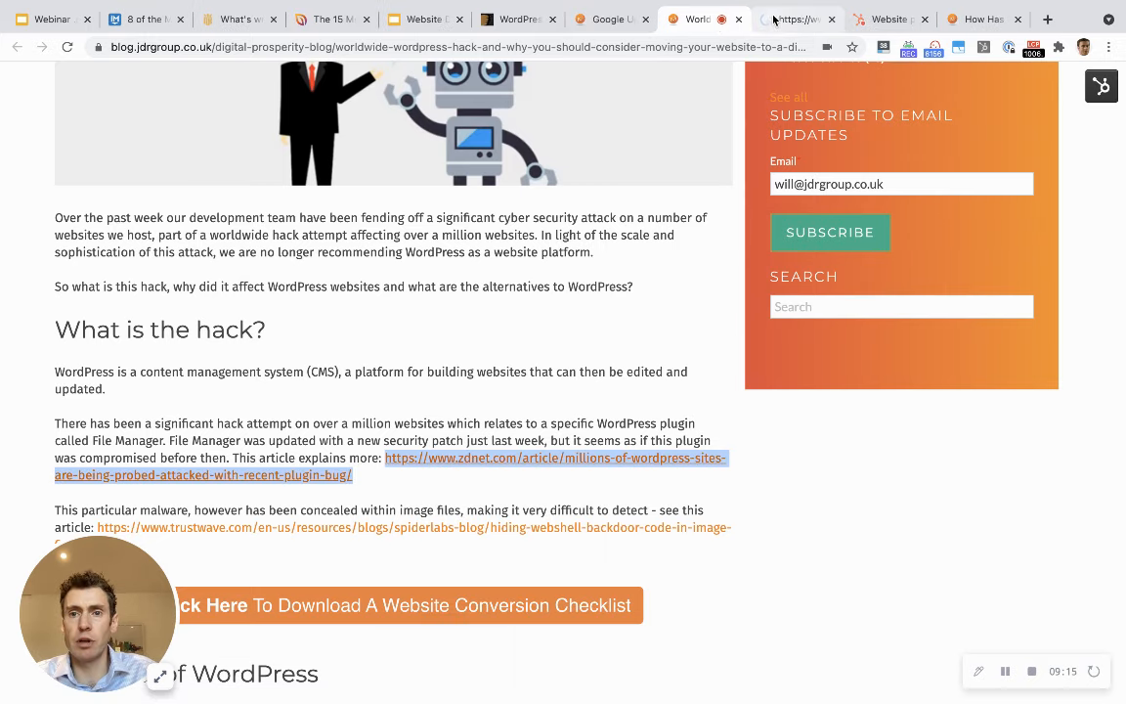
Read the ZDNet plugin-bug attack article, then return to the JDR post's 'The risks of WordPress'.
left_click(554, 458)
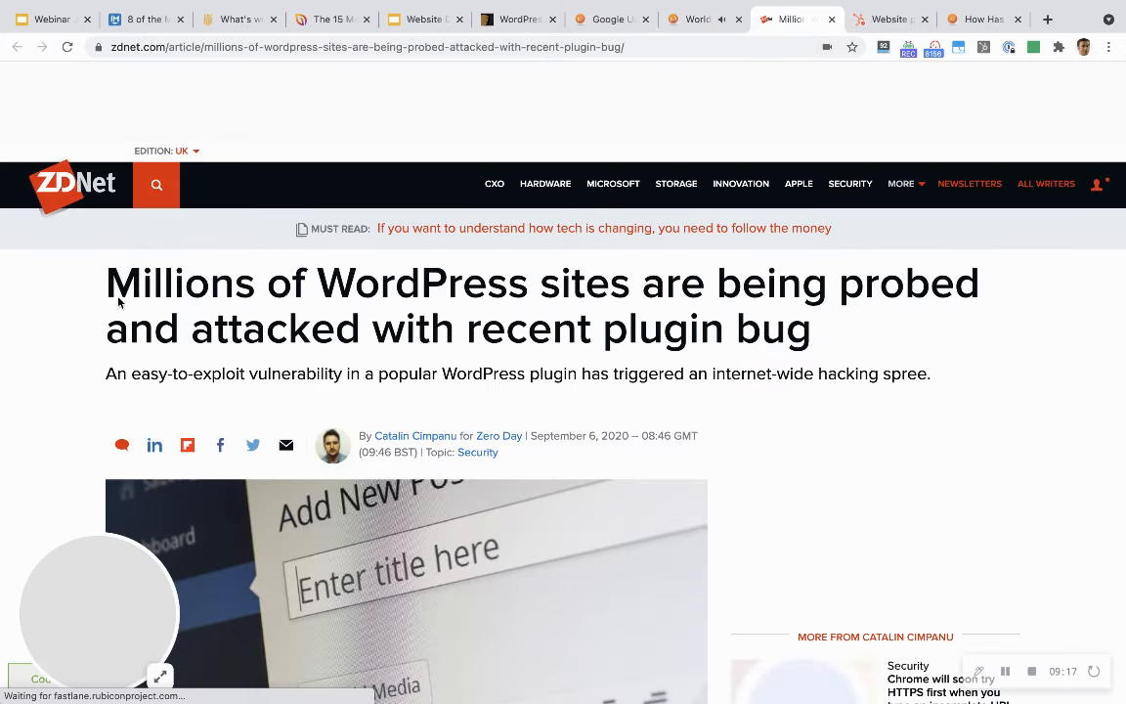
scroll("down", 3)
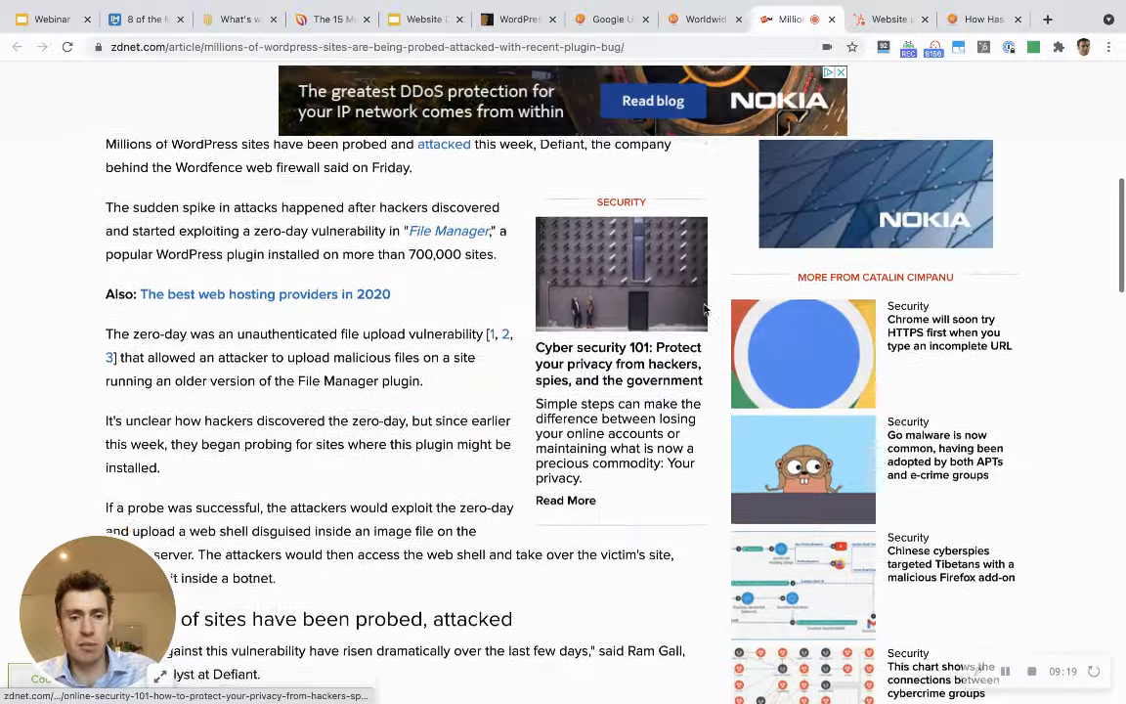
scroll("down", 3)
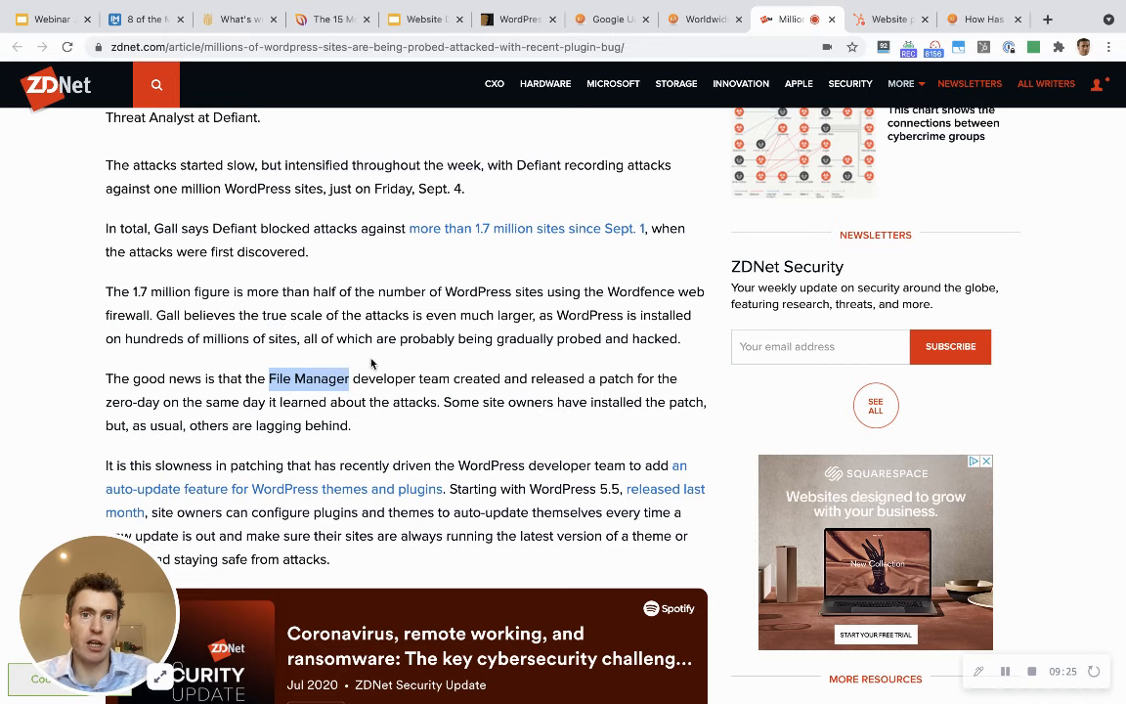
left_click(422, 19)
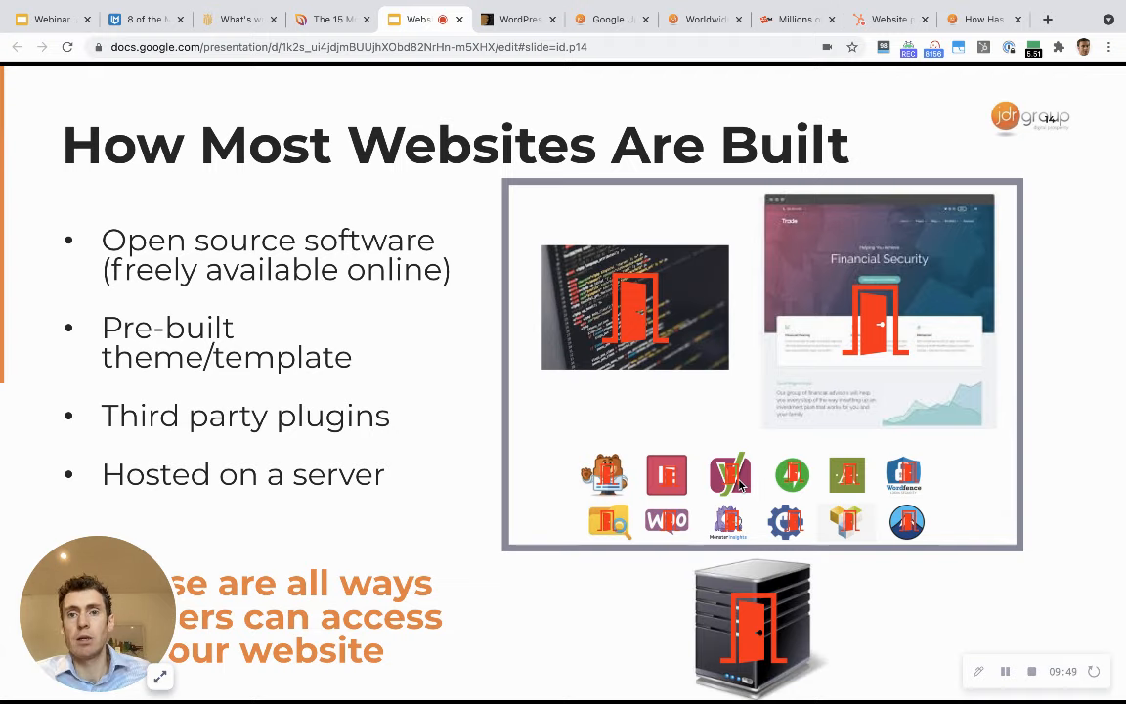
left_click(699, 19)
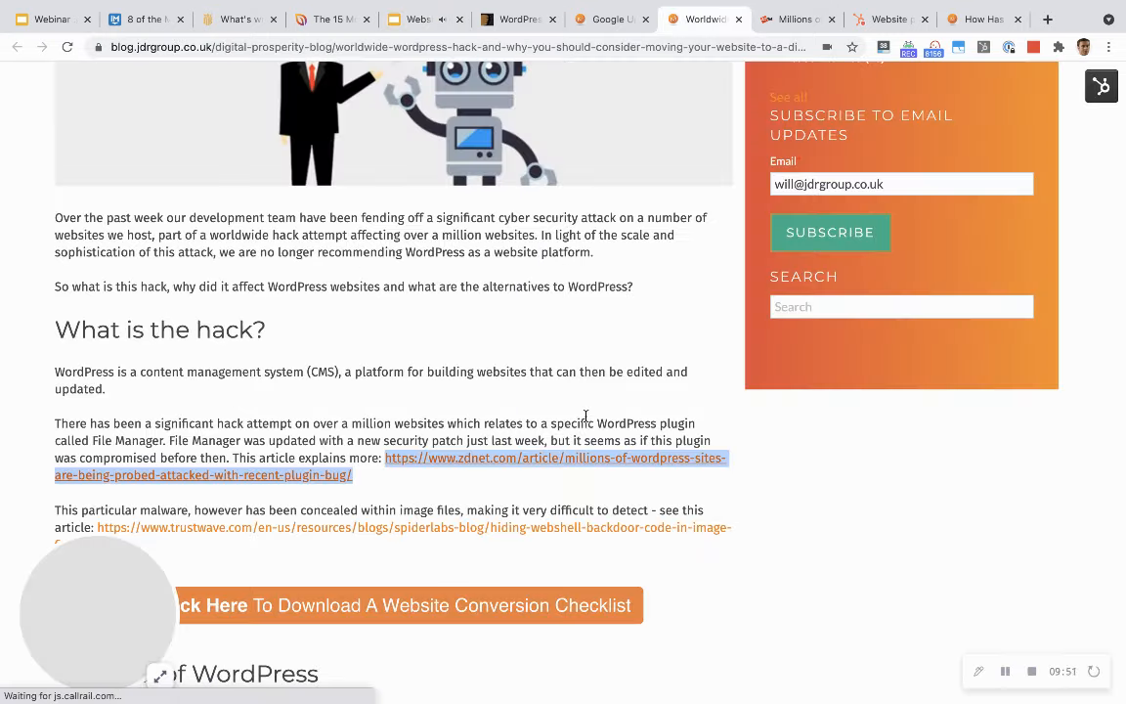
scroll("down", 3)
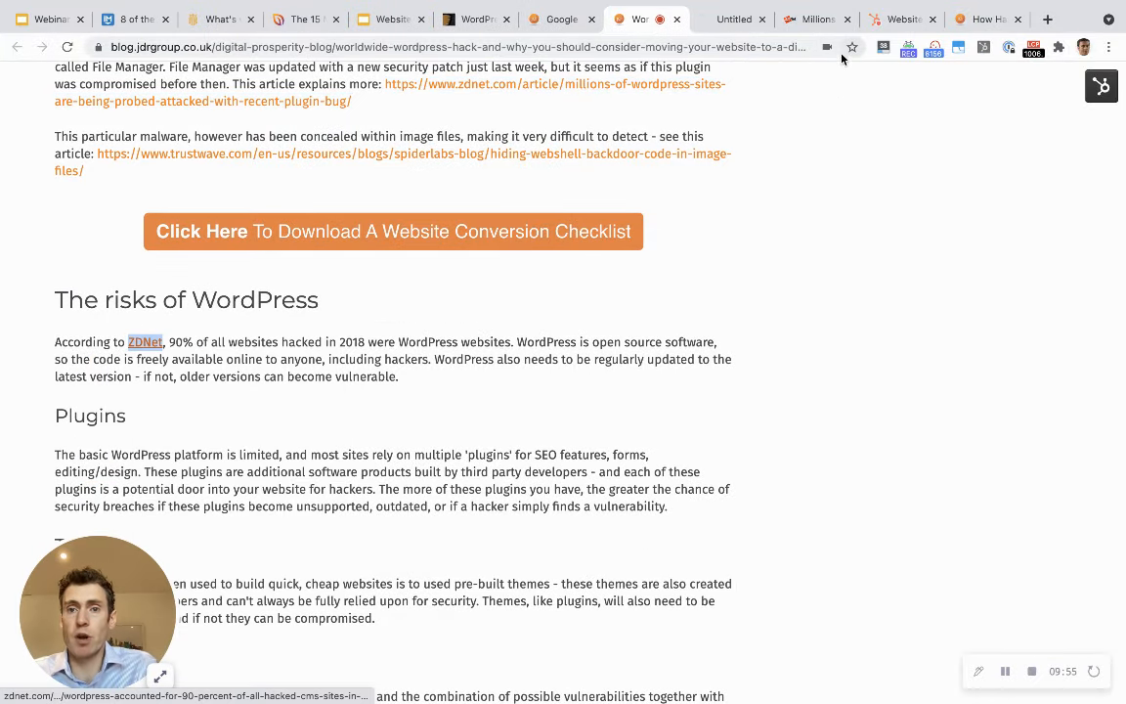
Show ZDNet's article on WordPress being 90 percent of hacked CMS sites, then return to slides.
left_click(145, 342)
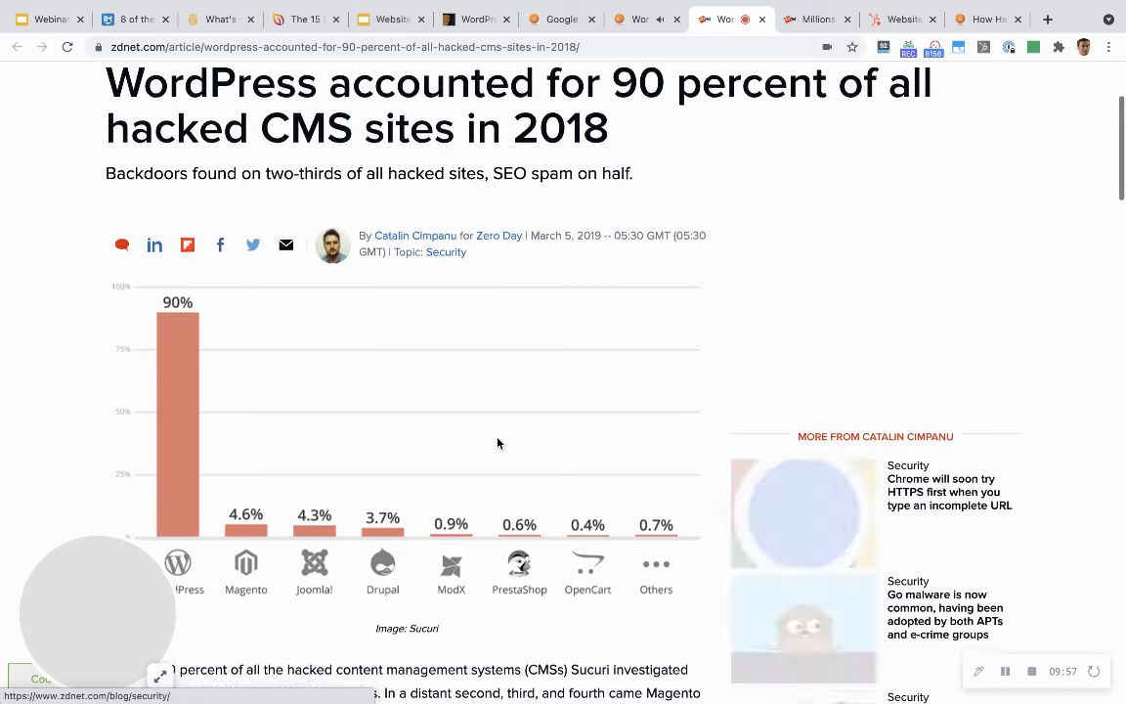
scroll("down", 3)
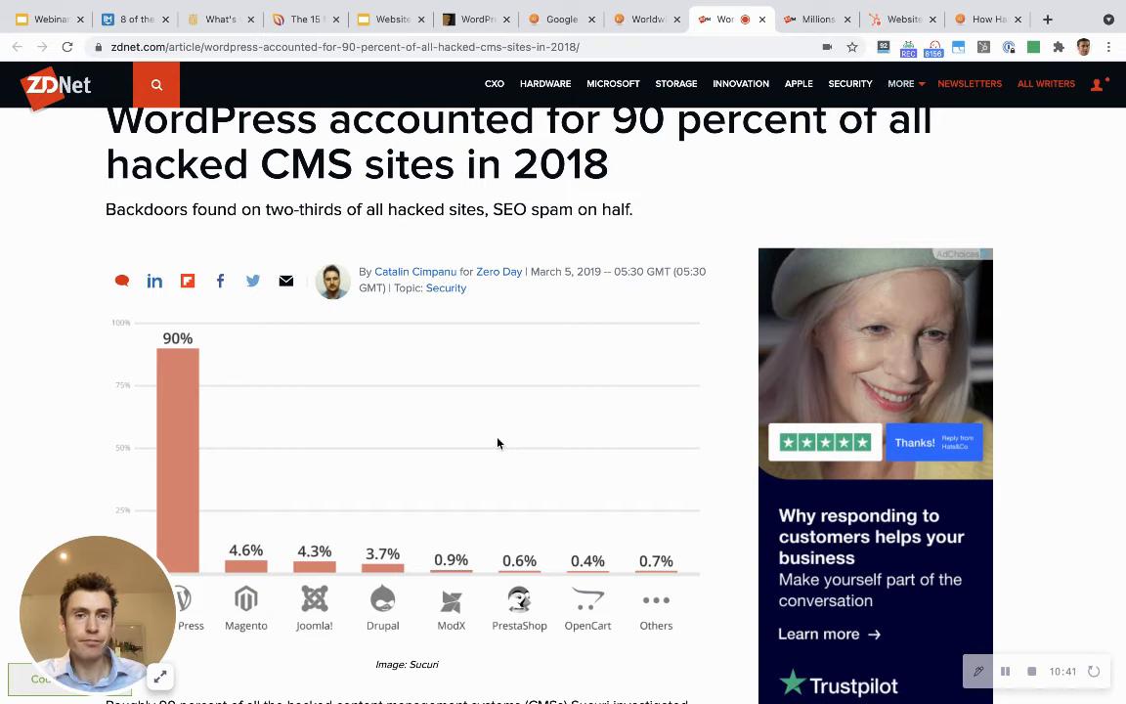
left_click(389, 18)
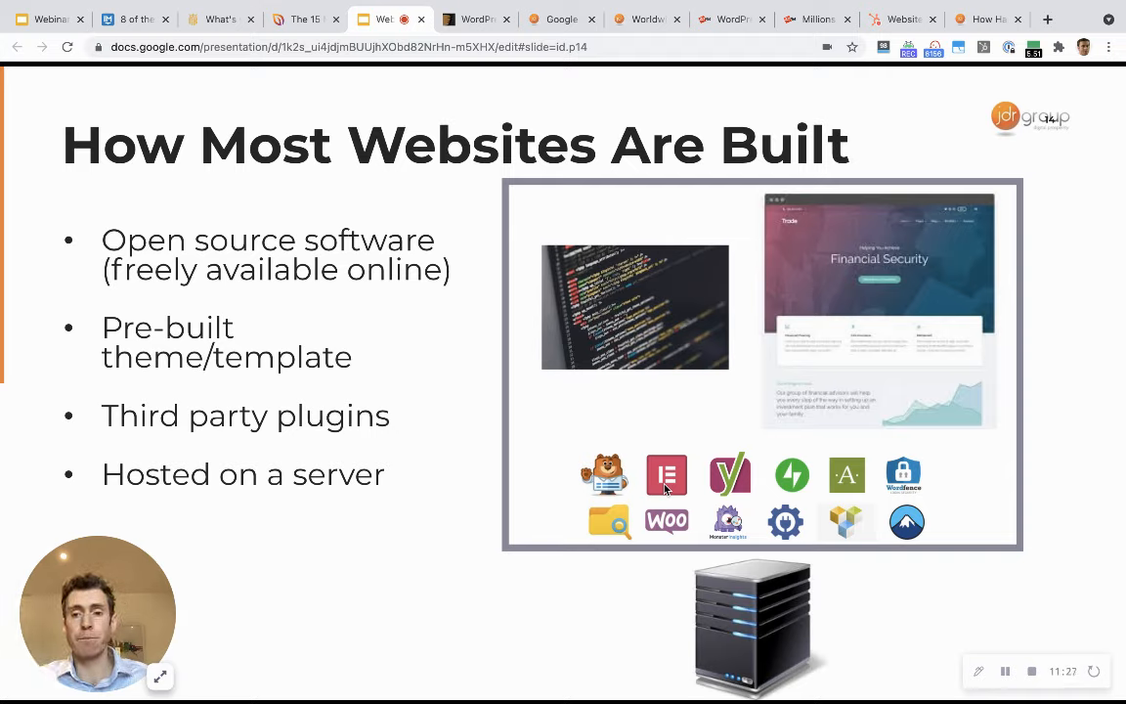
mouse_move(712, 327)
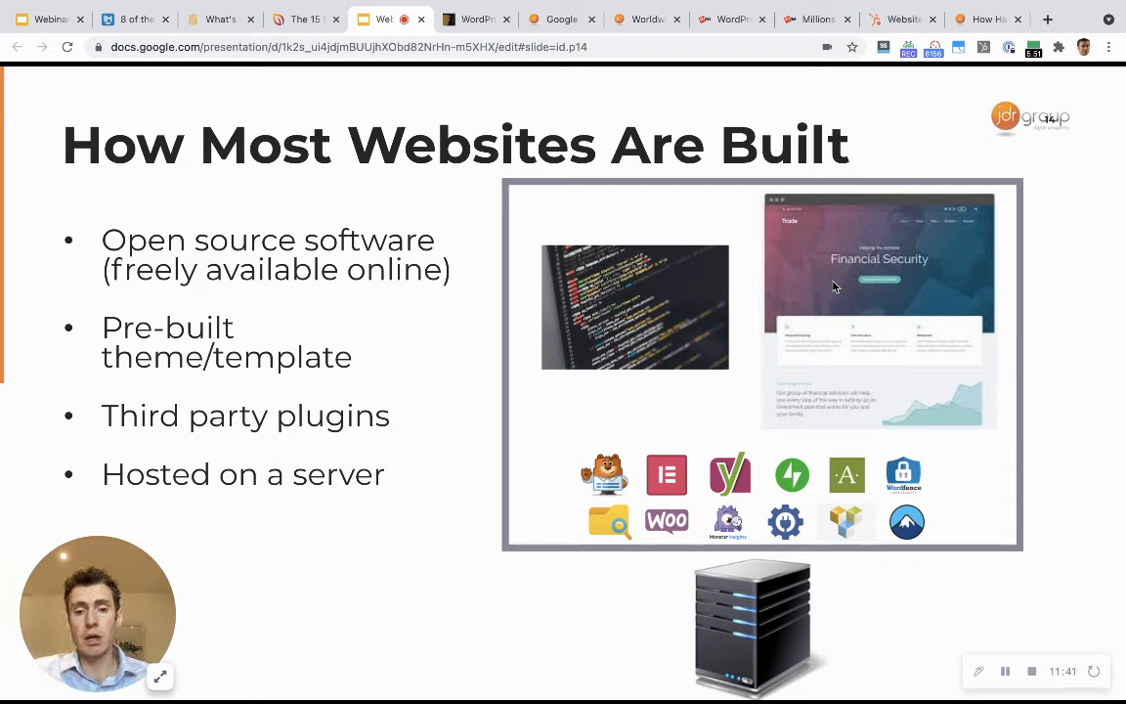
mouse_move(575, 491)
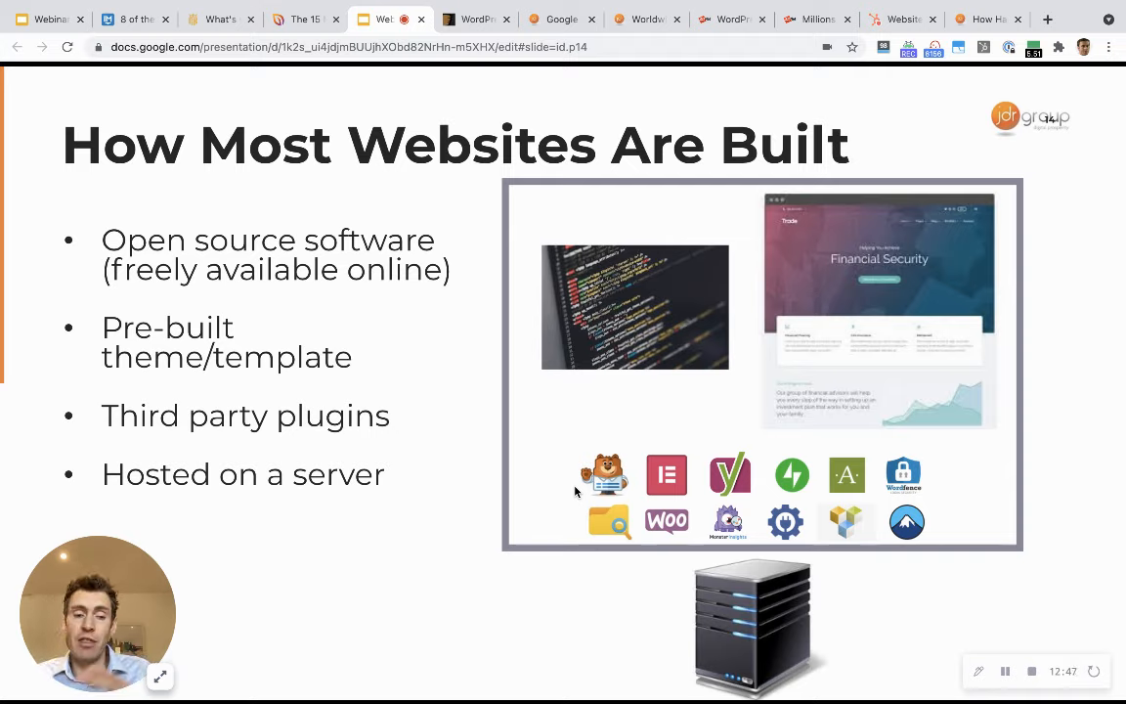
left_click(298, 60)
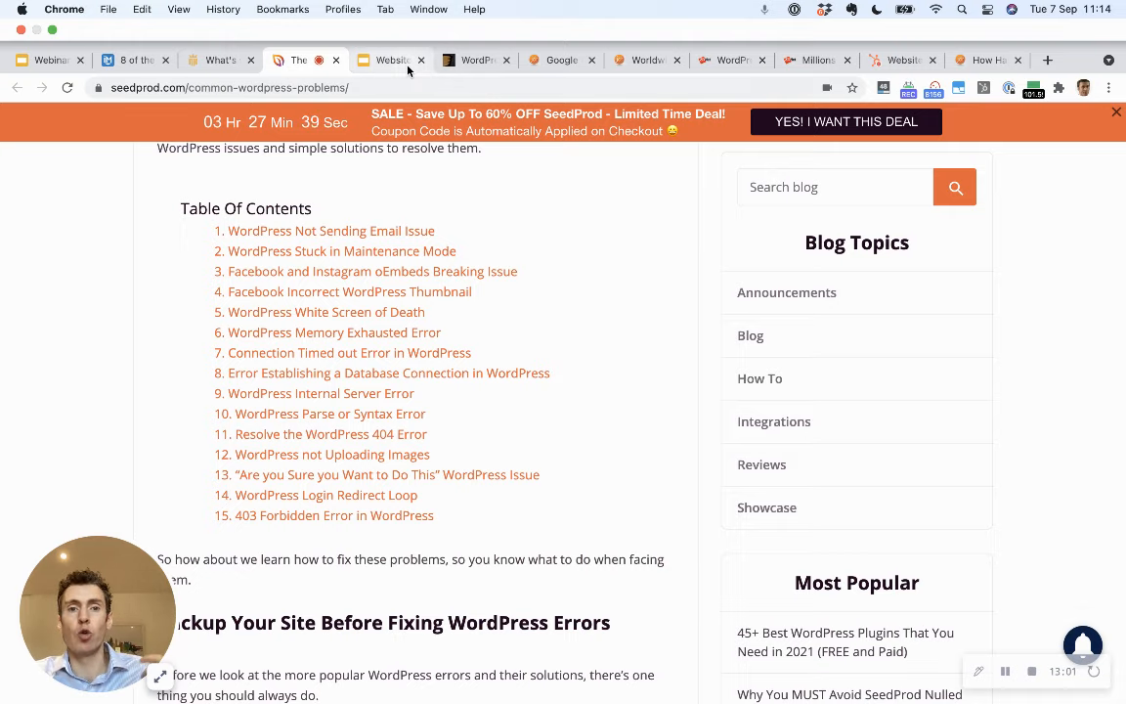
Switch from the SeedProd article to the JDR Worldwide WordPress Hack post.
left_click(384, 60)
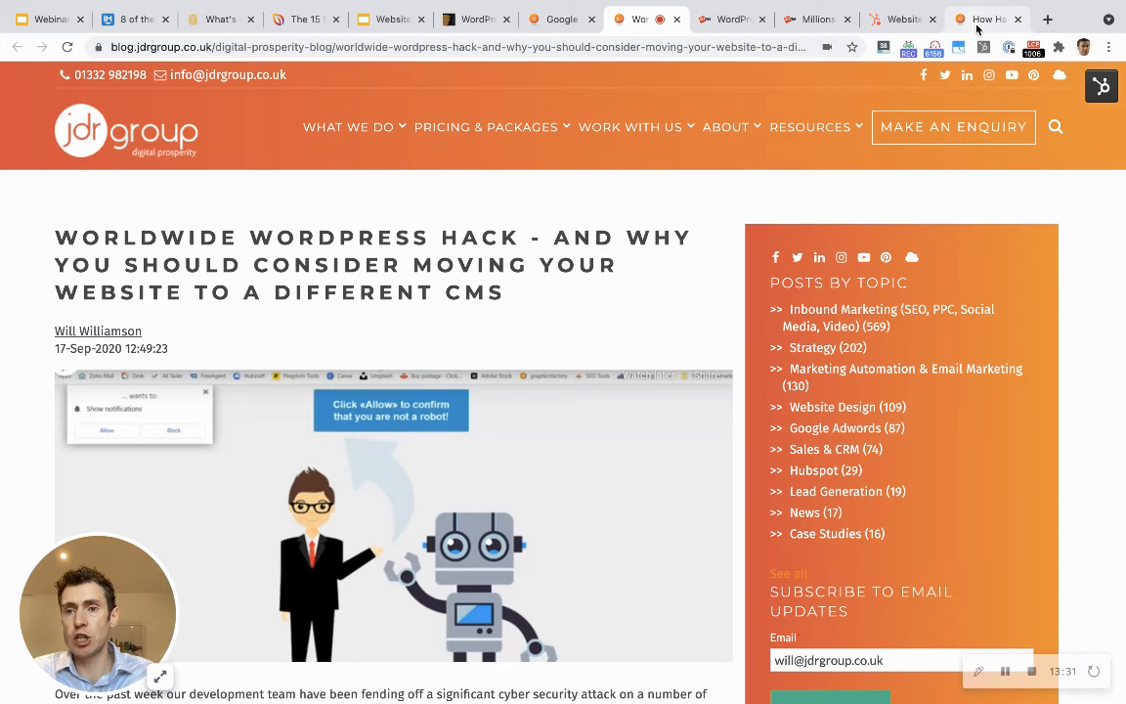
Open JDR's 'How Has Leaving WordPress...' case study and scroll to Site Speed, User Experience, Reporting.
left_click(987, 18)
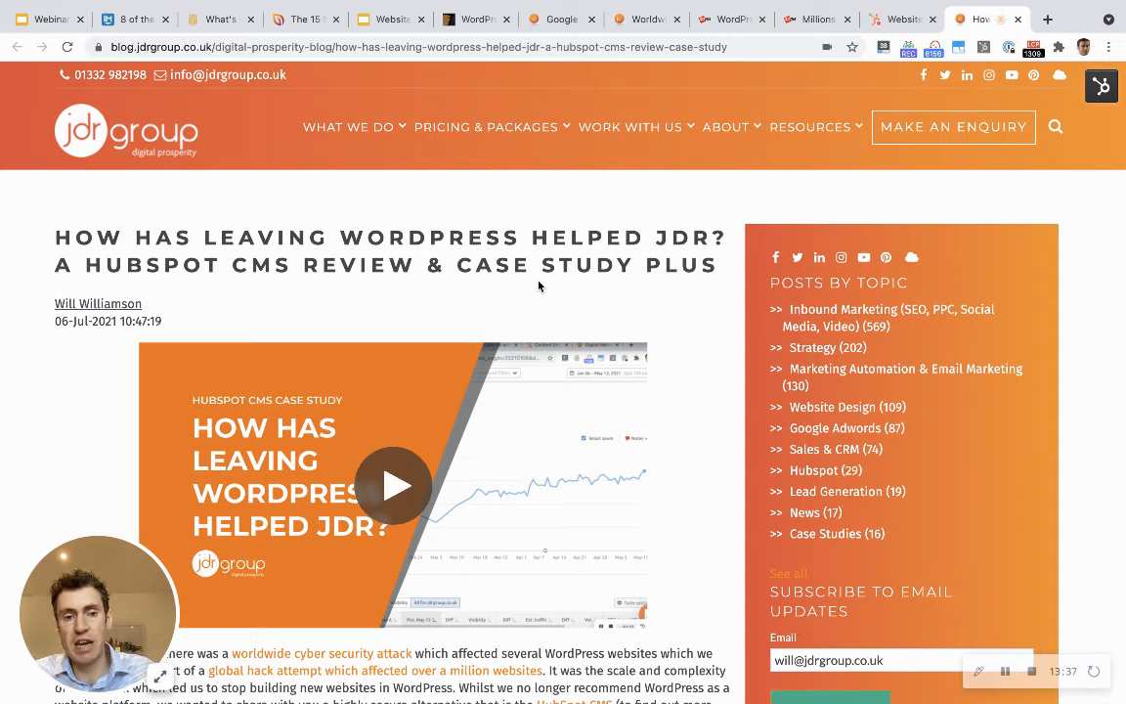
mouse_move(492, 349)
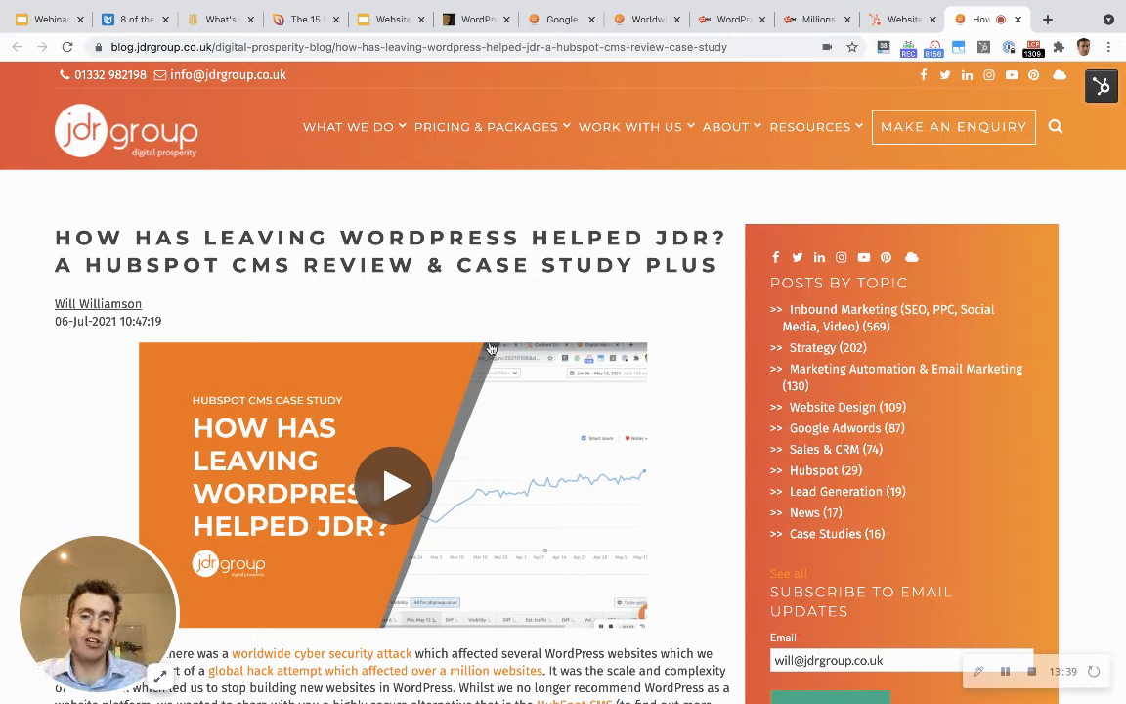
mouse_move(488, 455)
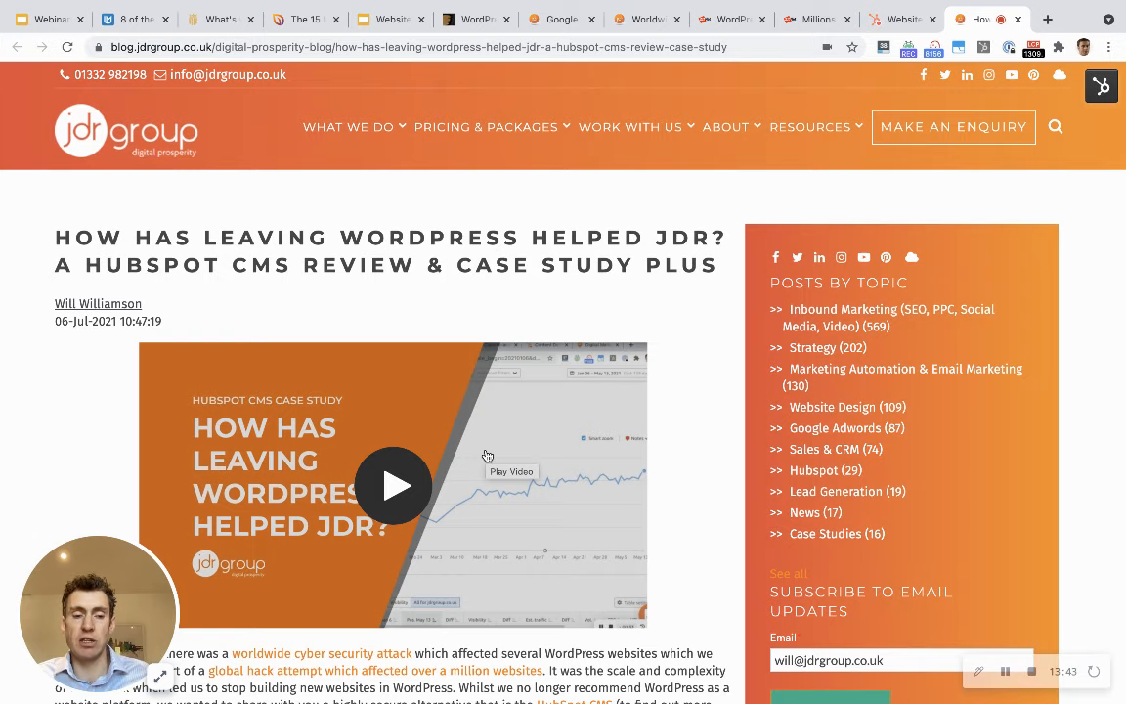
scroll("down", 3)
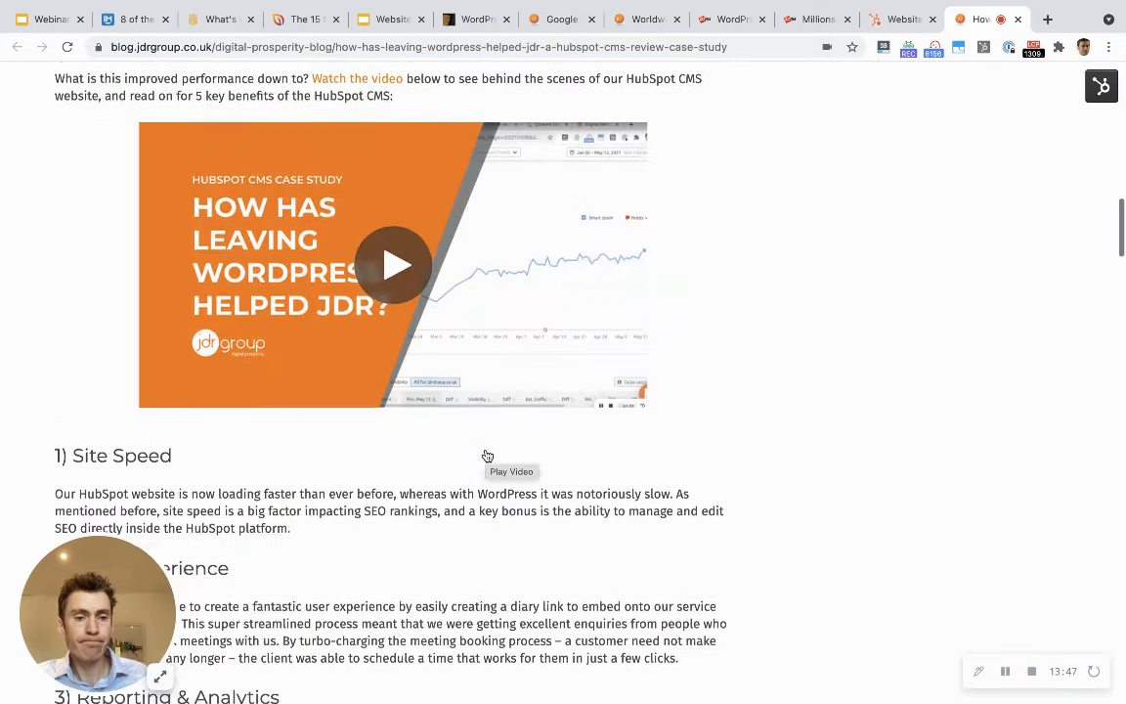
scroll("down", 3)
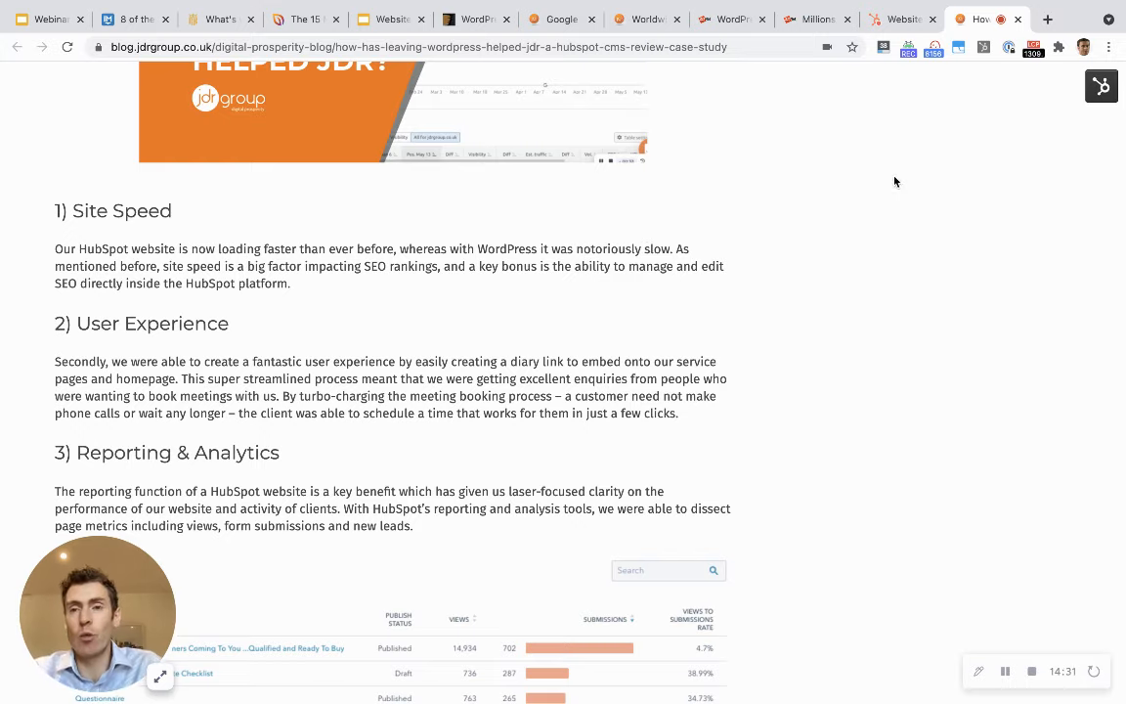
From the HubSpot Website pages list, open the LinkedIn Training Workshop page for editing.
left_click(899, 18)
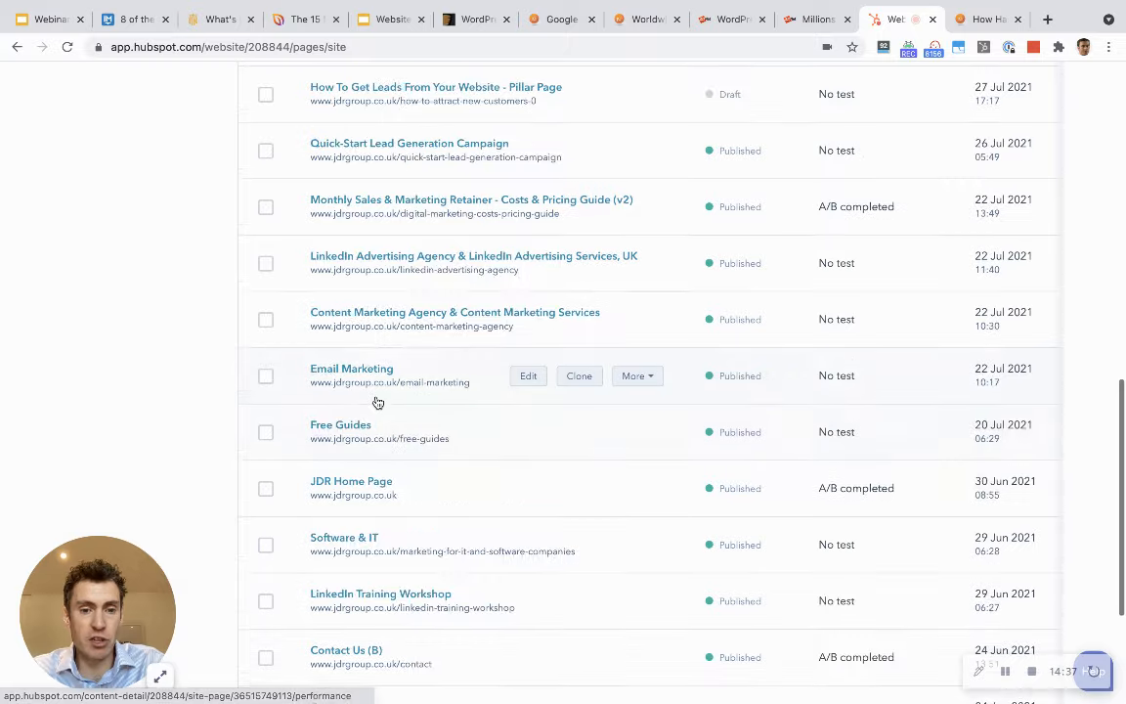
scroll("down", 3)
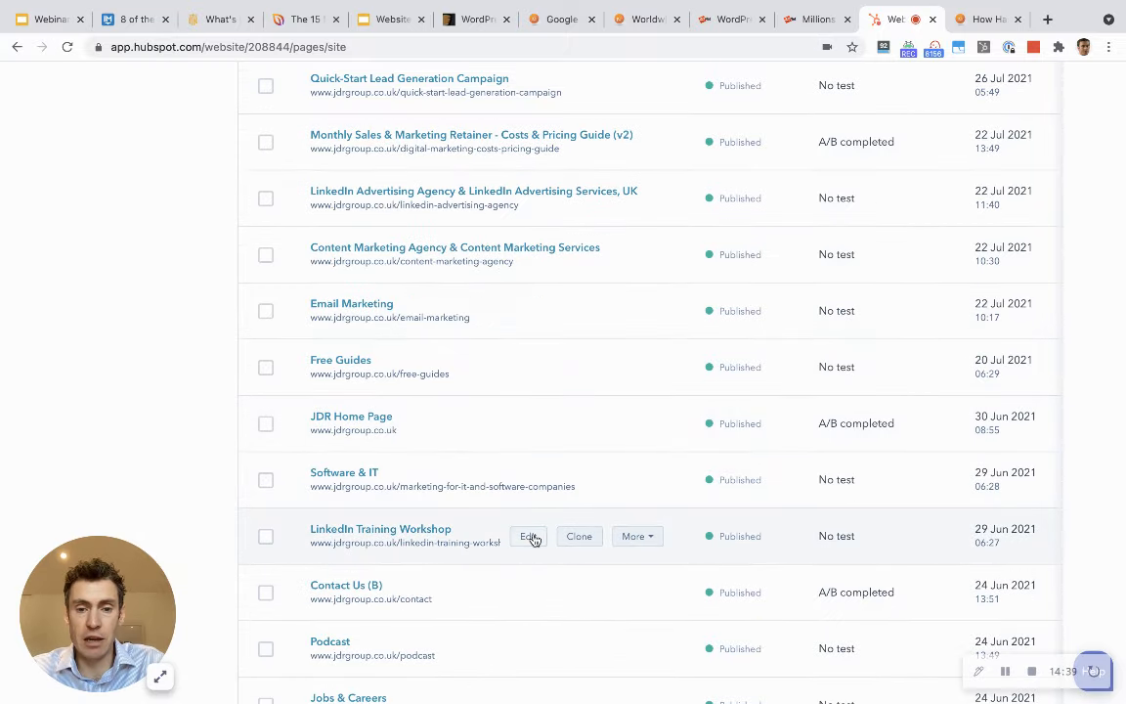
left_click(527, 536)
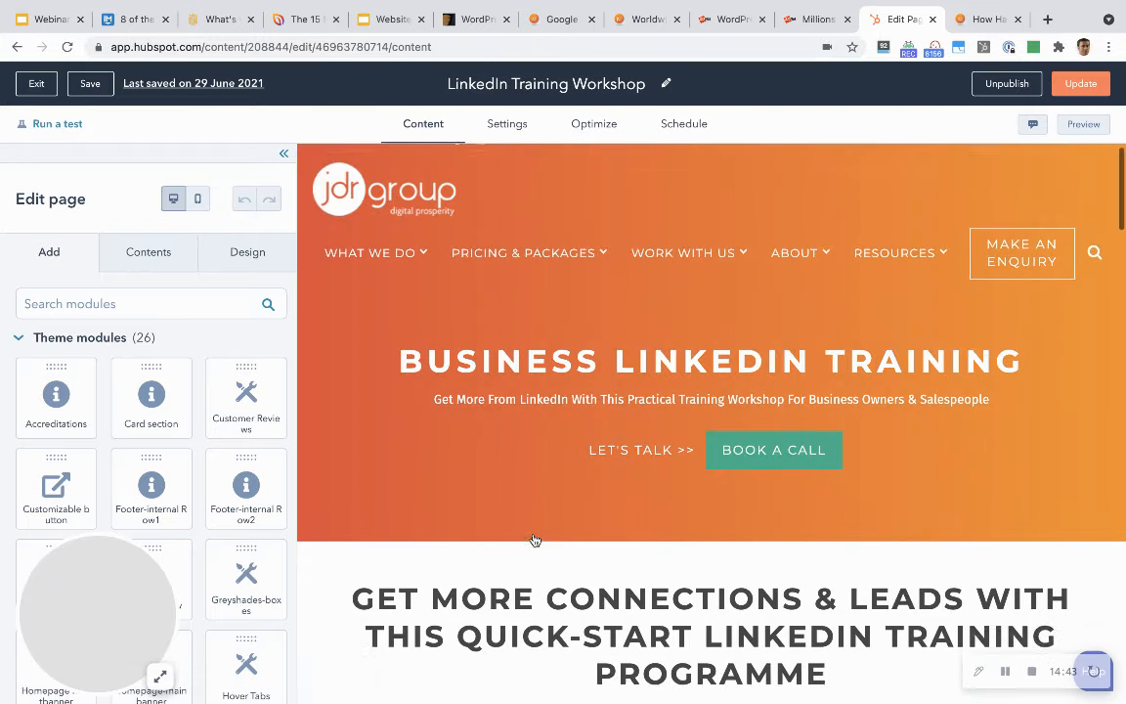
scroll("down", 3)
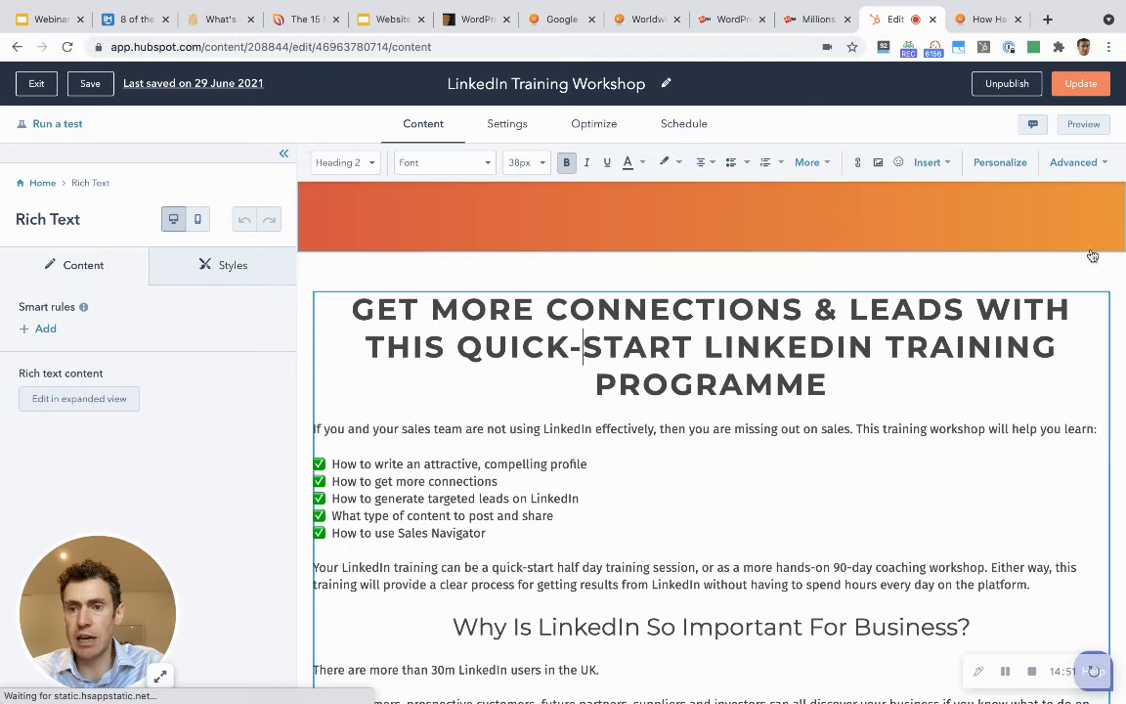
scroll("down", 3)
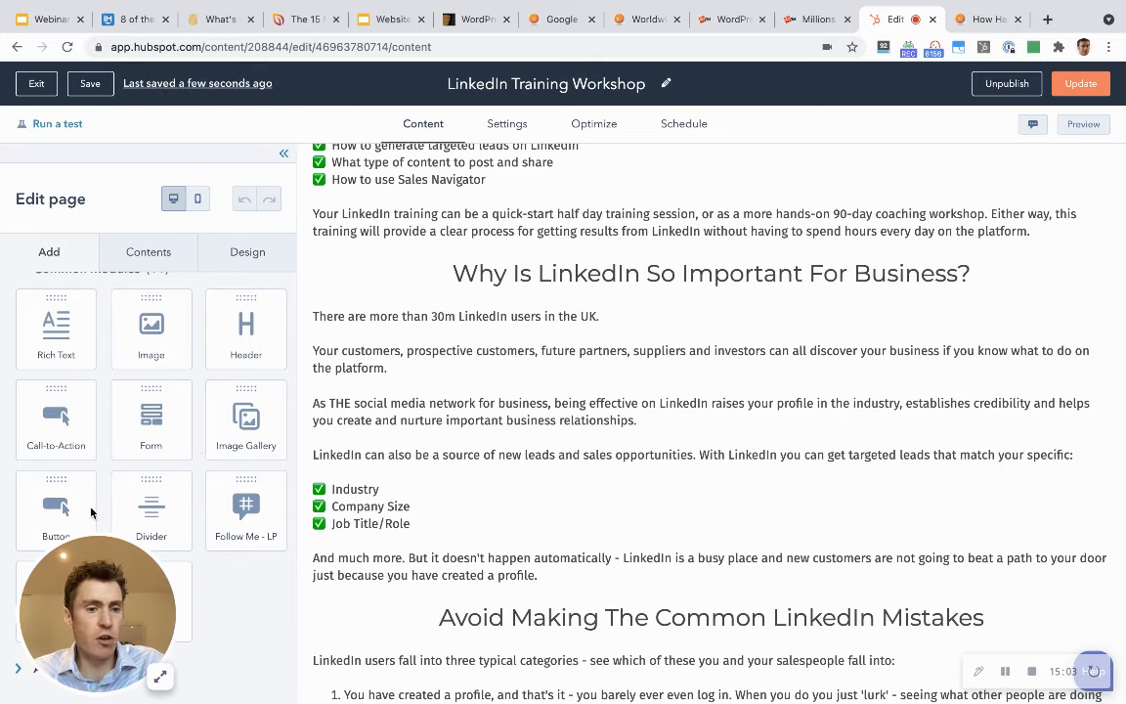
scroll("down", 3)
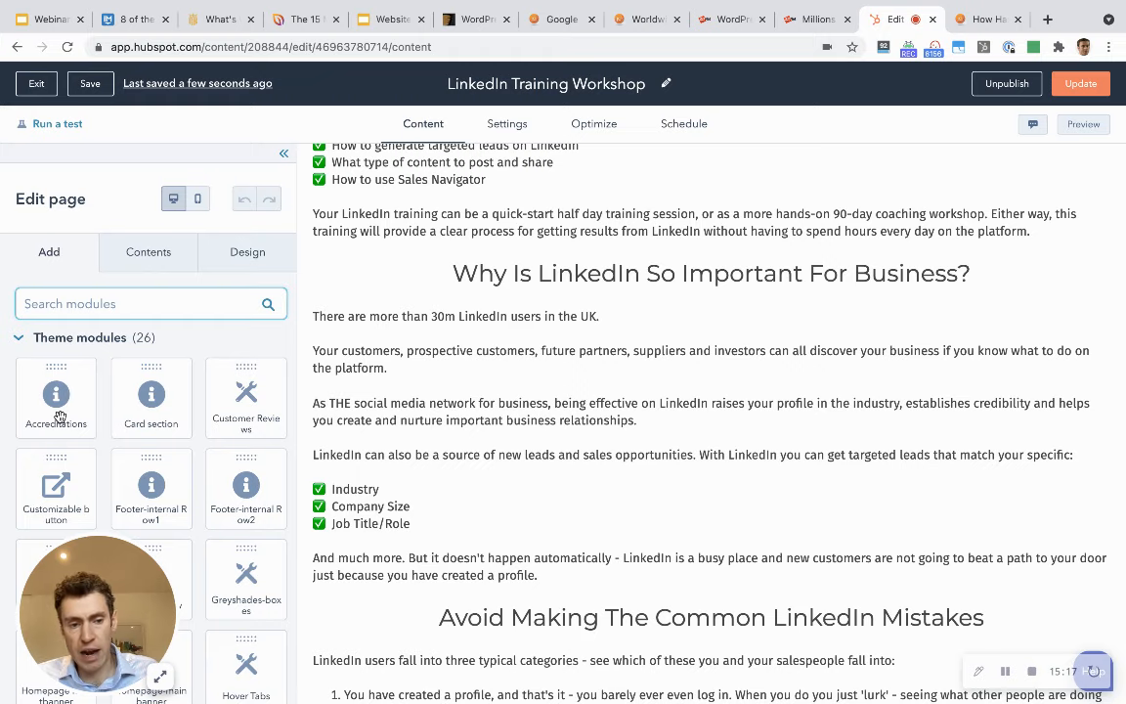
scroll("down", 3)
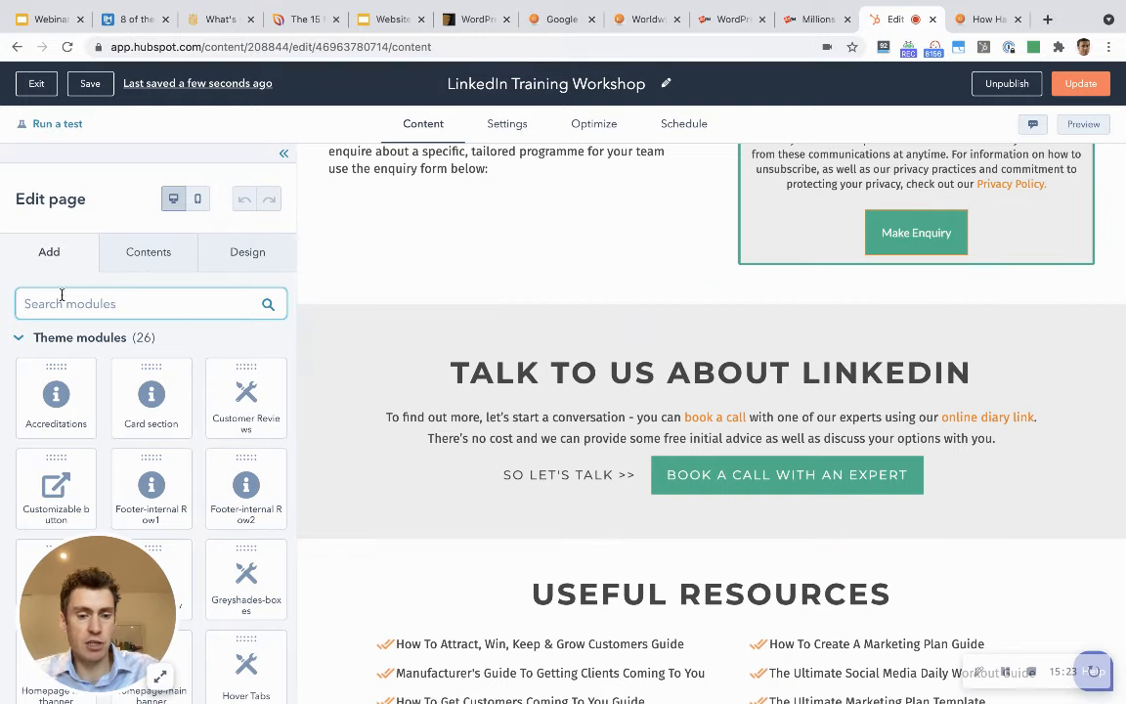
Add a Video module above Talk To Us About LinkedIn using an existing HubSpot video, then return to the JDR article.
type("video")
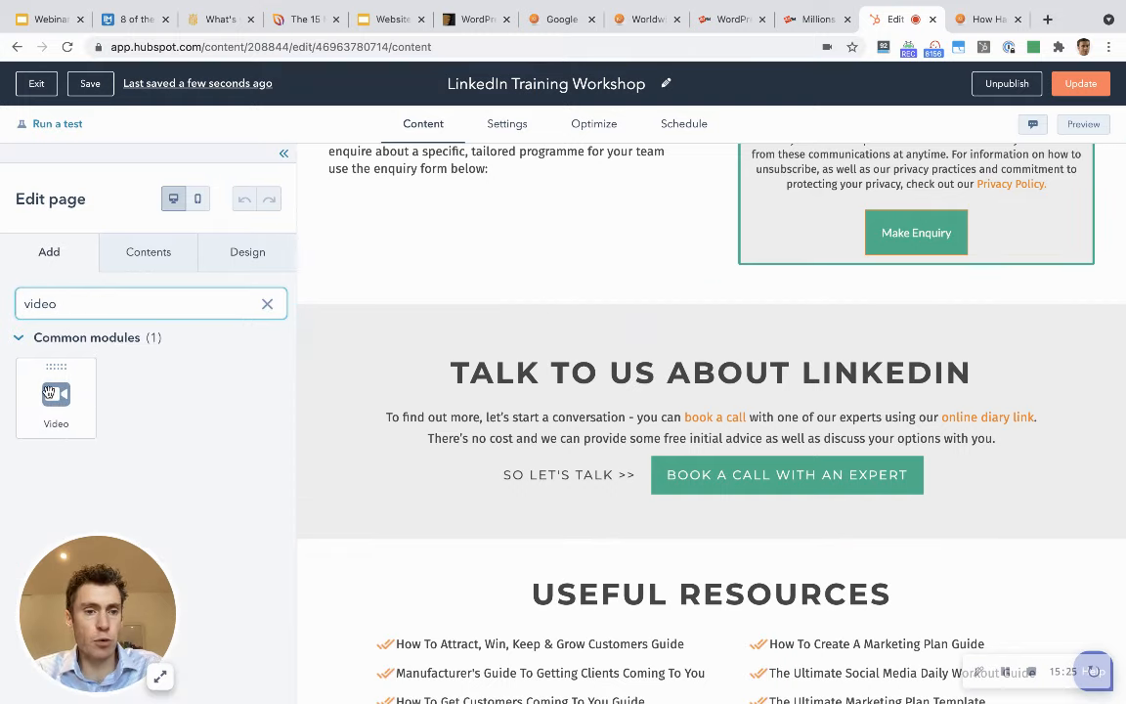
left_click_drag(56, 393, 579, 294)
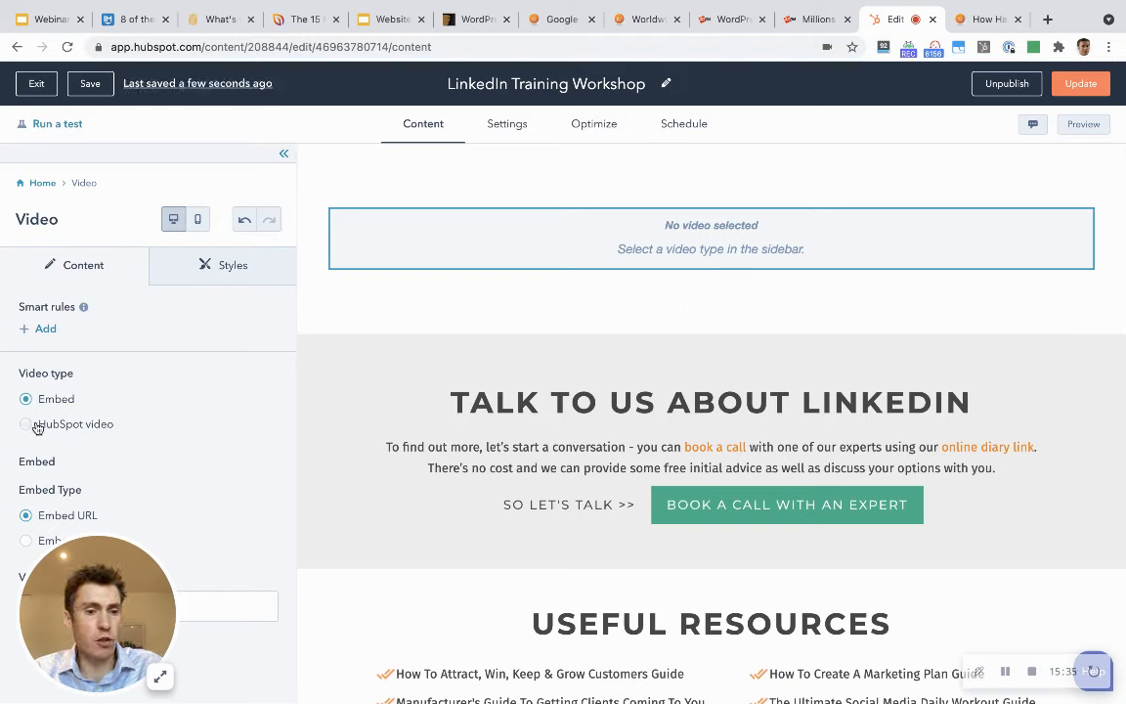
left_click(26, 424)
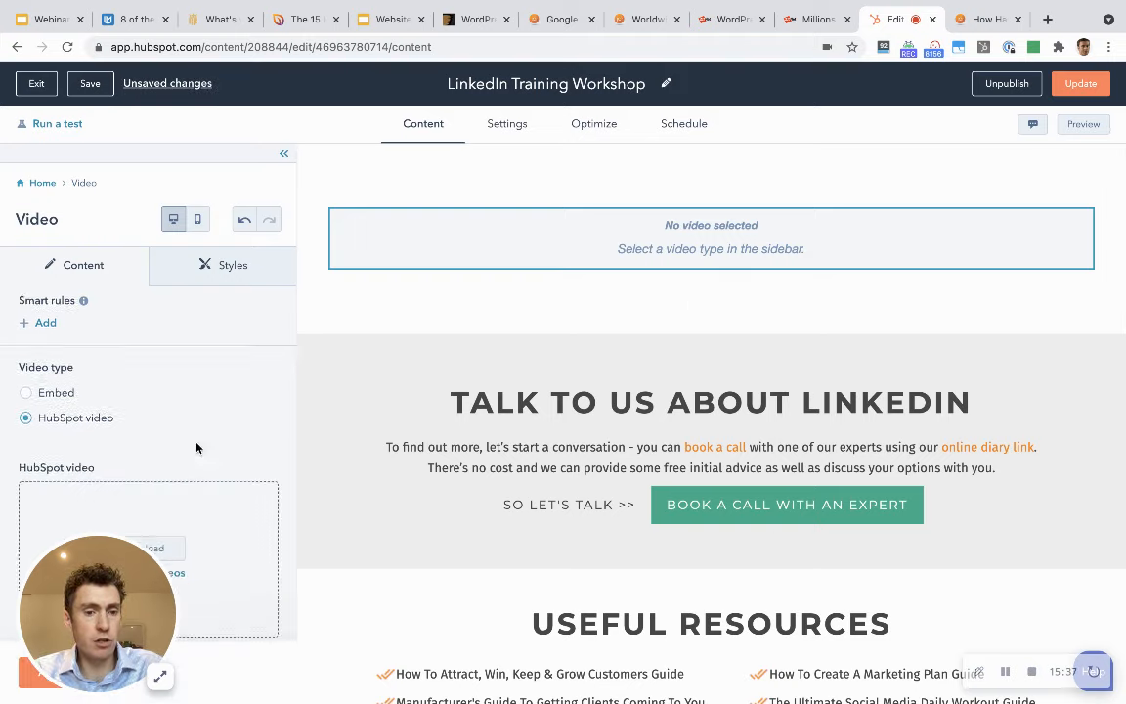
left_click(148, 557)
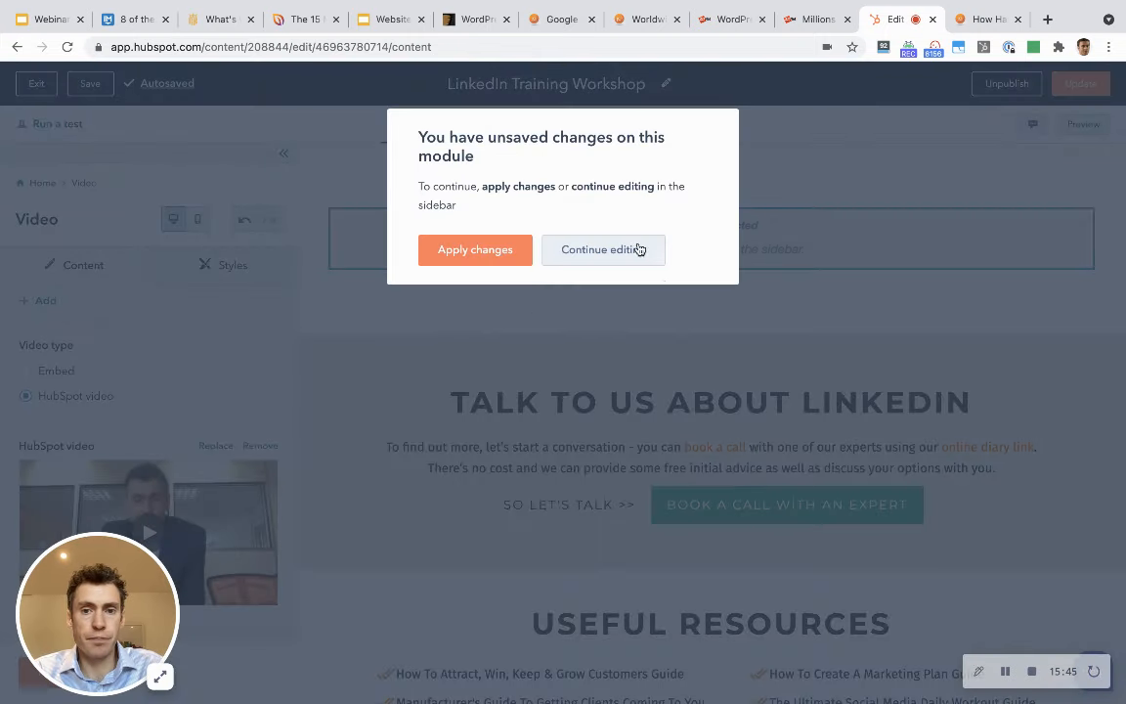
left_click(602, 249)
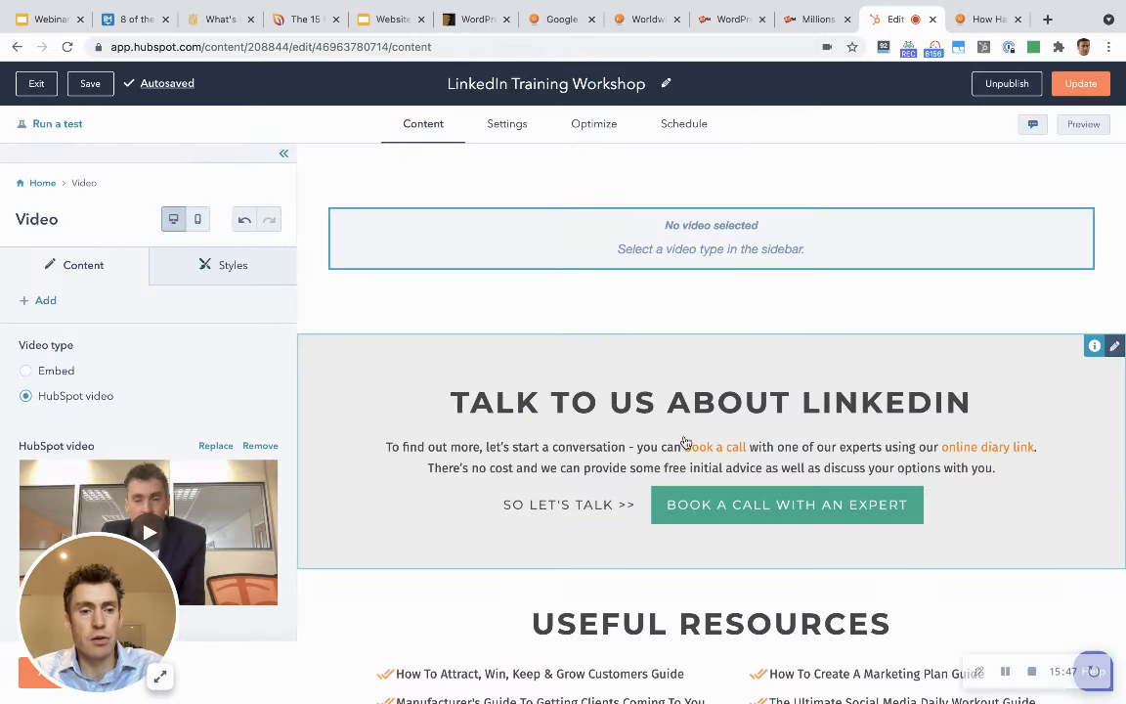
left_click(988, 18)
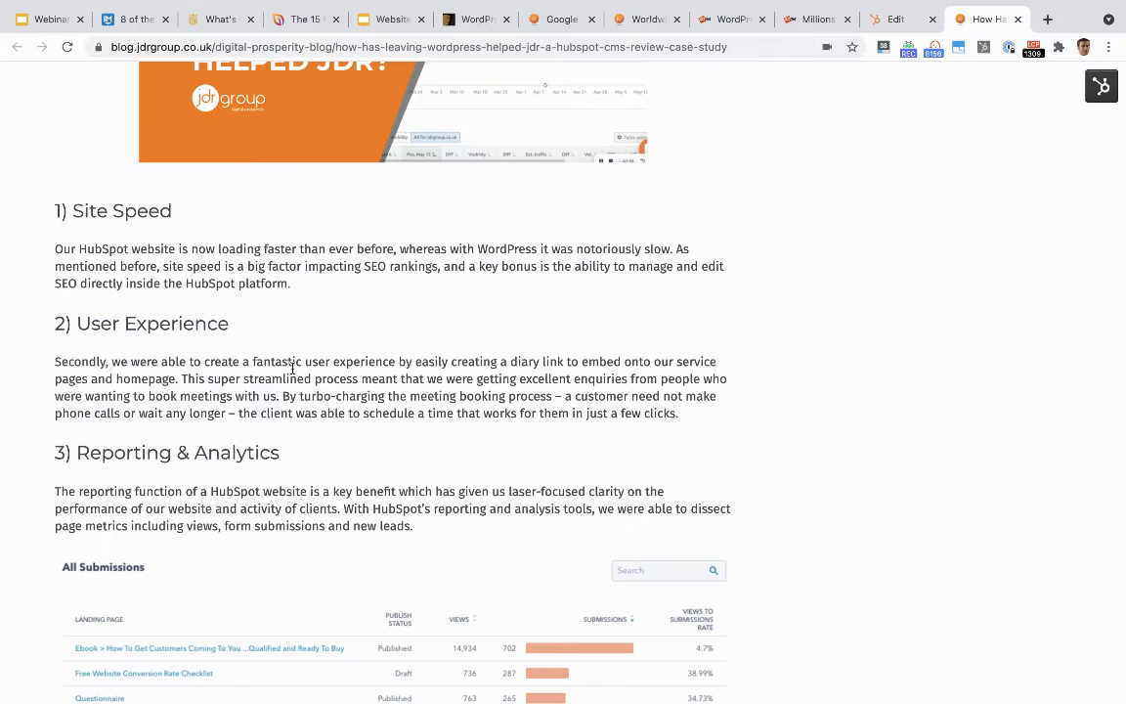
Scroll the JDR case study down and return to its Testing & Continuous Improvement section.
scroll("down", 3)
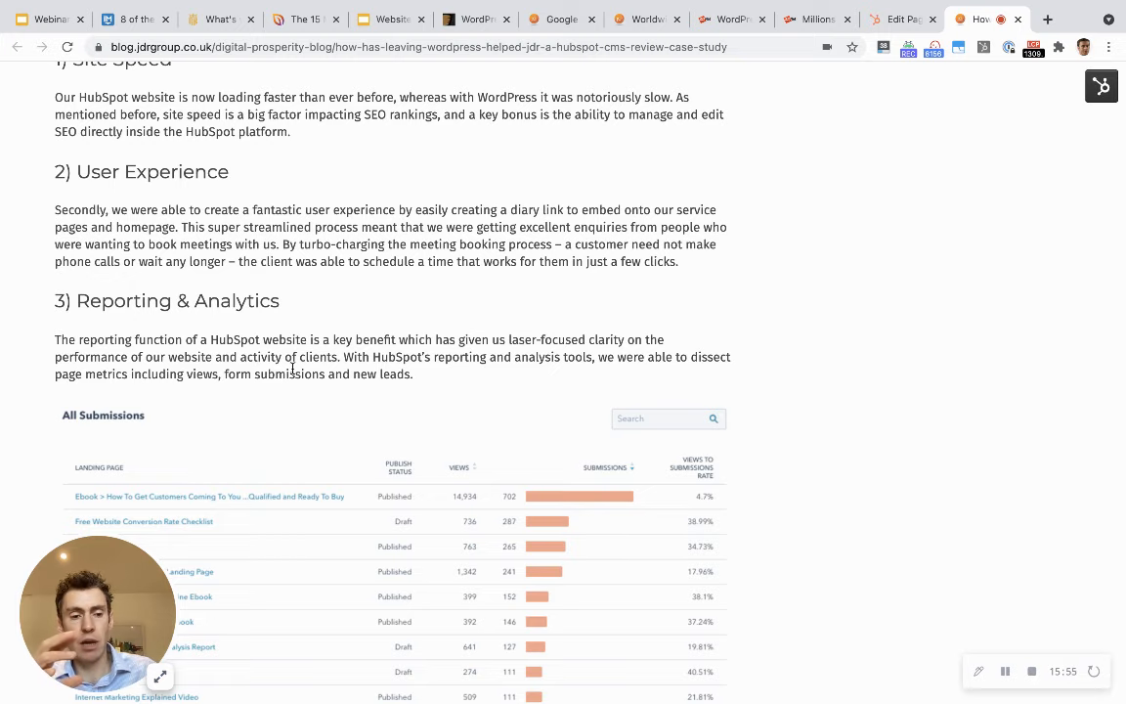
scroll("down", 3)
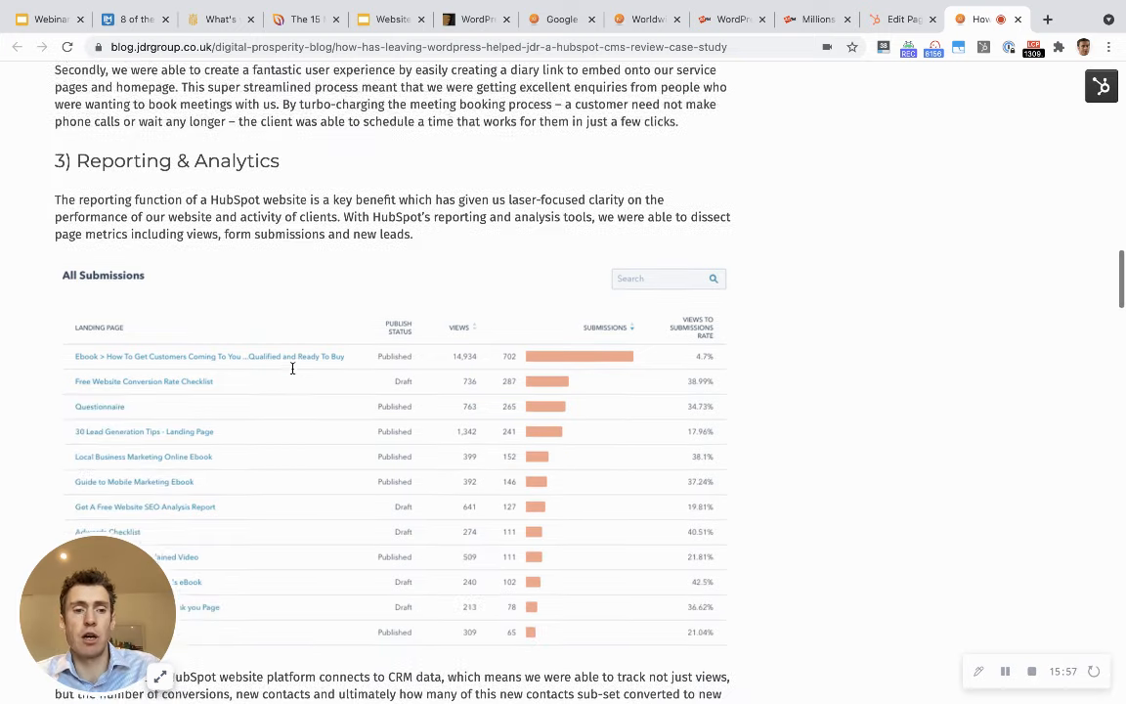
scroll("down", 3)
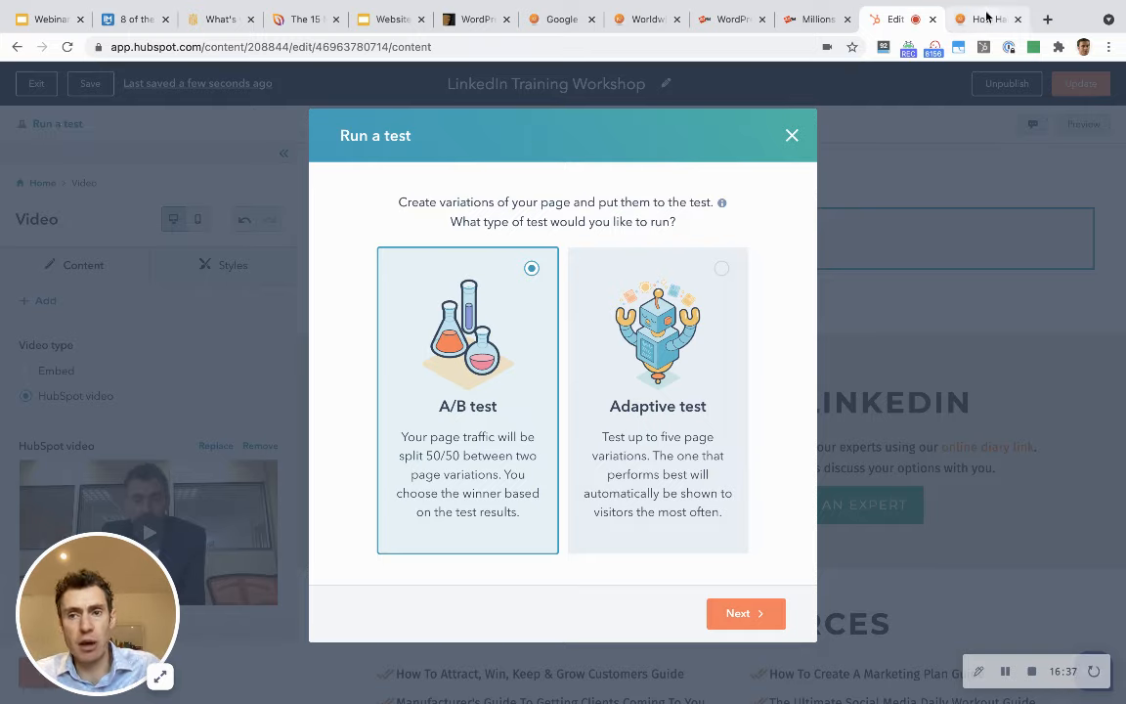
left_click(982, 19)
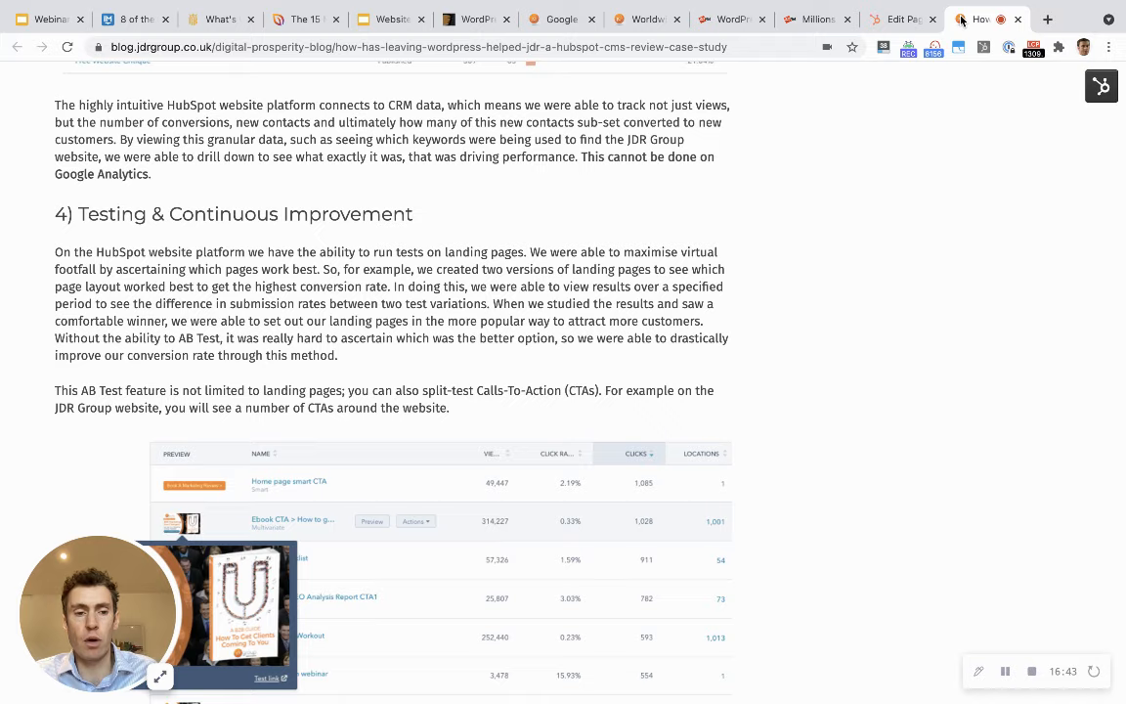
scroll("down", 3)
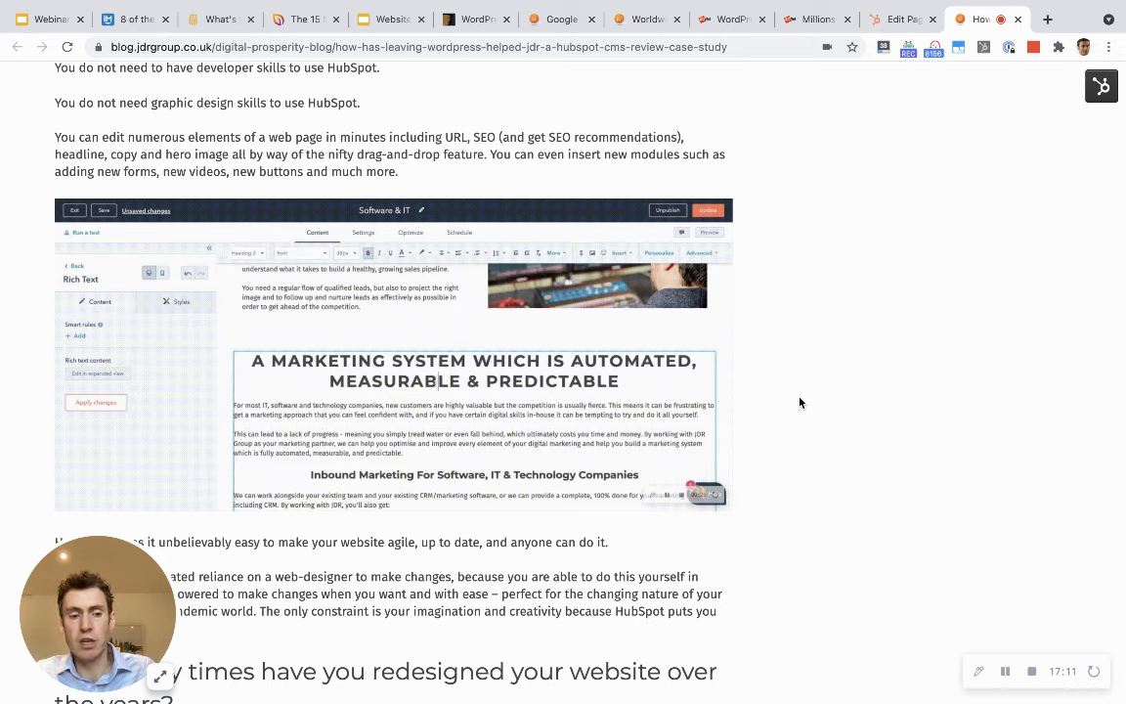
scroll("down", 3)
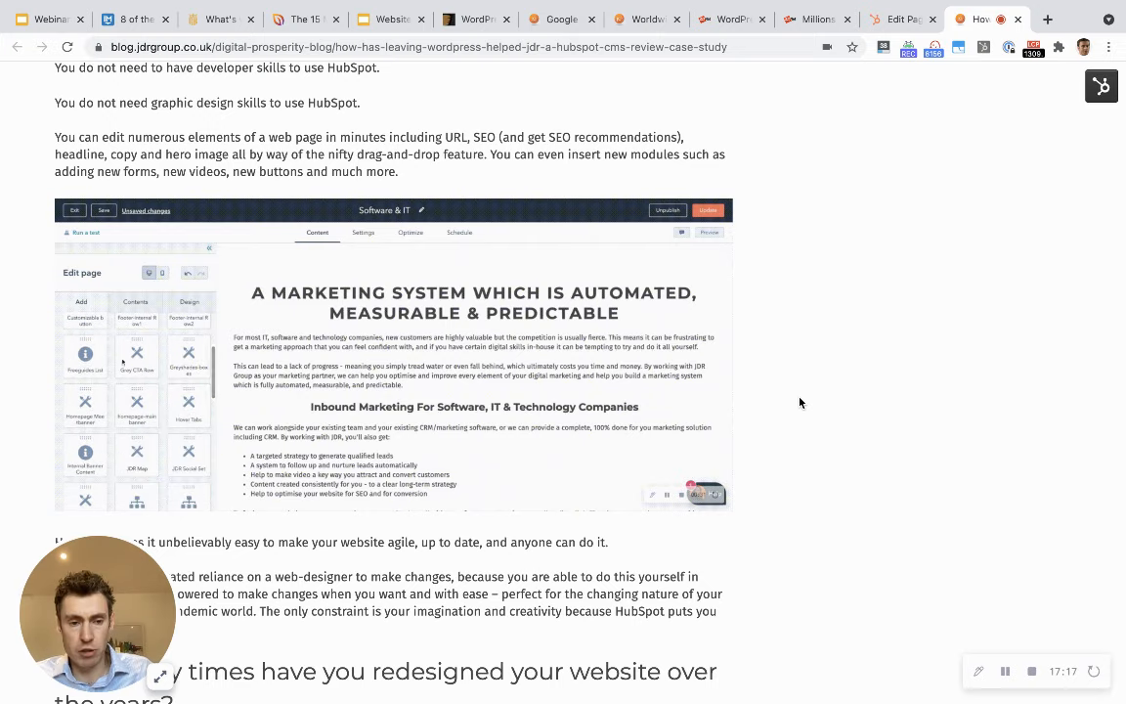
type("form")
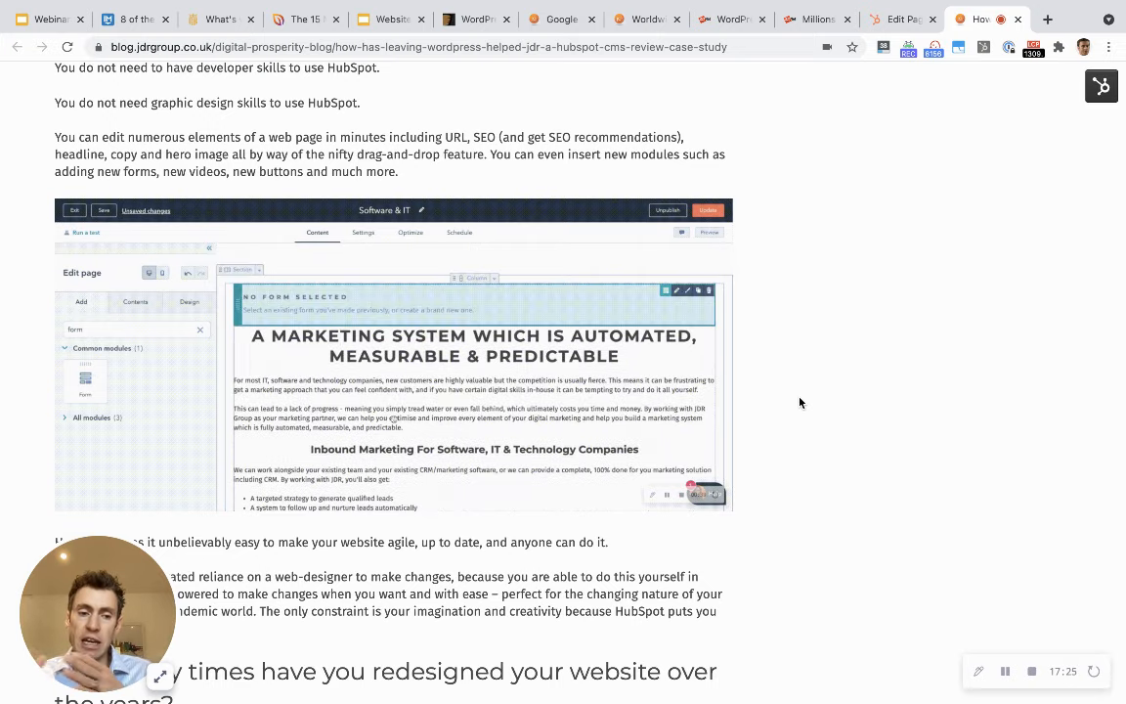
left_click(85, 381)
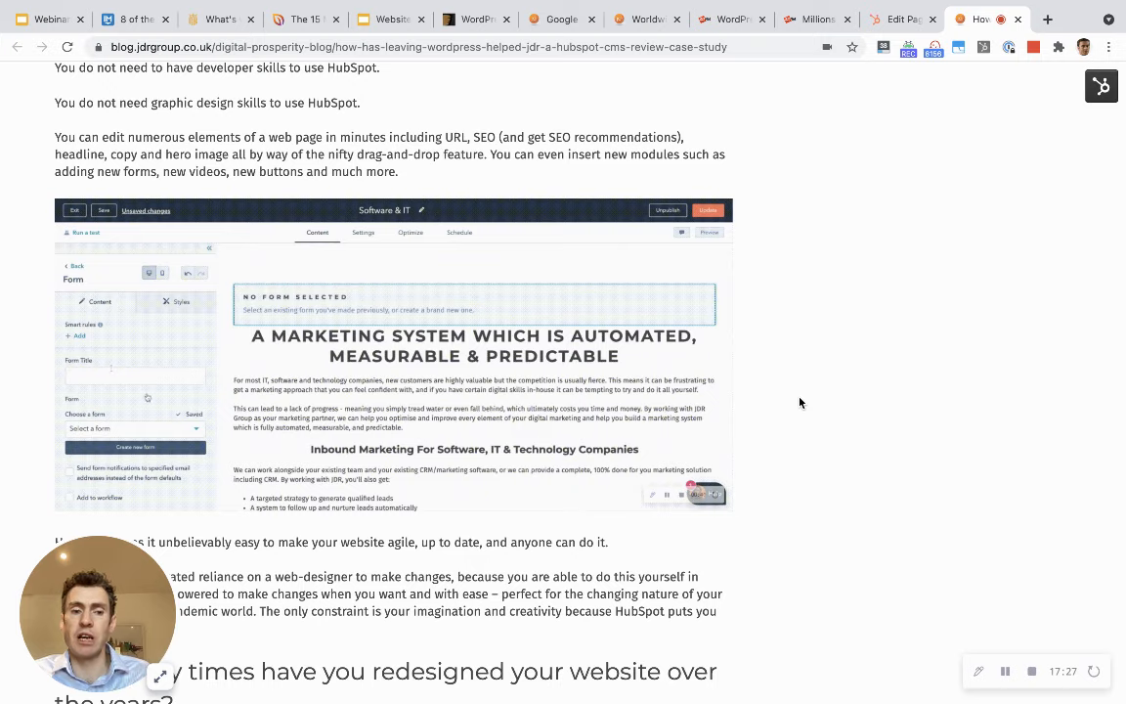
left_click(134, 429)
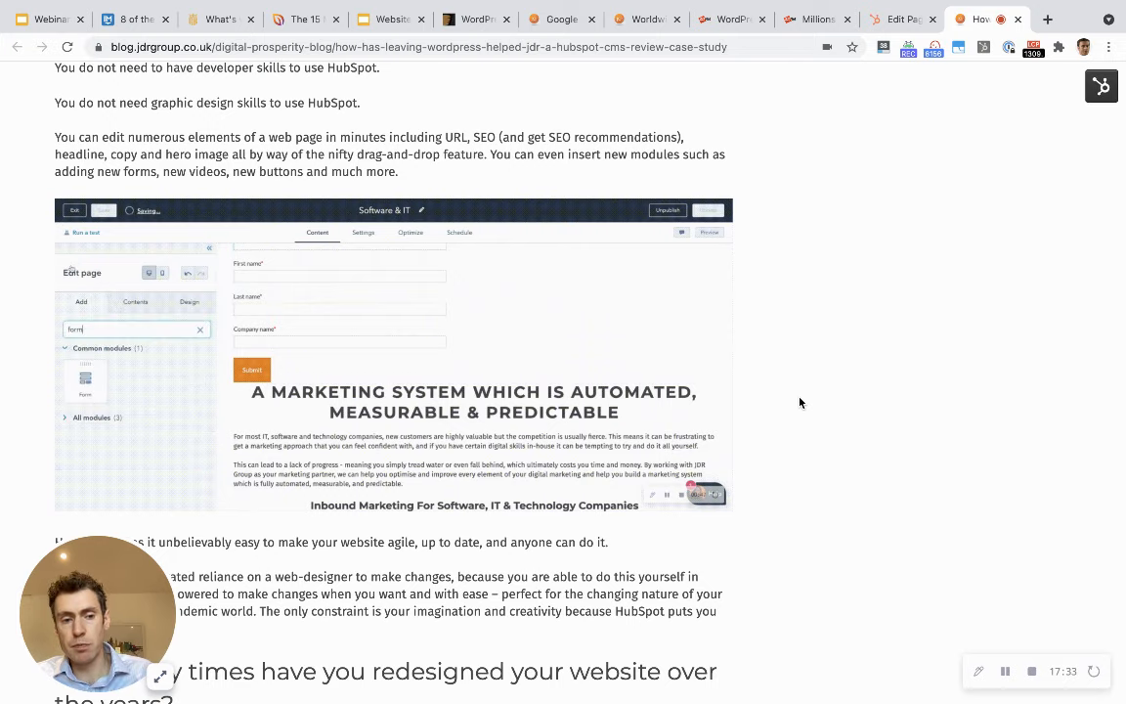
type("im")
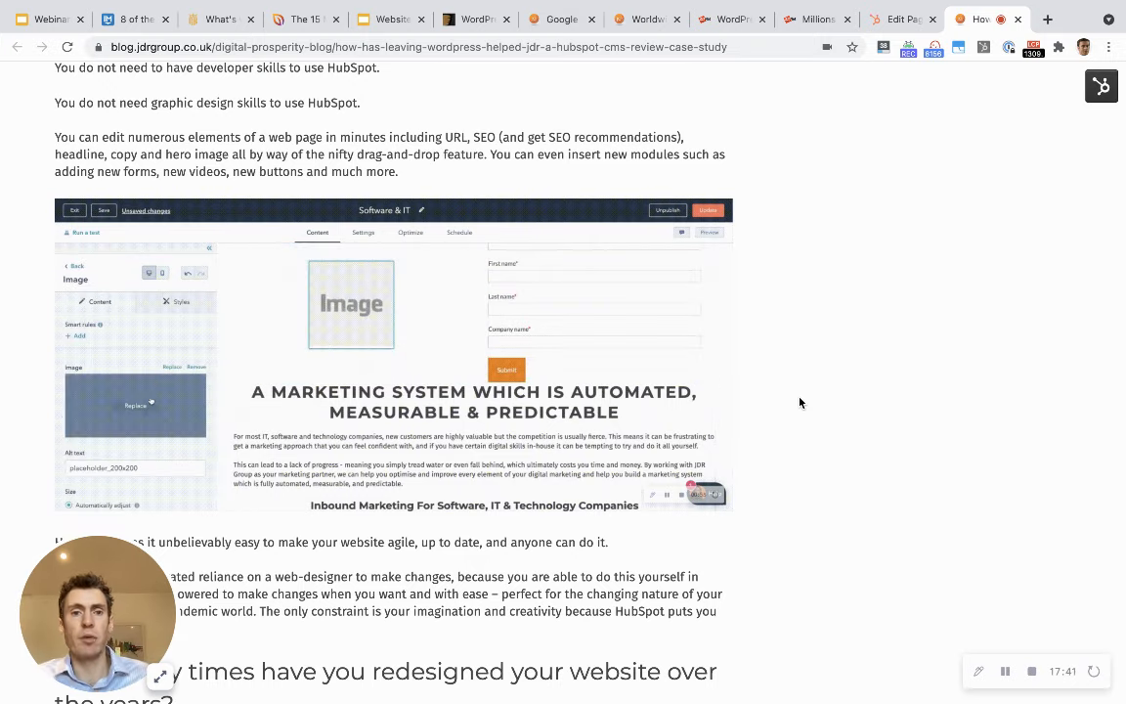
left_click(134, 404)
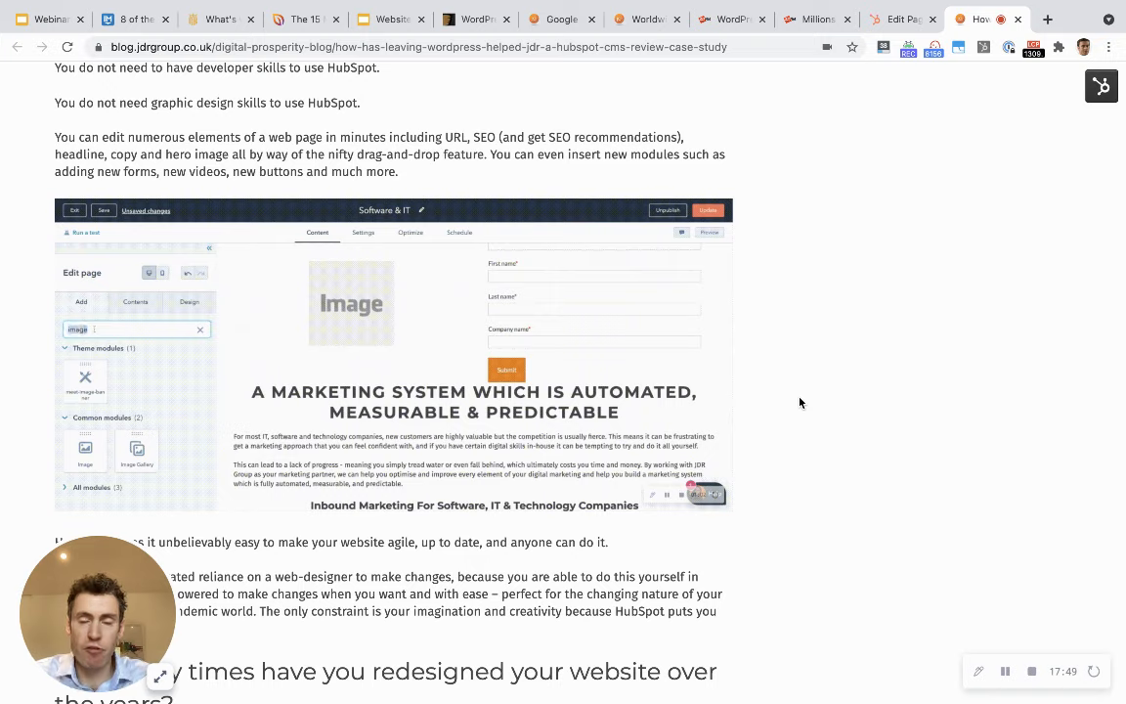
type("video")
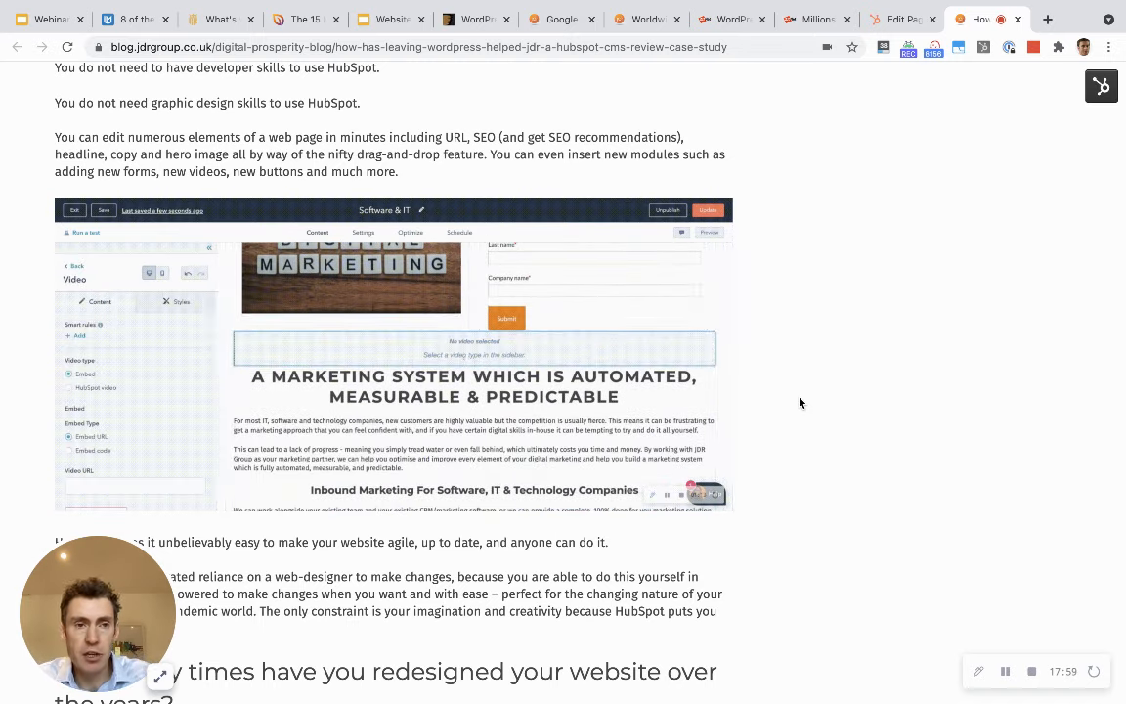
left_click(71, 388)
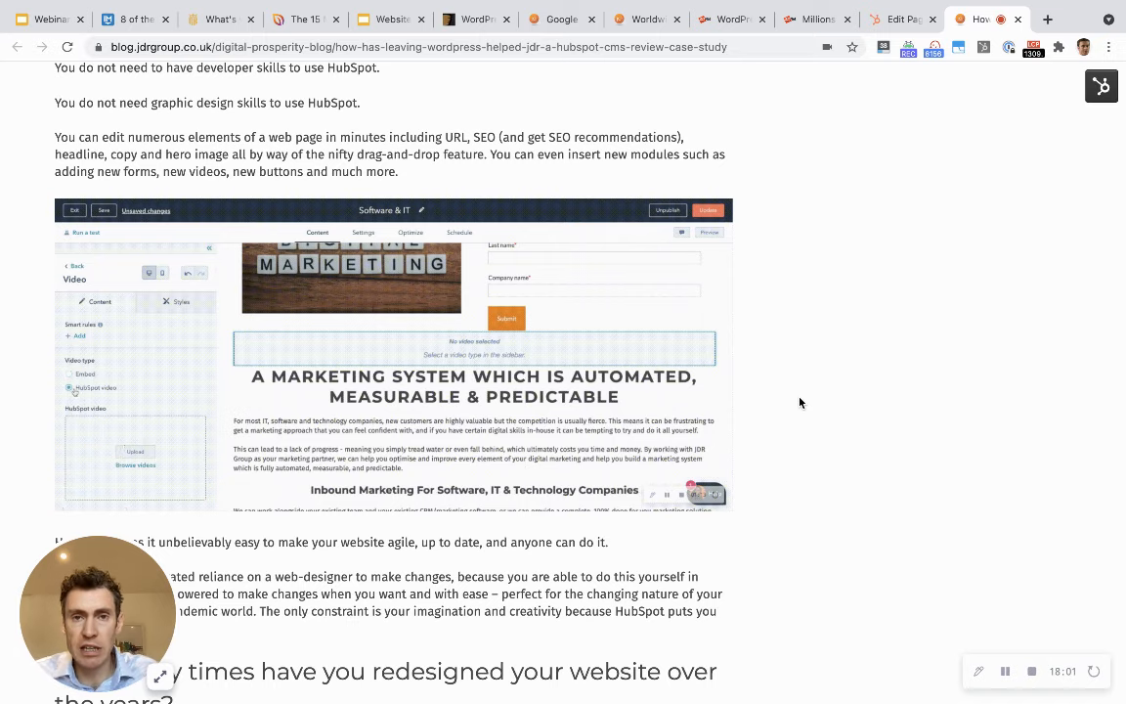